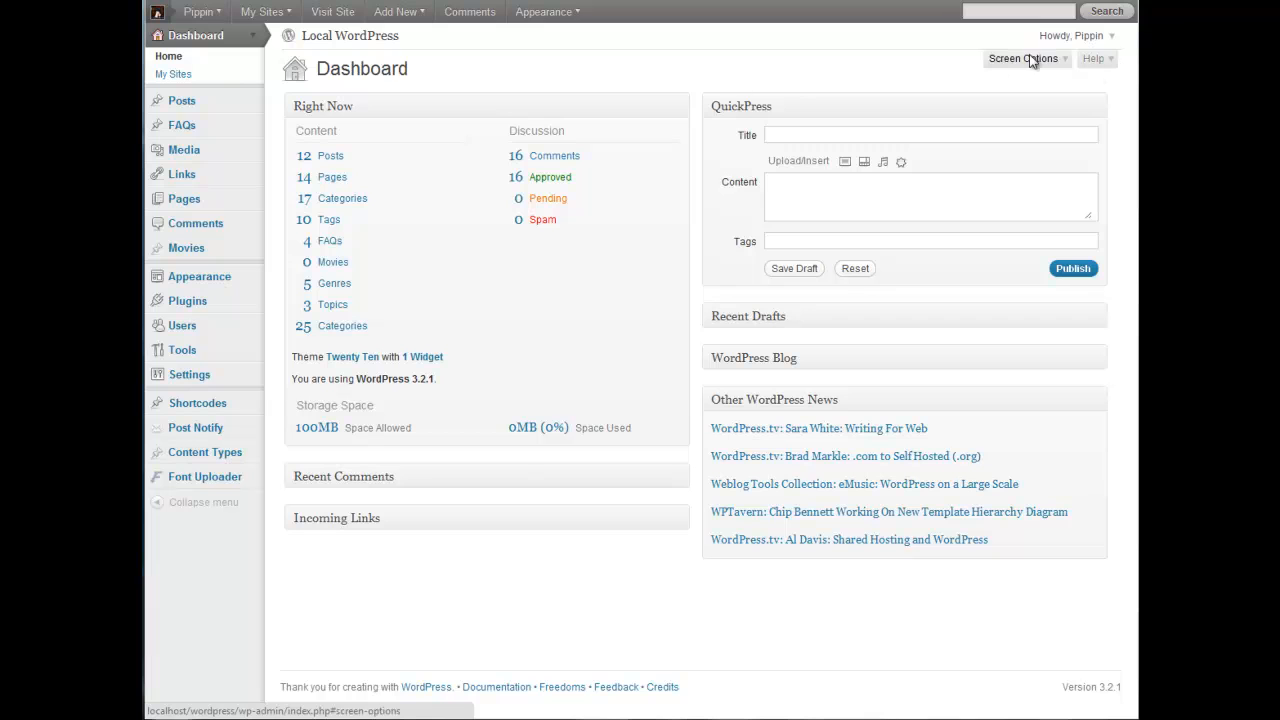
pyautogui.moveTo(385, 58)
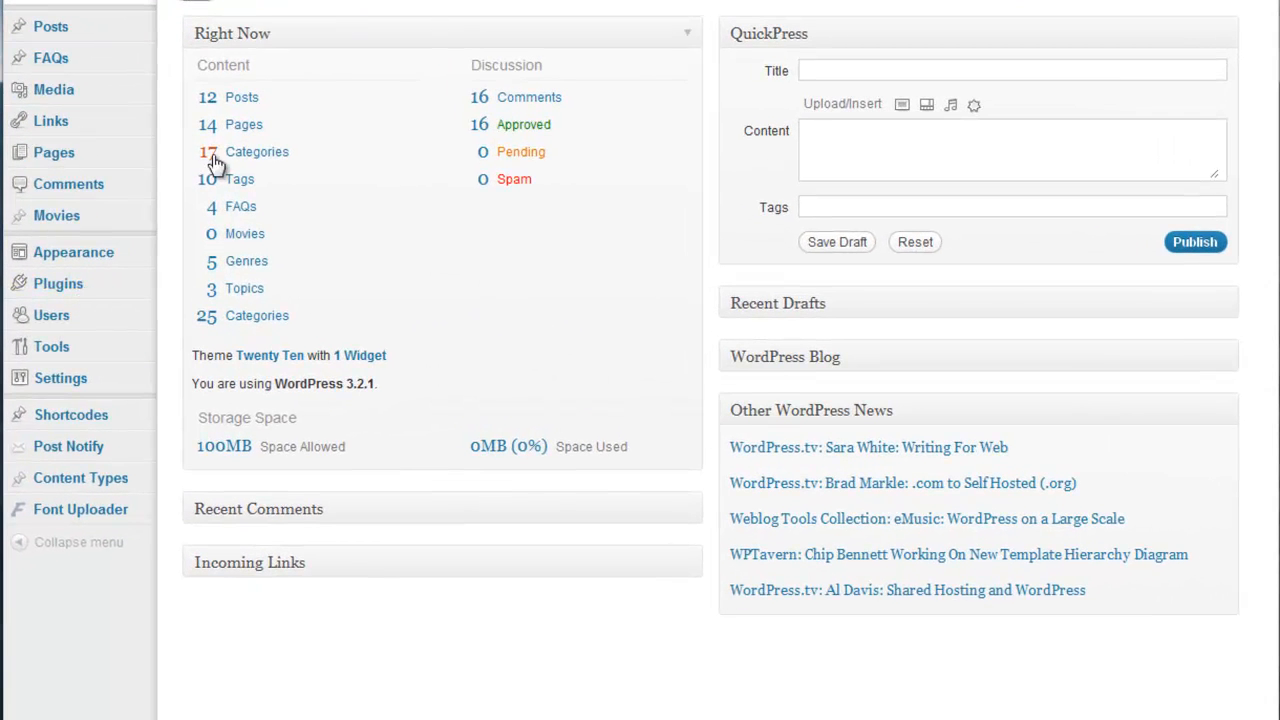
# From the Inactive plugins list, activate the 5sec Google Maps plugin.
pyautogui.click(58, 283)
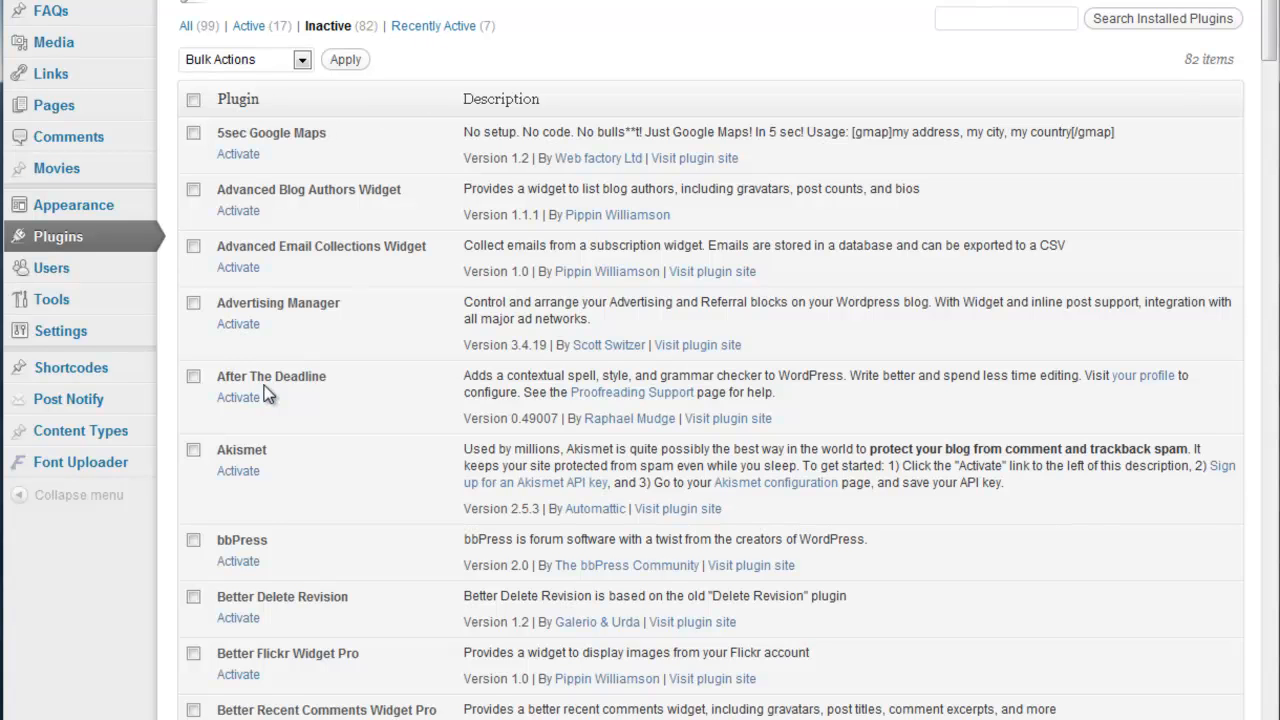
pyautogui.moveTo(258, 178)
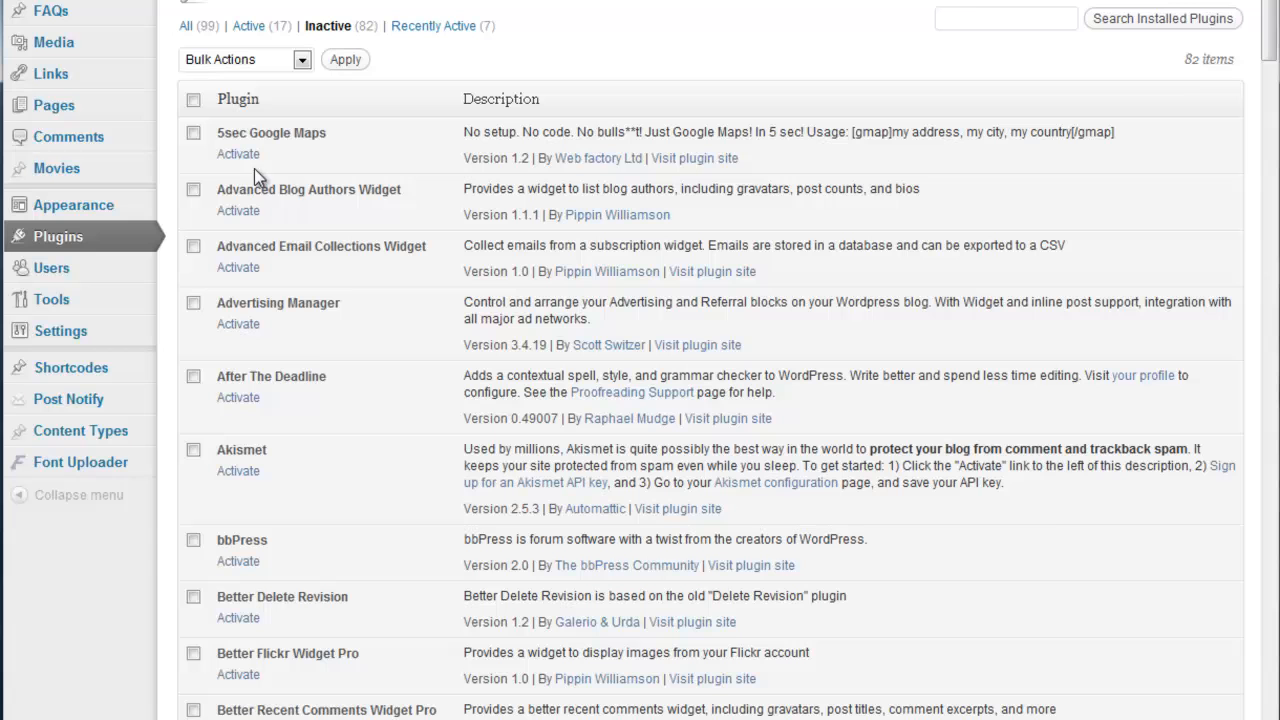
pyautogui.moveTo(238, 154)
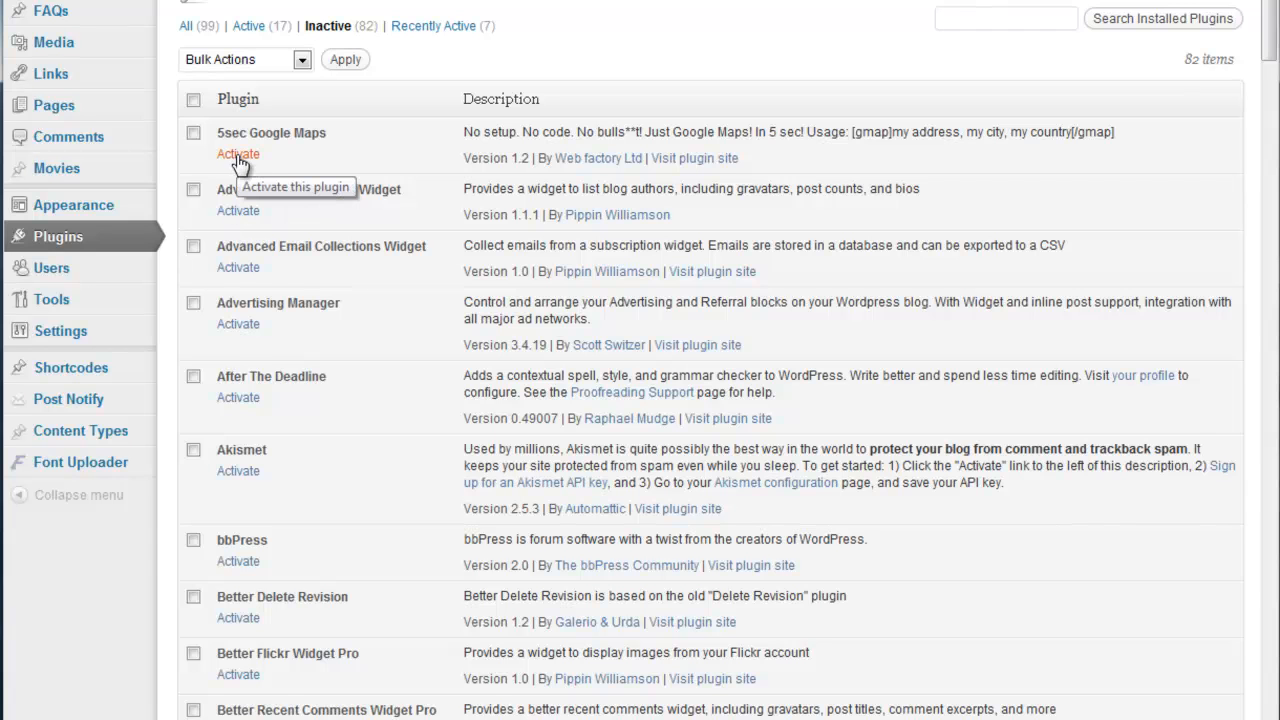
pyautogui.click(238, 154)
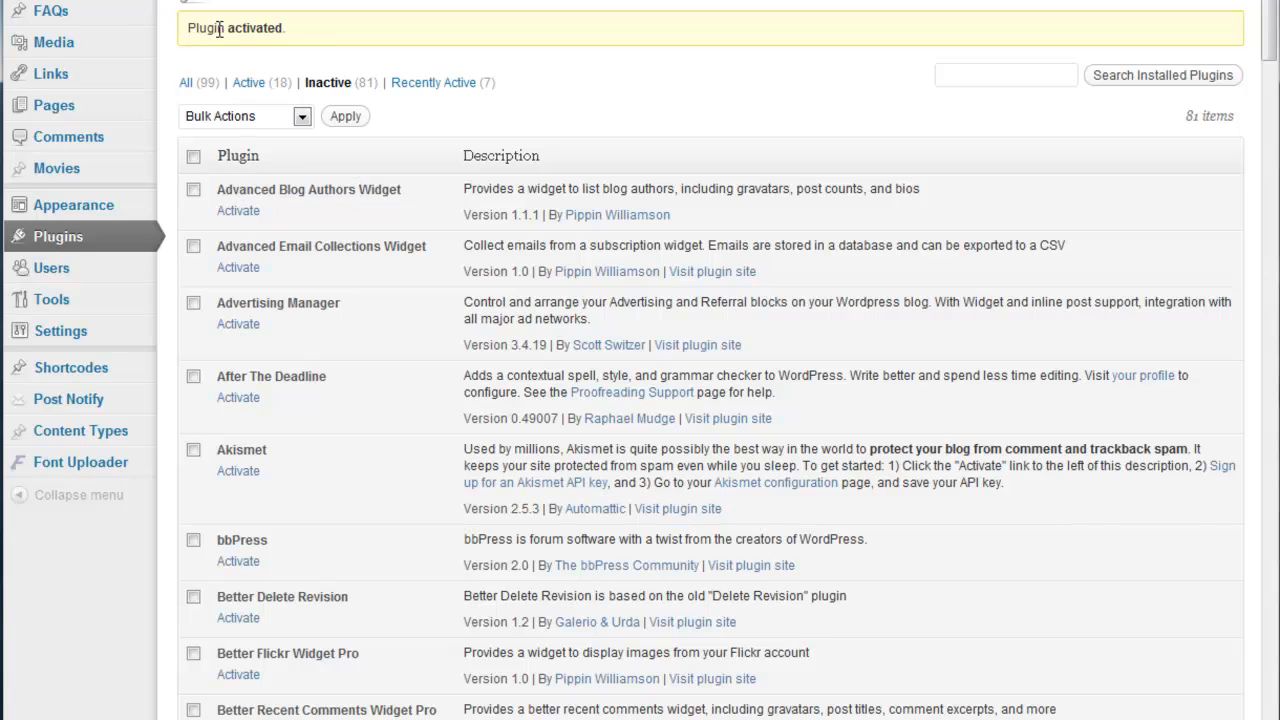
pyautogui.moveTo(639, 38)
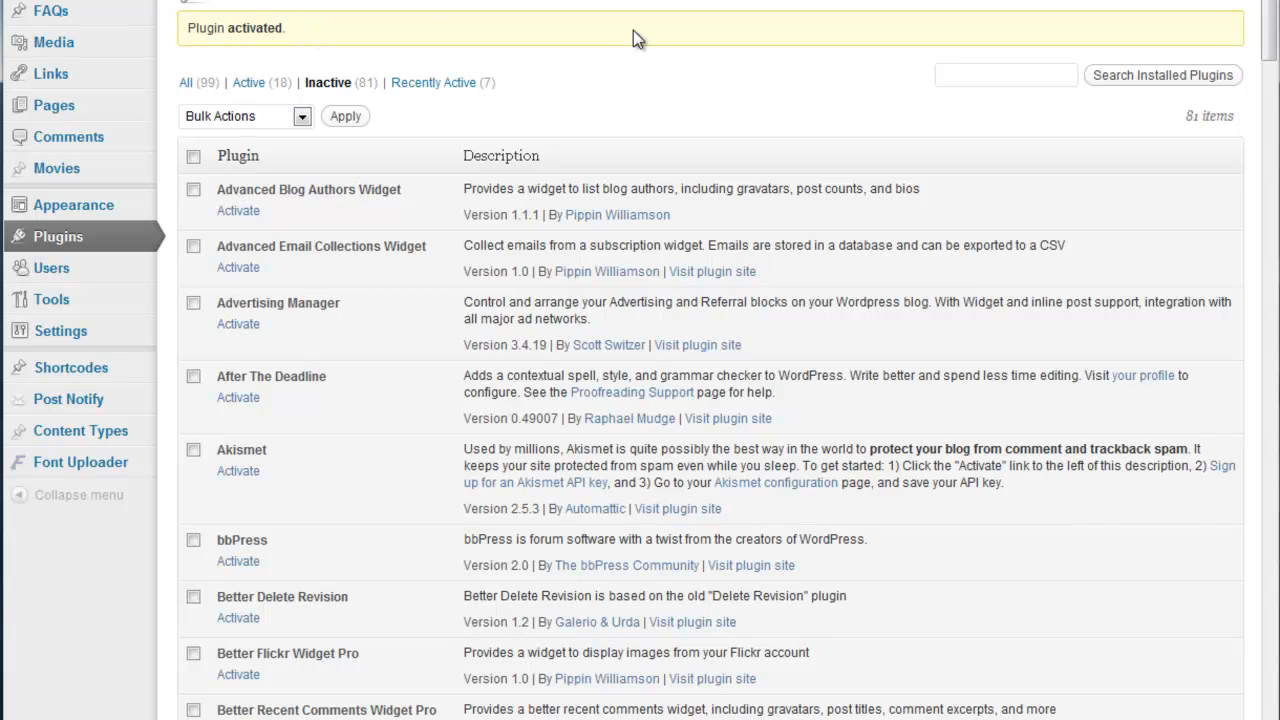
pyautogui.moveTo(265, 30)
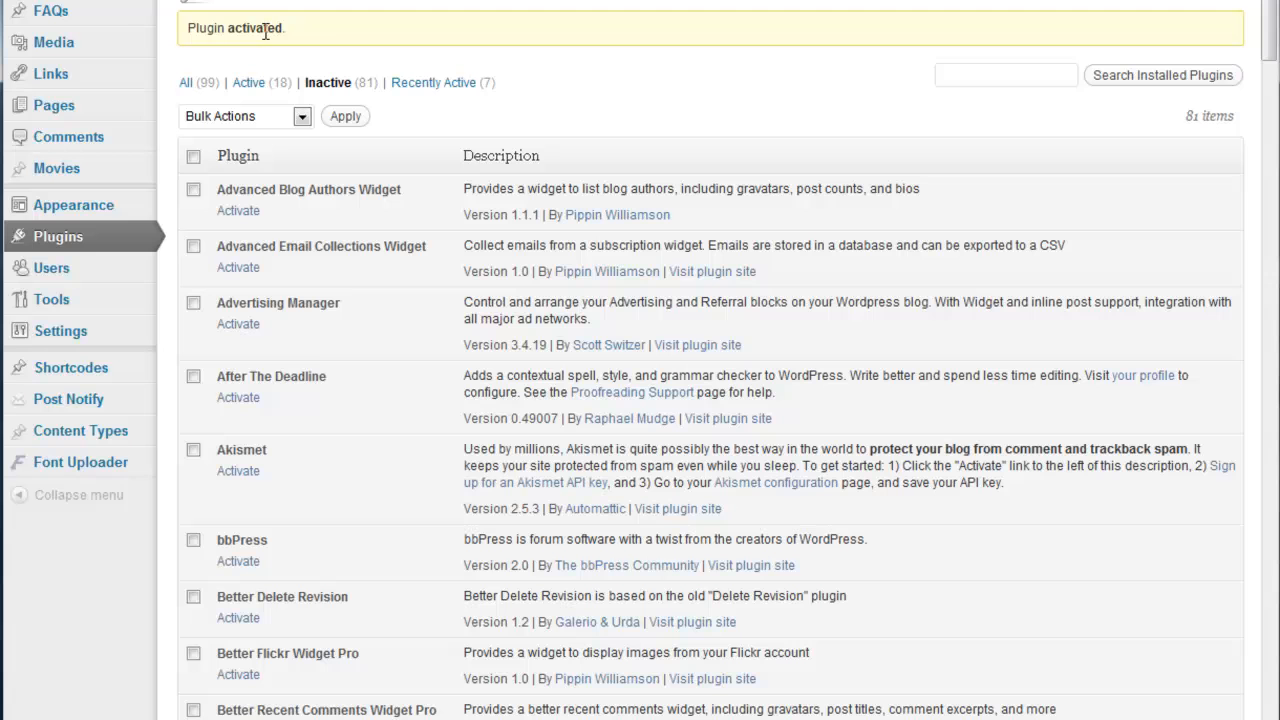
pyautogui.moveTo(490, 50)
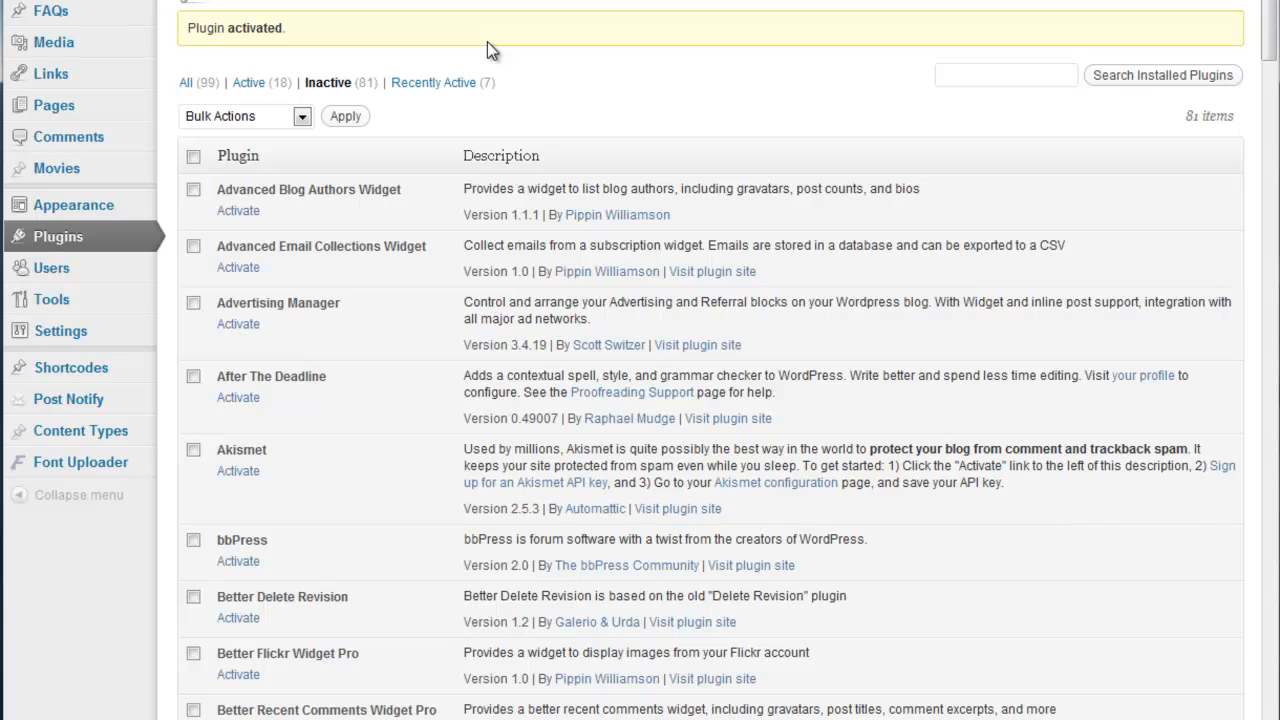
pyautogui.moveTo(205, 35)
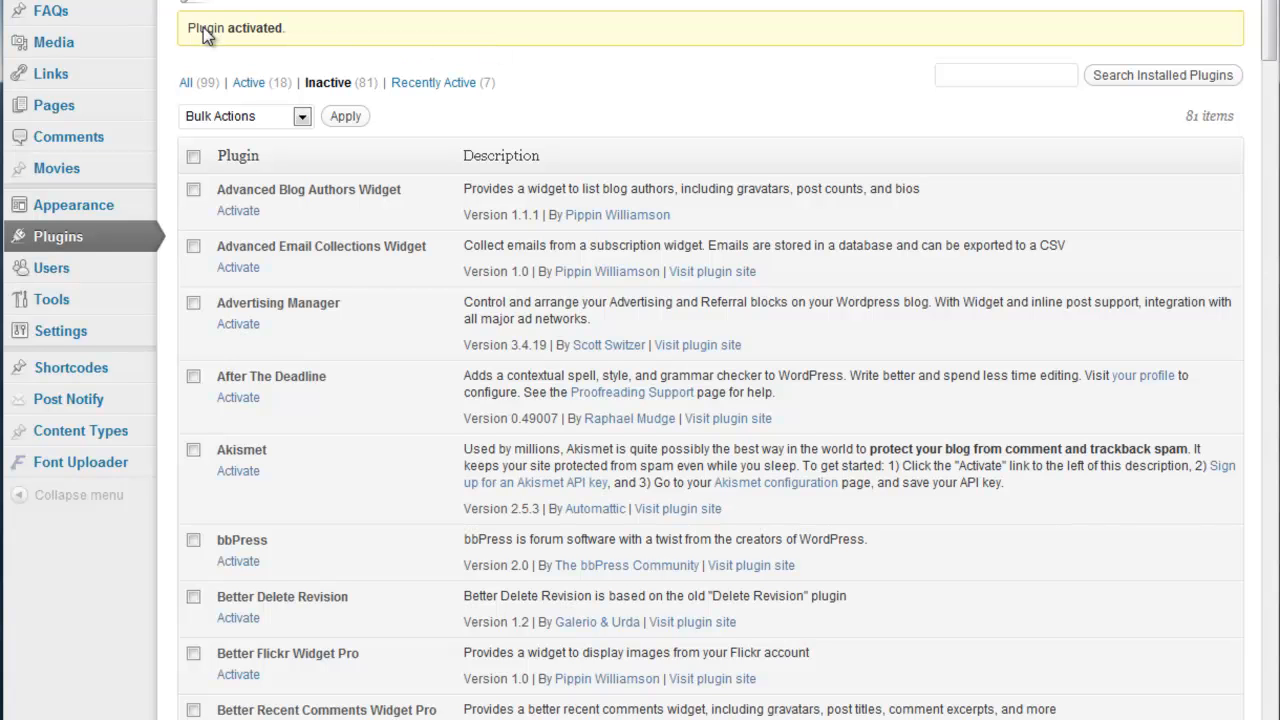
pyautogui.moveTo(213, 28)
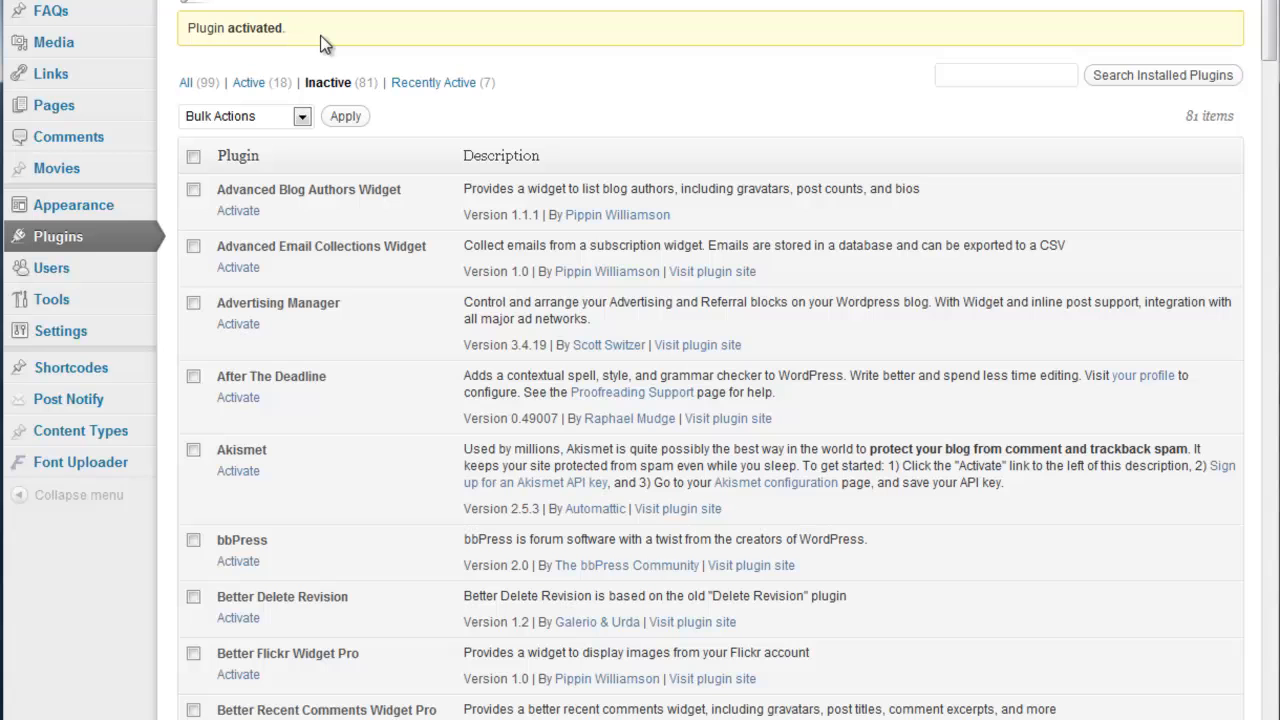
pyautogui.moveTo(332, 50)
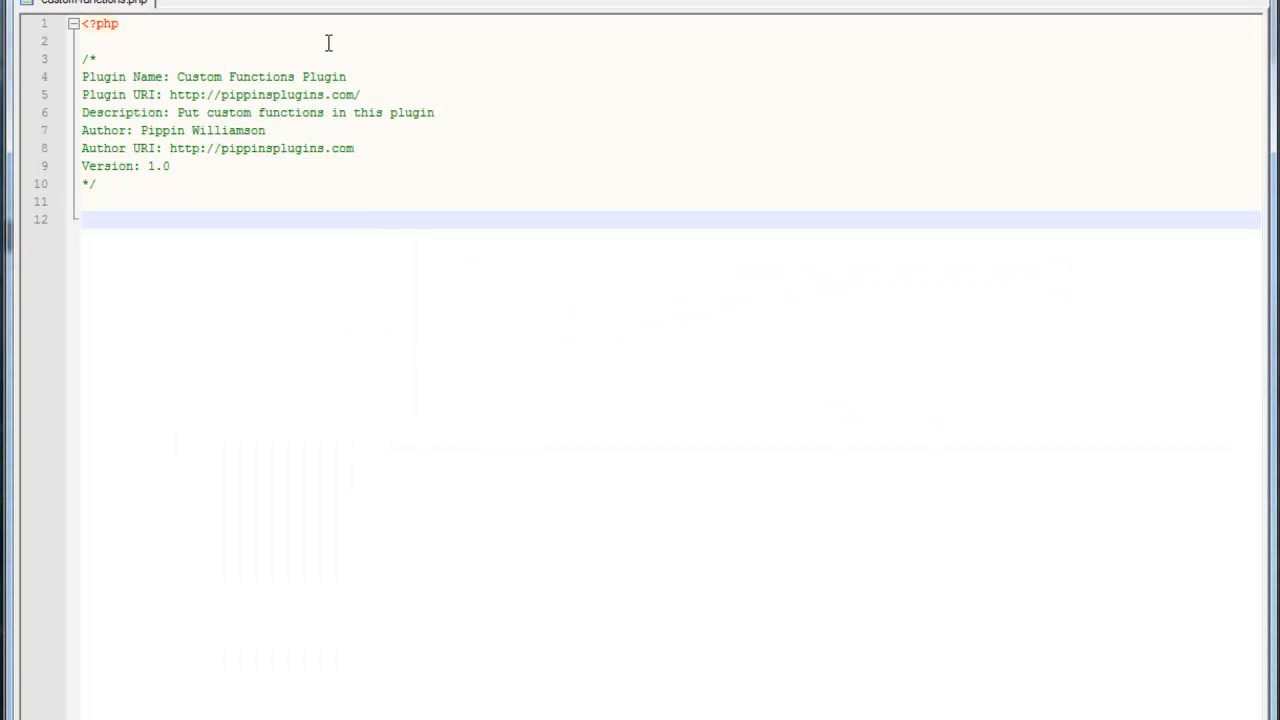
pyautogui.moveTo(240, 70)
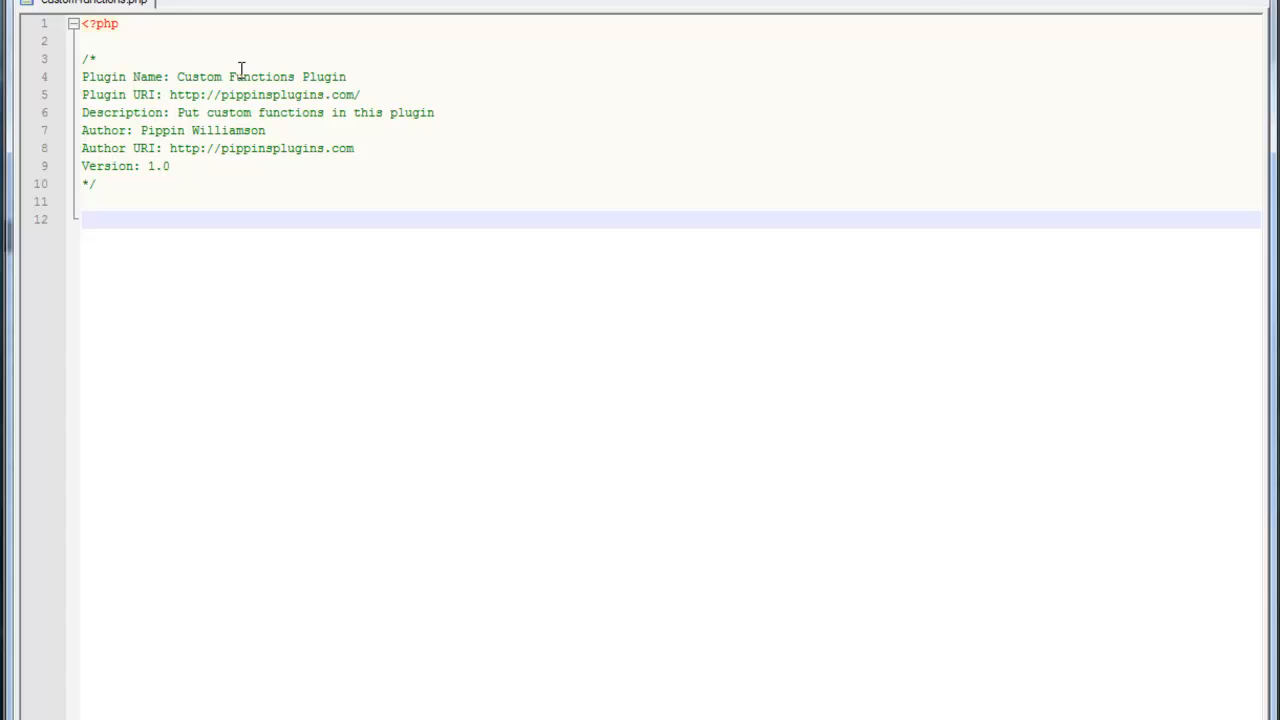
pyautogui.moveTo(156, 230)
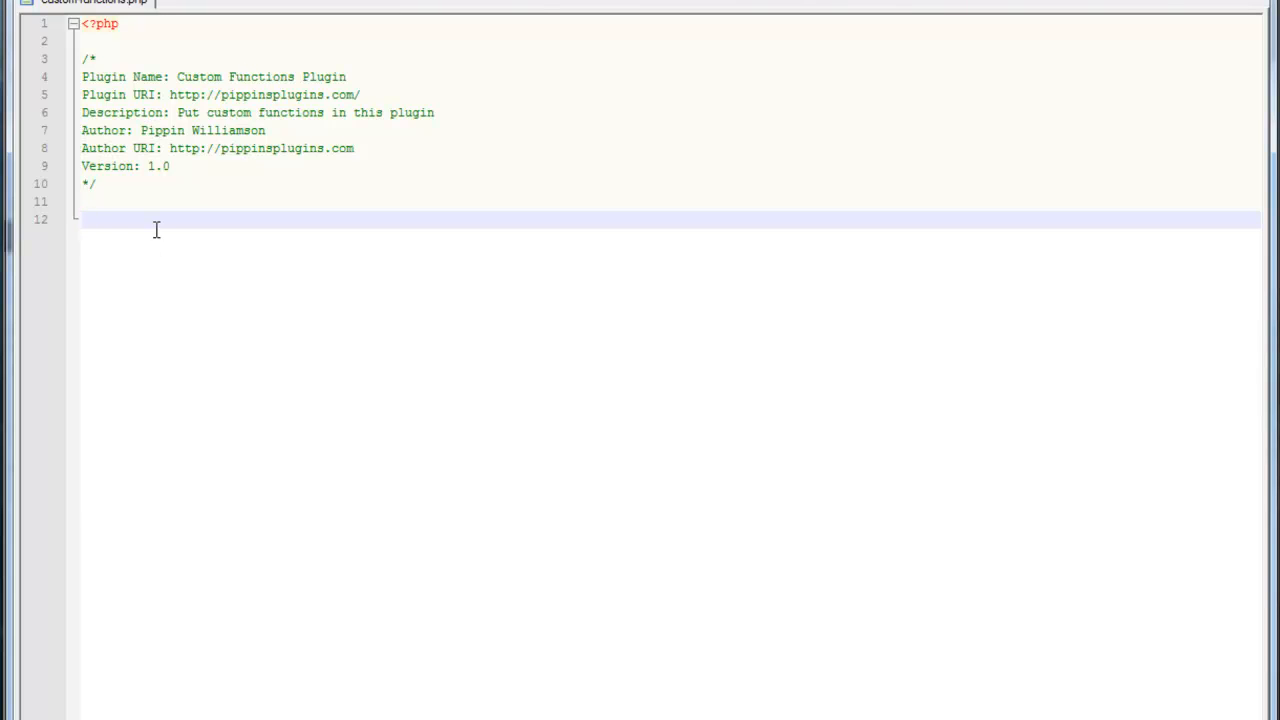
pyautogui.moveTo(125, 213)
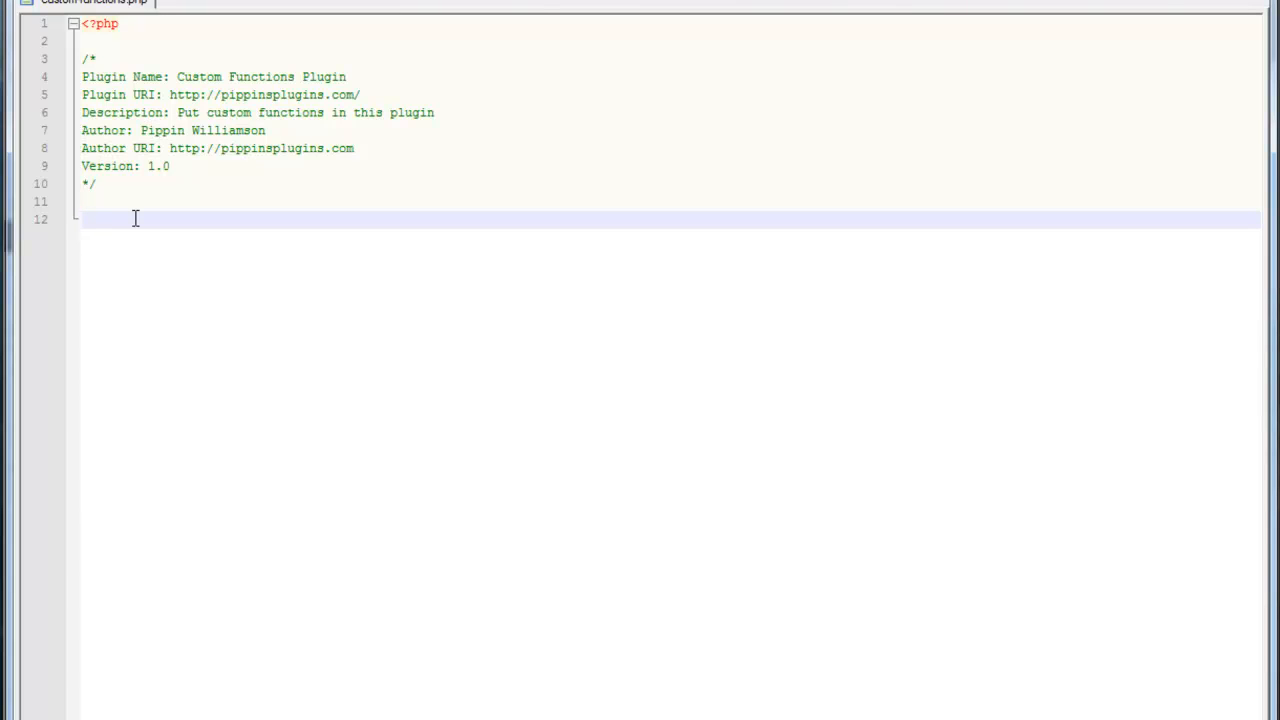
# Write function pippin_admin_notices() that echoes 'this is my message'.
pyautogui.write('functi')
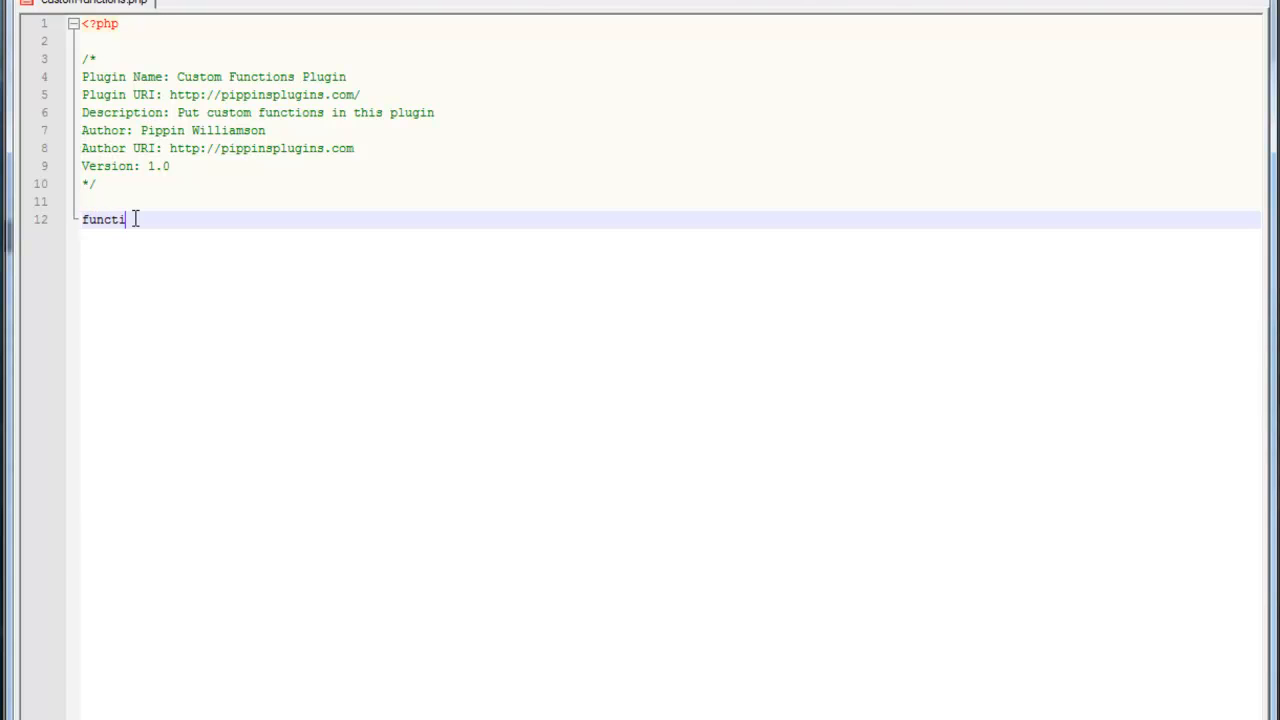
pyautogui.write('on pippin')
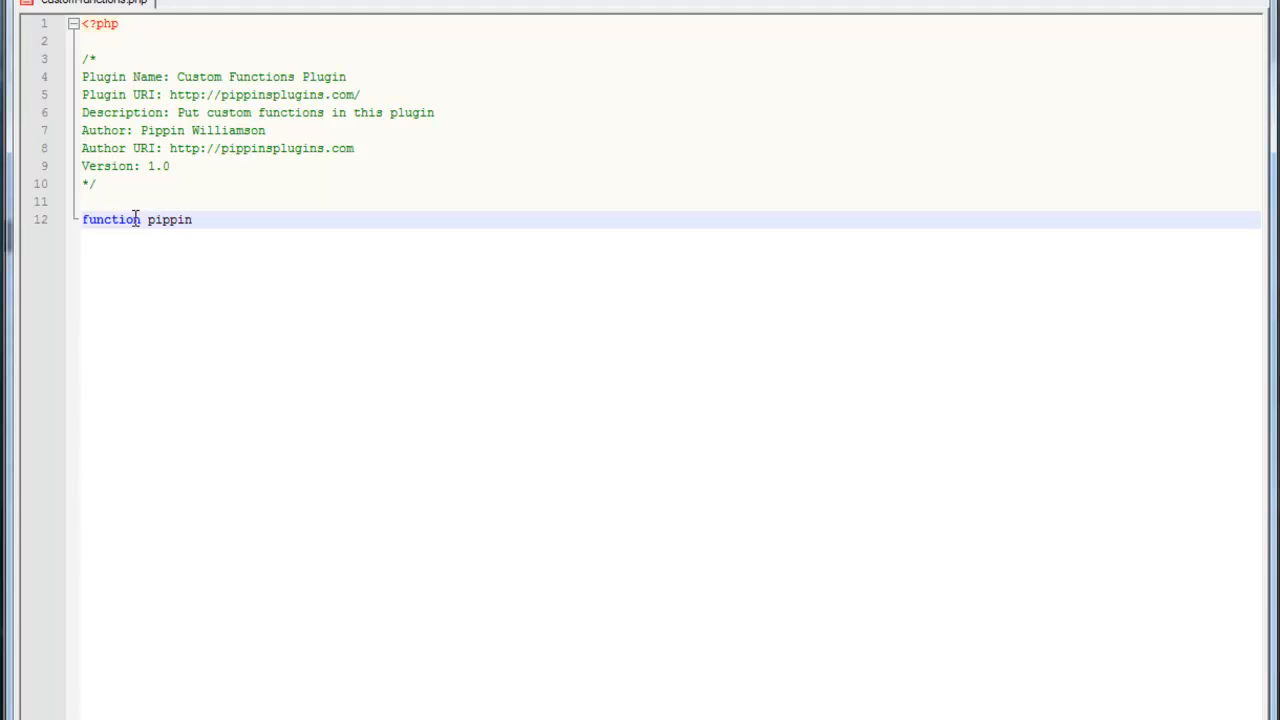
pyautogui.write('_')
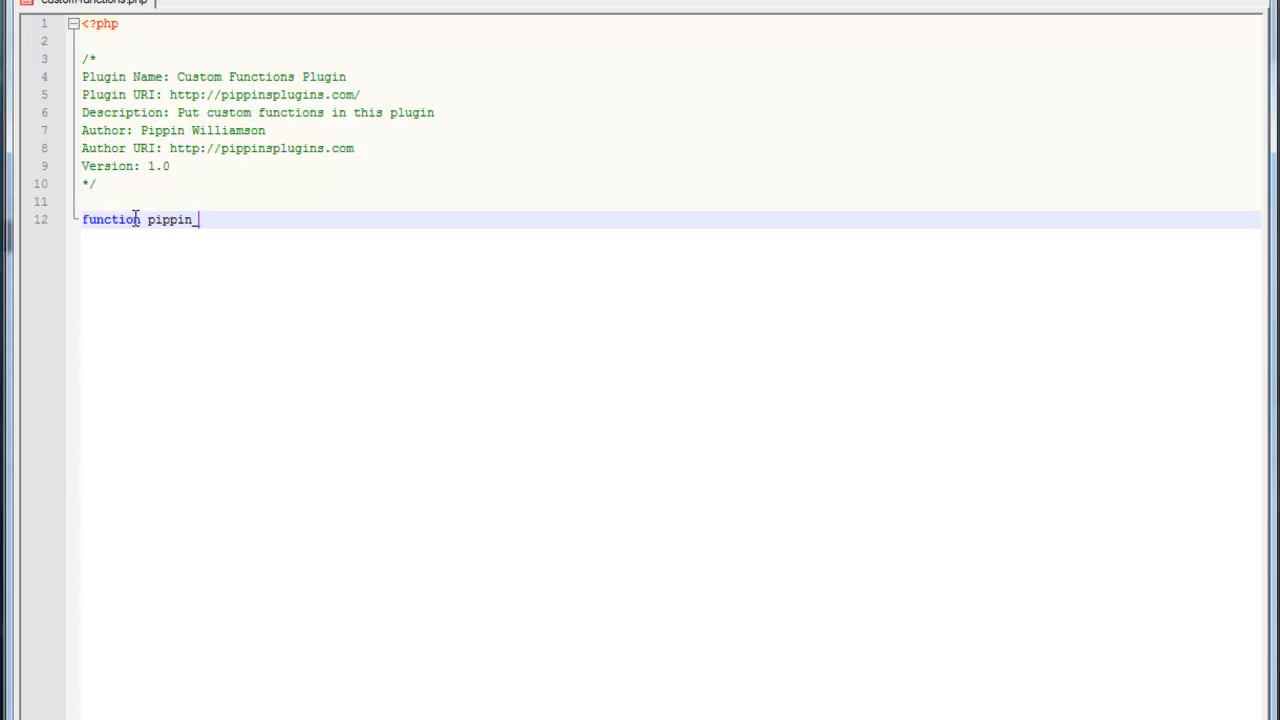
pyautogui.write('admin_notices')
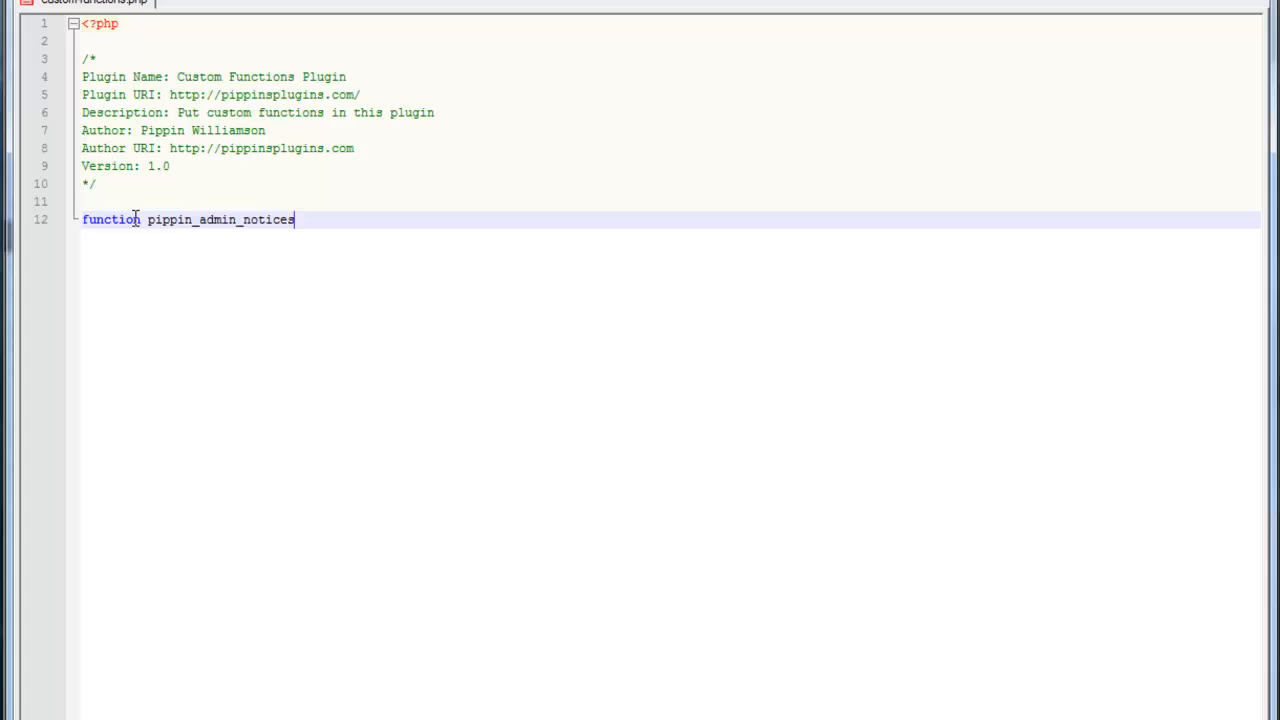
pyautogui.write('() {')
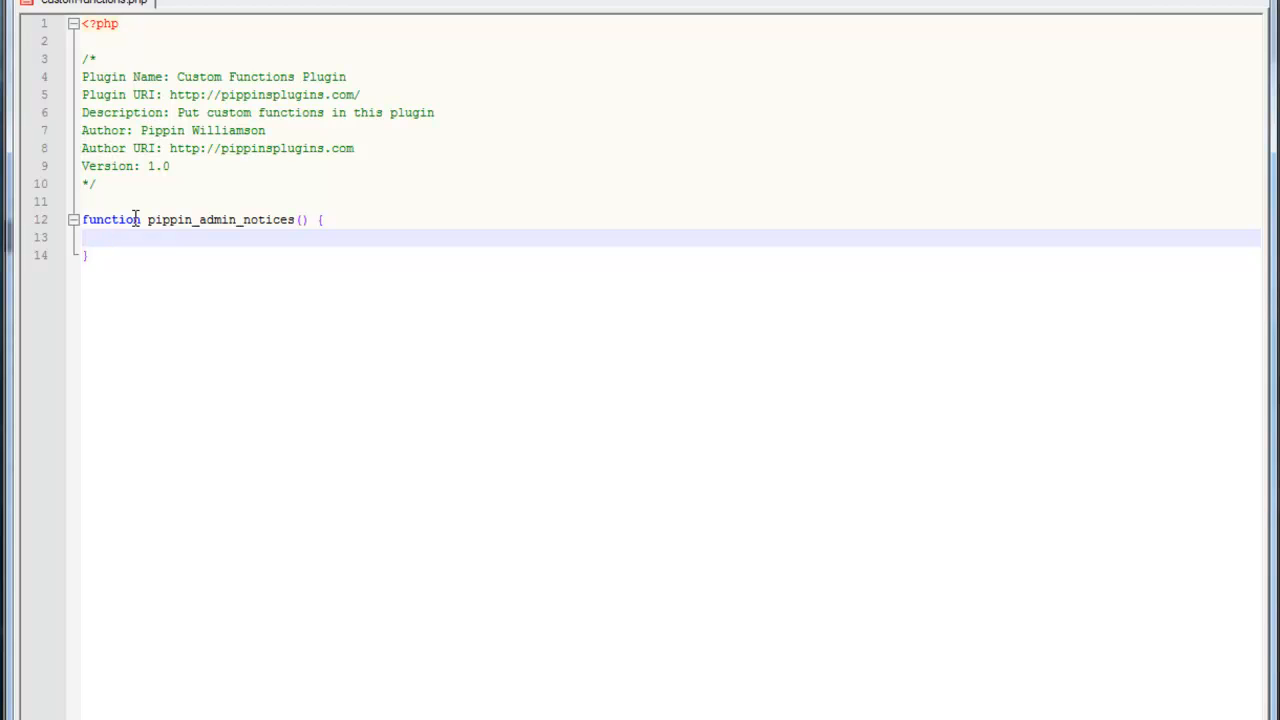
pyautogui.write('echo')
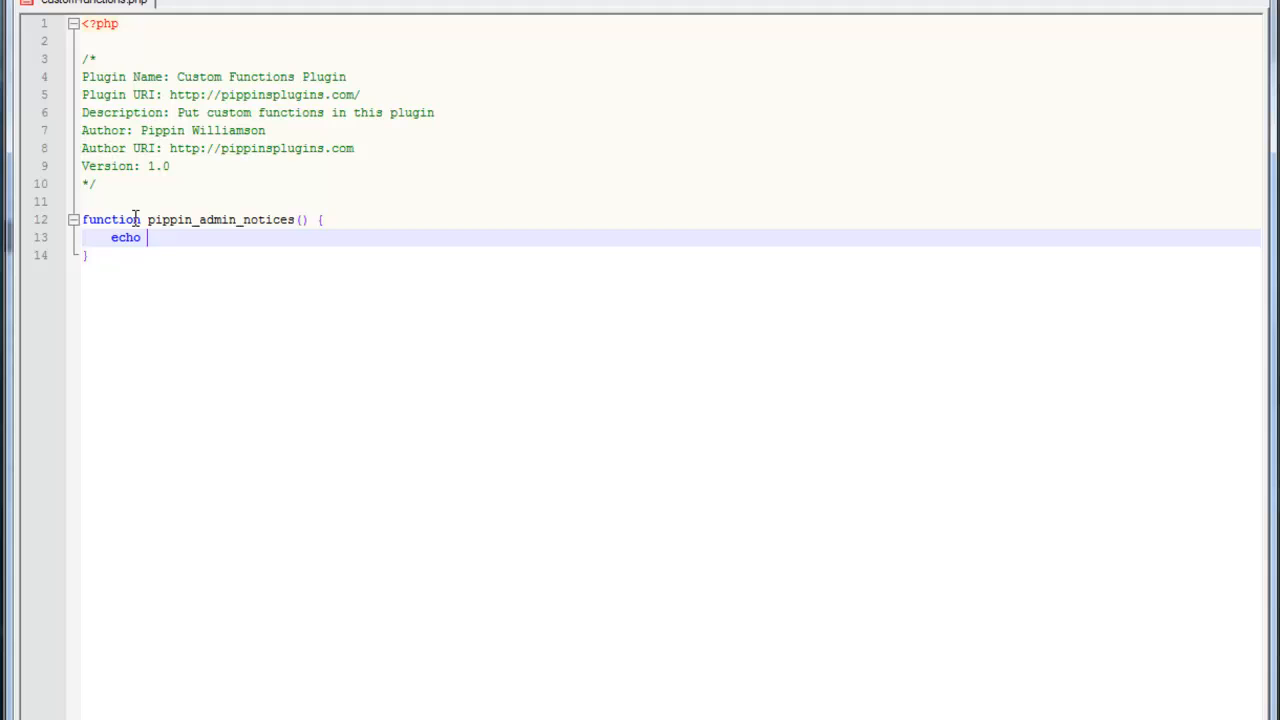
pyautogui.write("'this is")
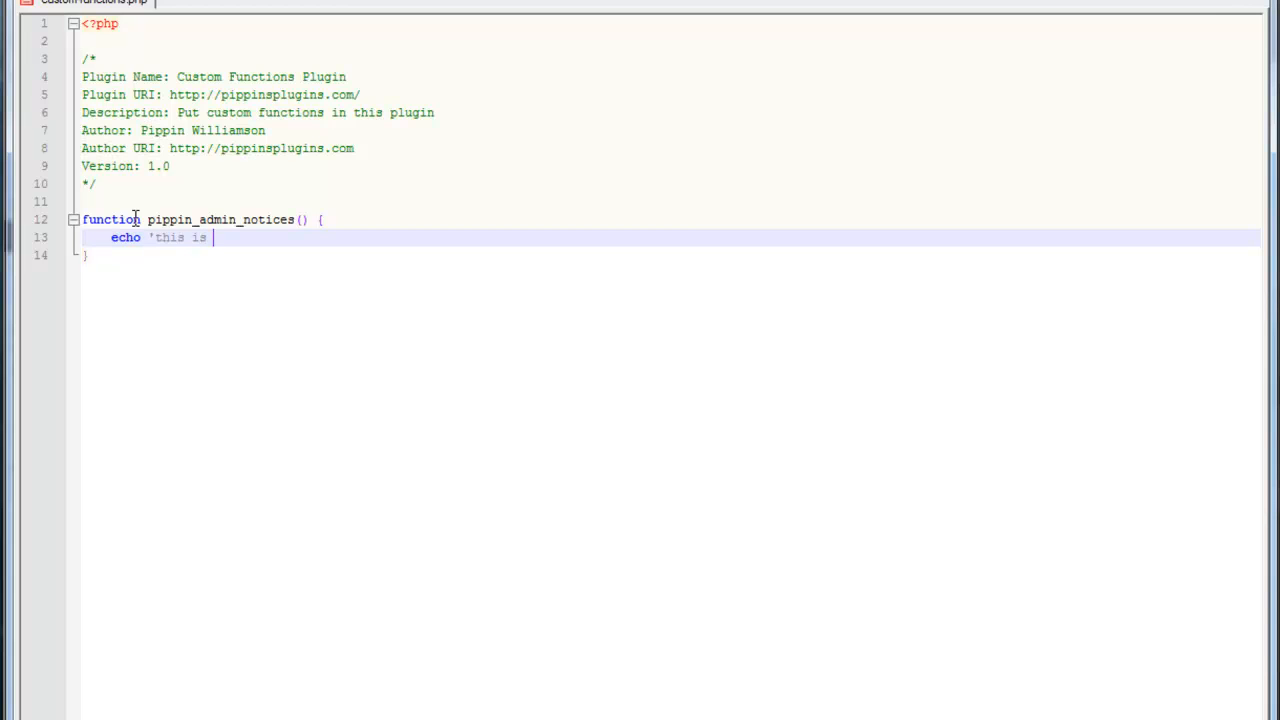
pyautogui.write("my message';")
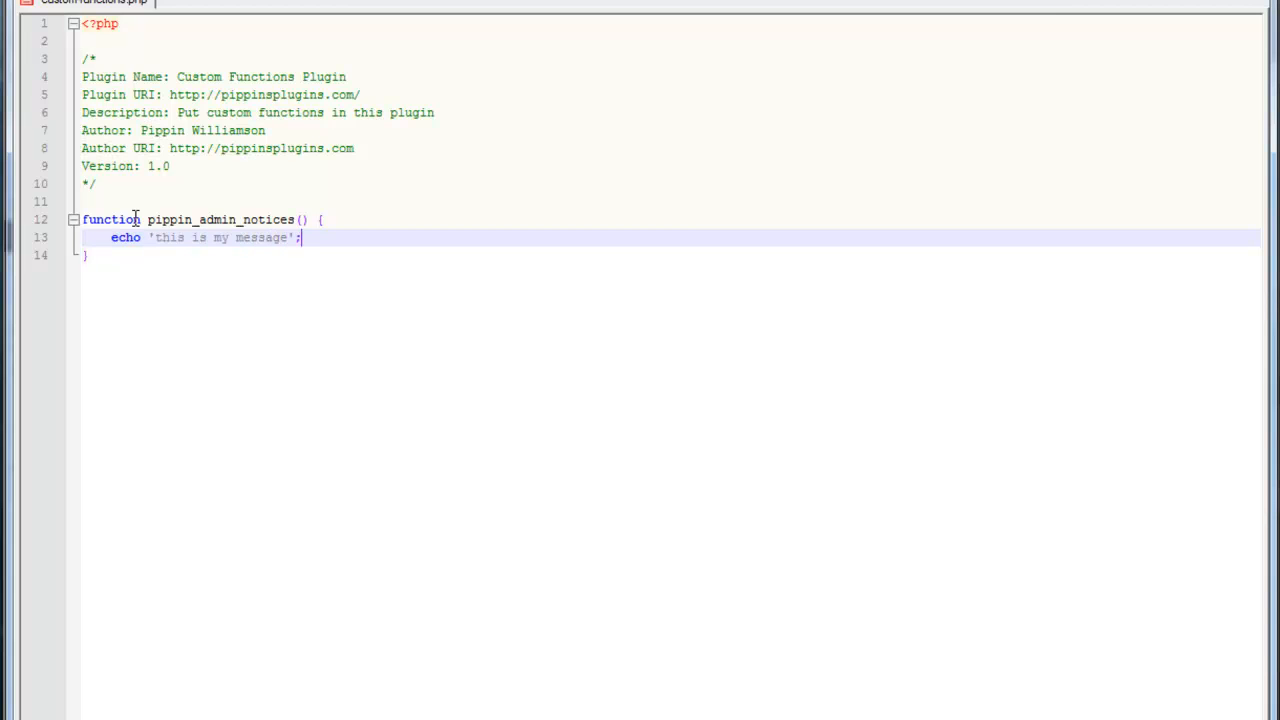
# Hook it with add_action('admin_notices', 'pippin_admin_notices');.
pyautogui.click(87, 255)
pyautogui.write('add_a')
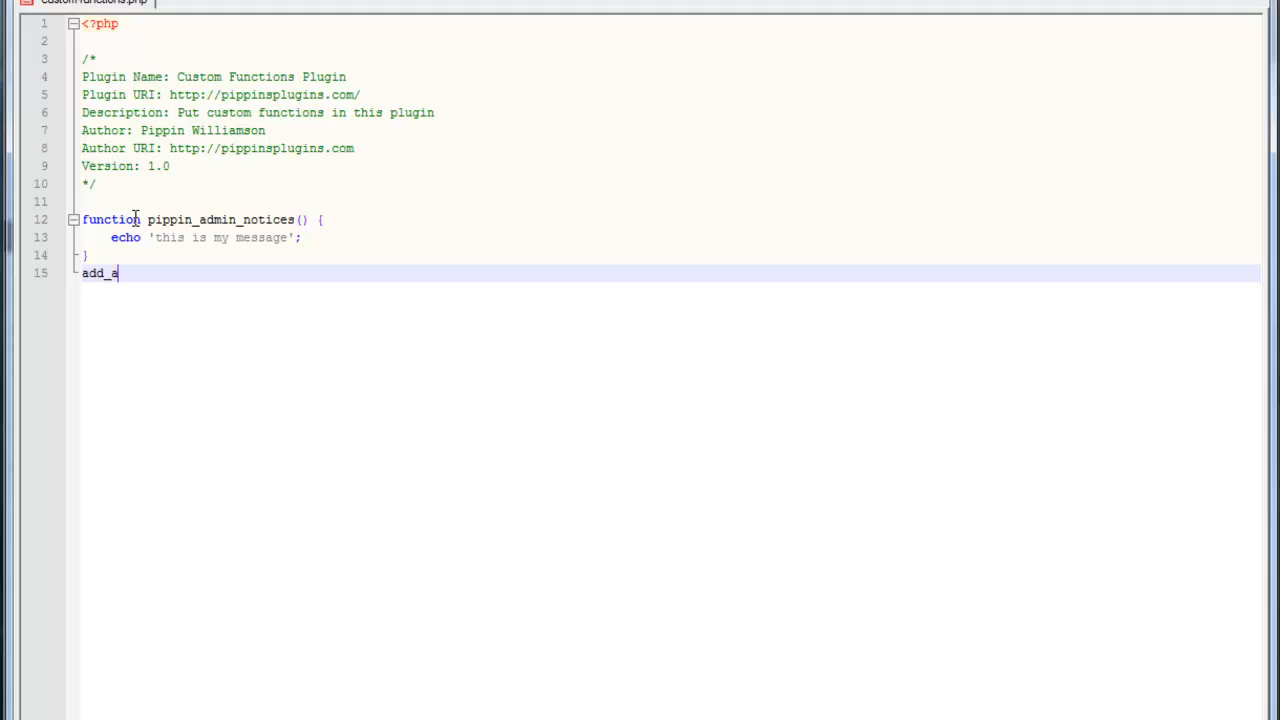
pyautogui.write("ction('")
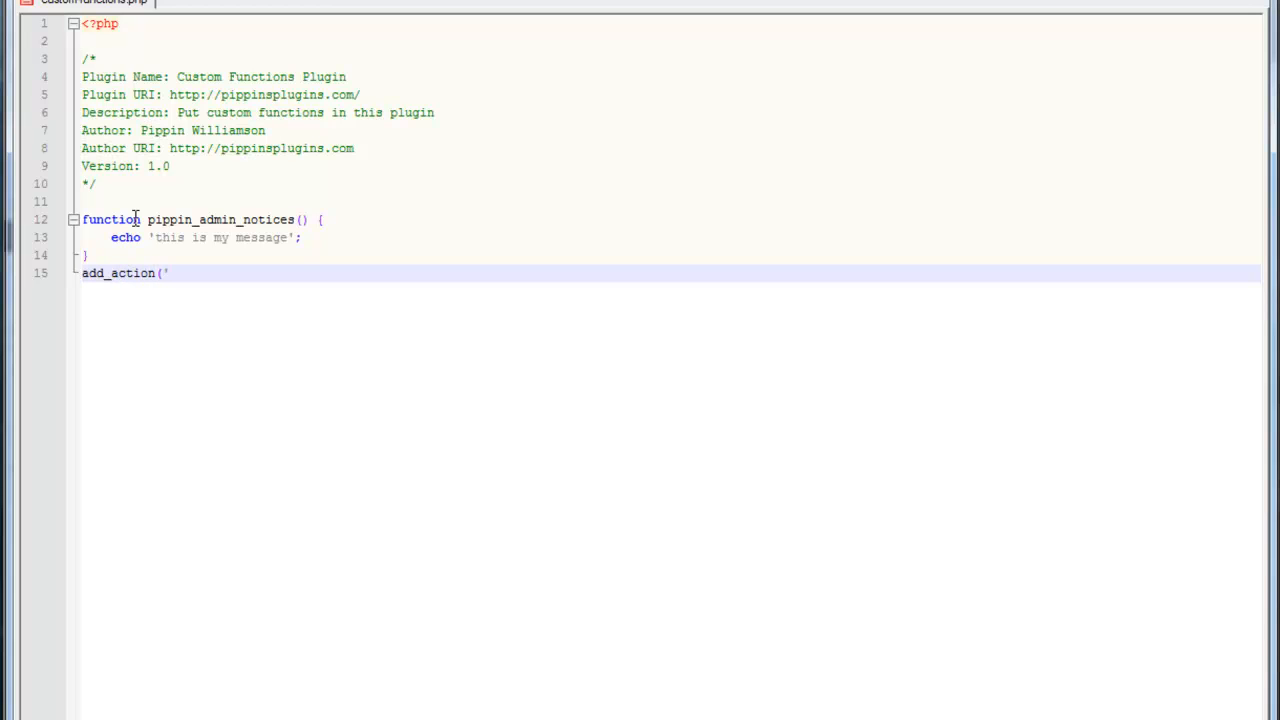
pyautogui.write('admin_')
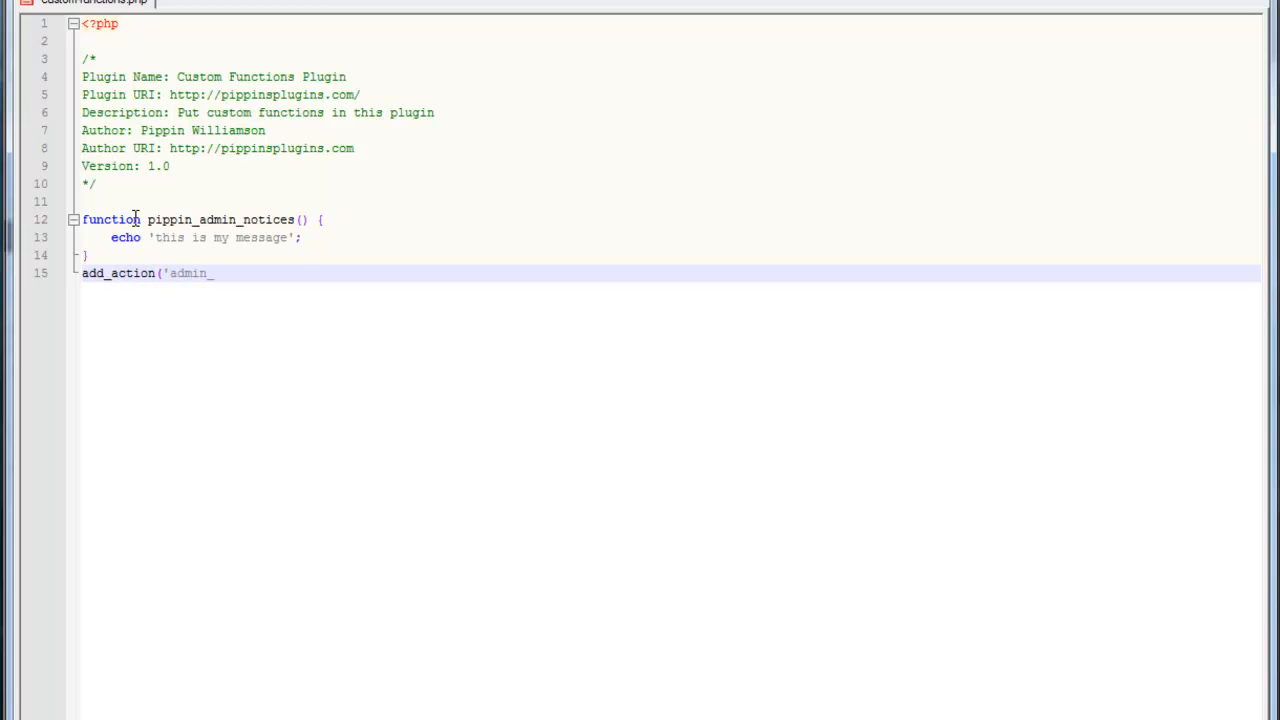
pyautogui.write("notices', '")
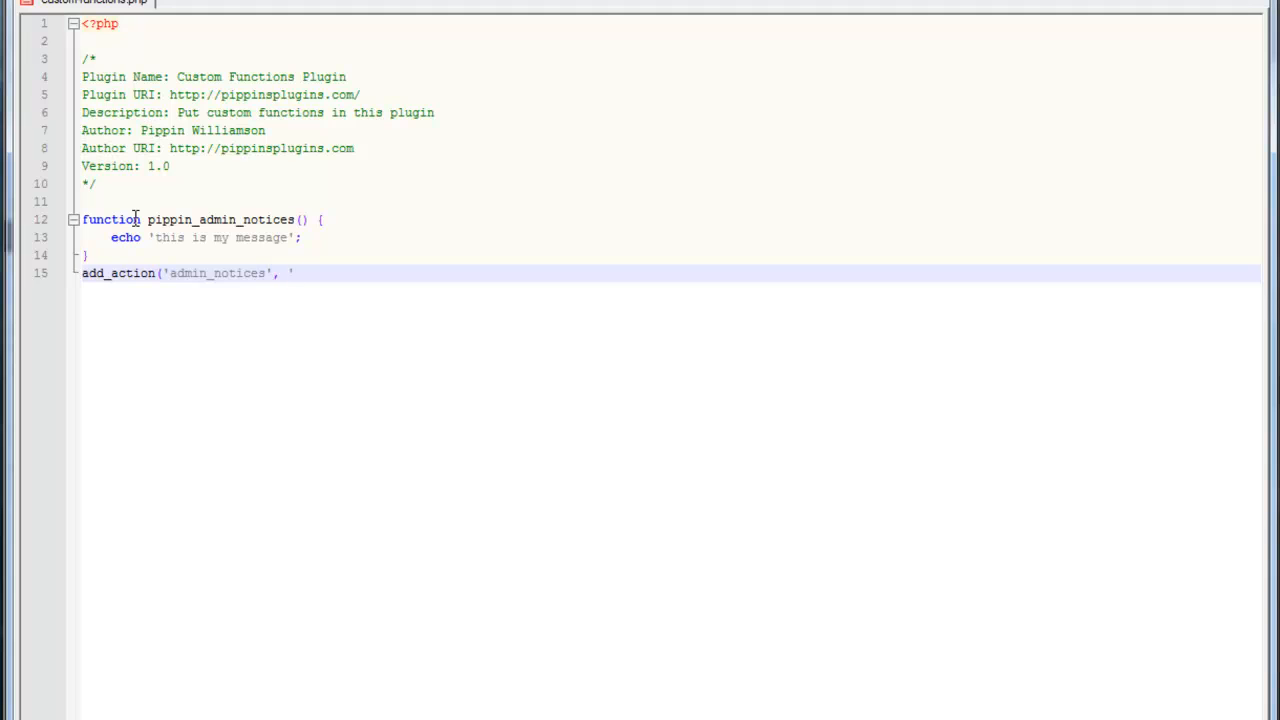
pyautogui.write('pippin_admin')
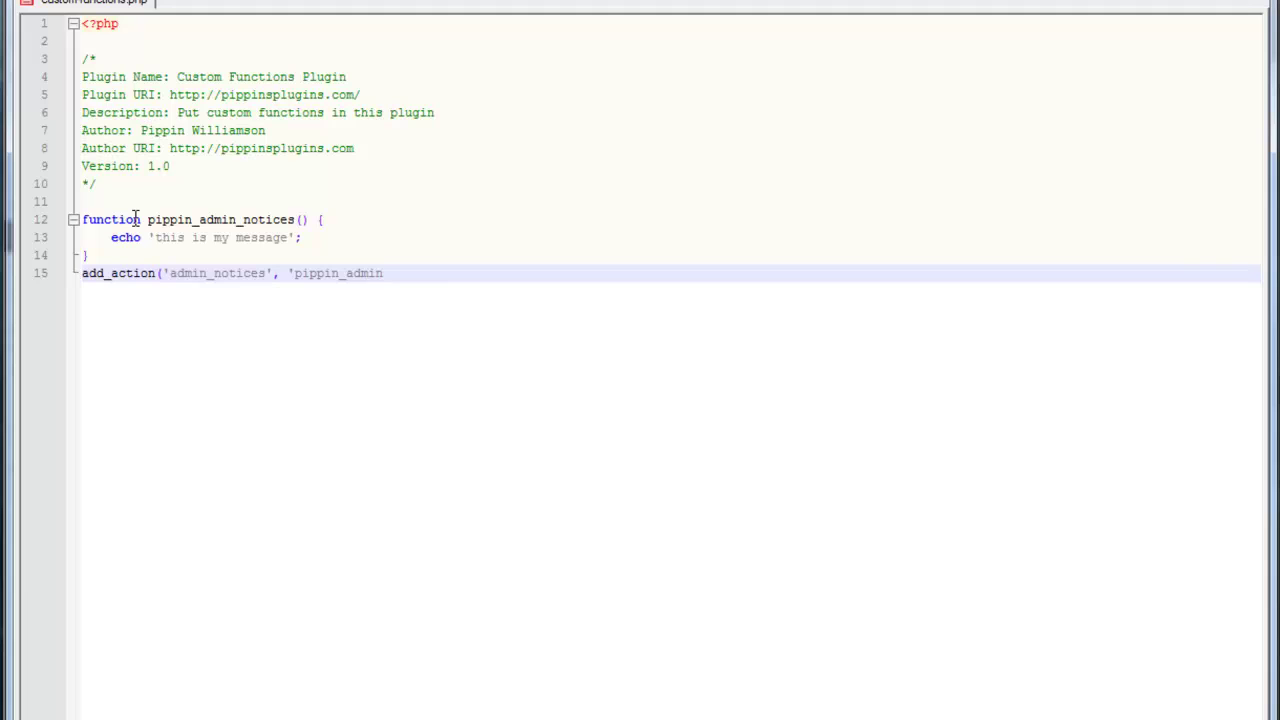
pyautogui.write('_notices')
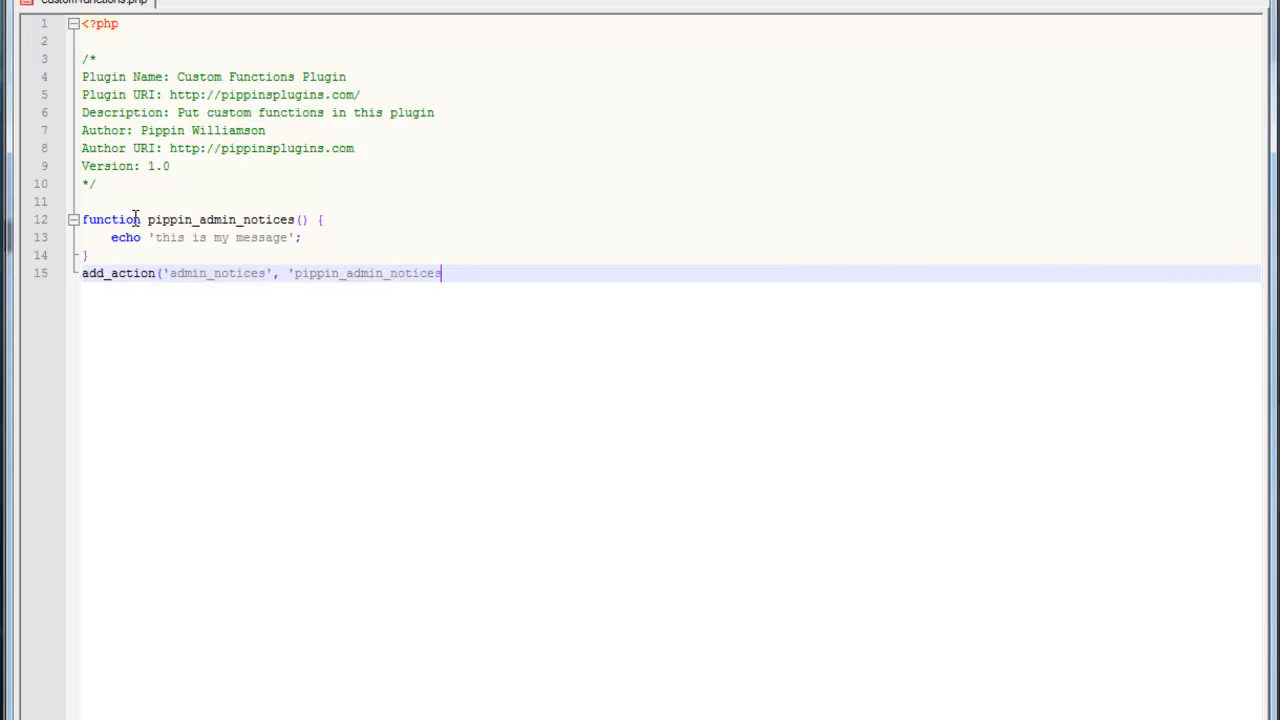
pyautogui.write(');')
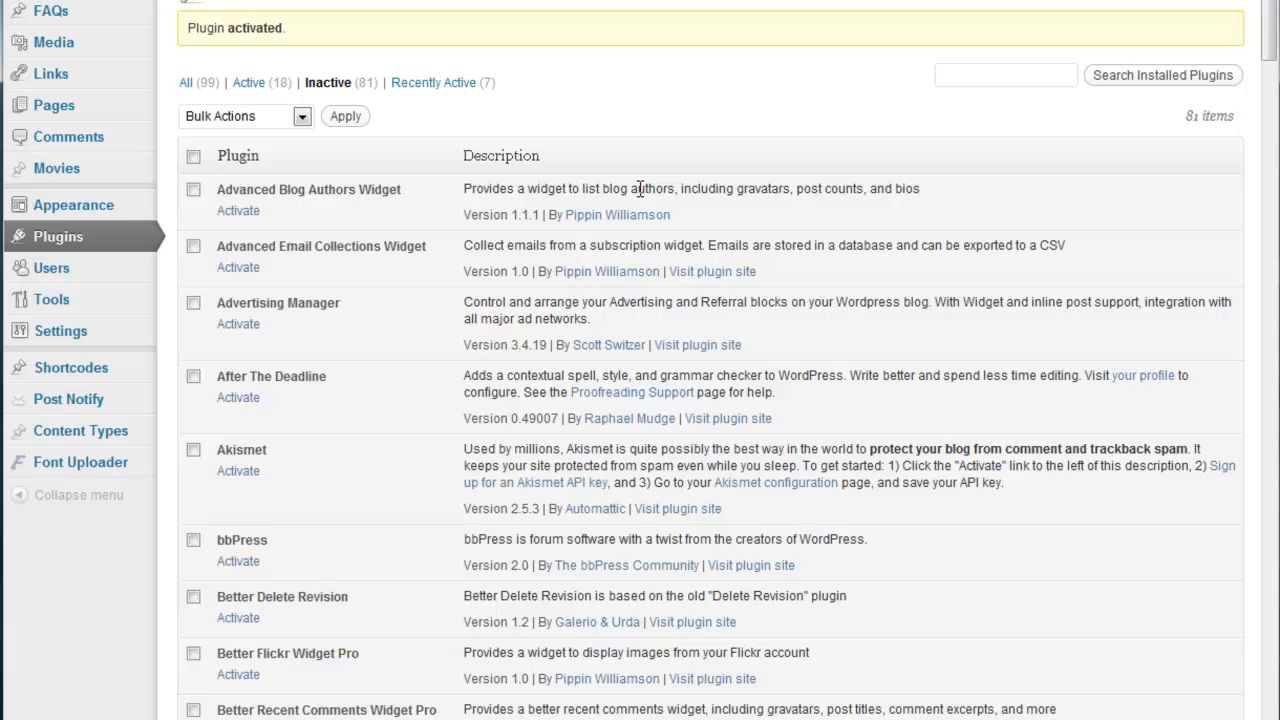
# Scroll the Plugins page up to the Custom Functions Plugin entry and its activation notice.
pyautogui.scroll(3)
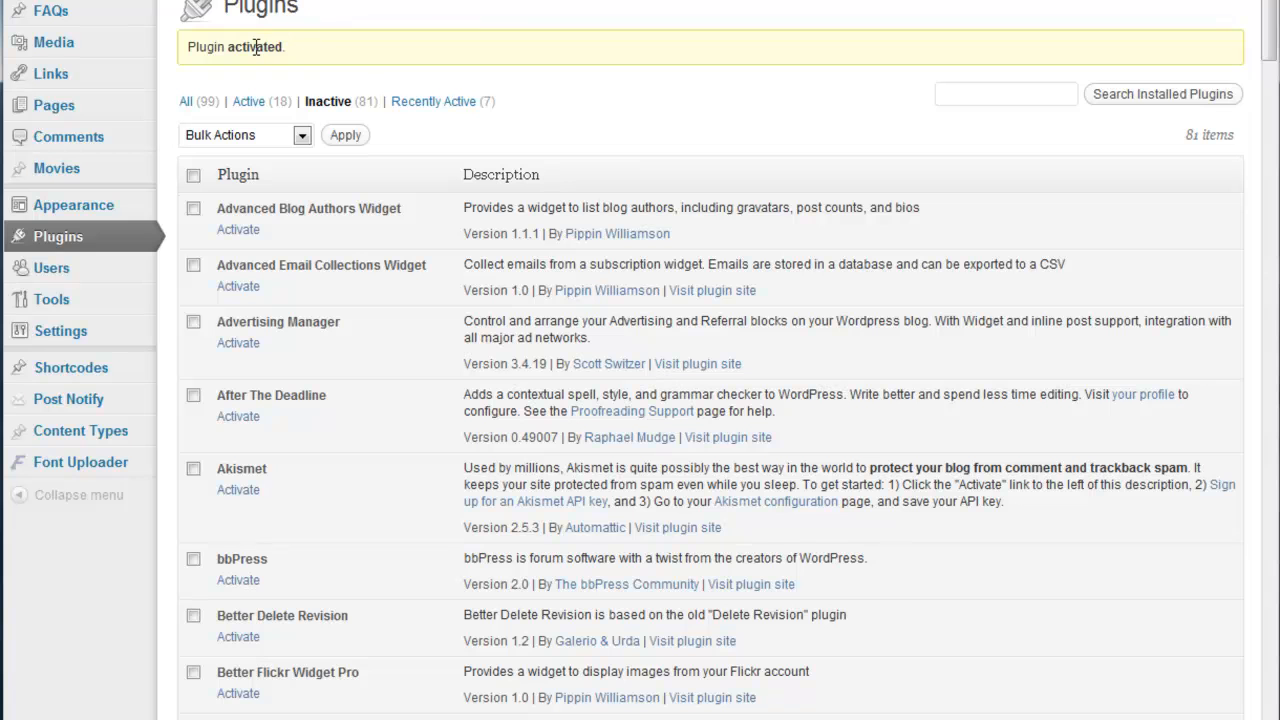
pyautogui.moveTo(423, 78)
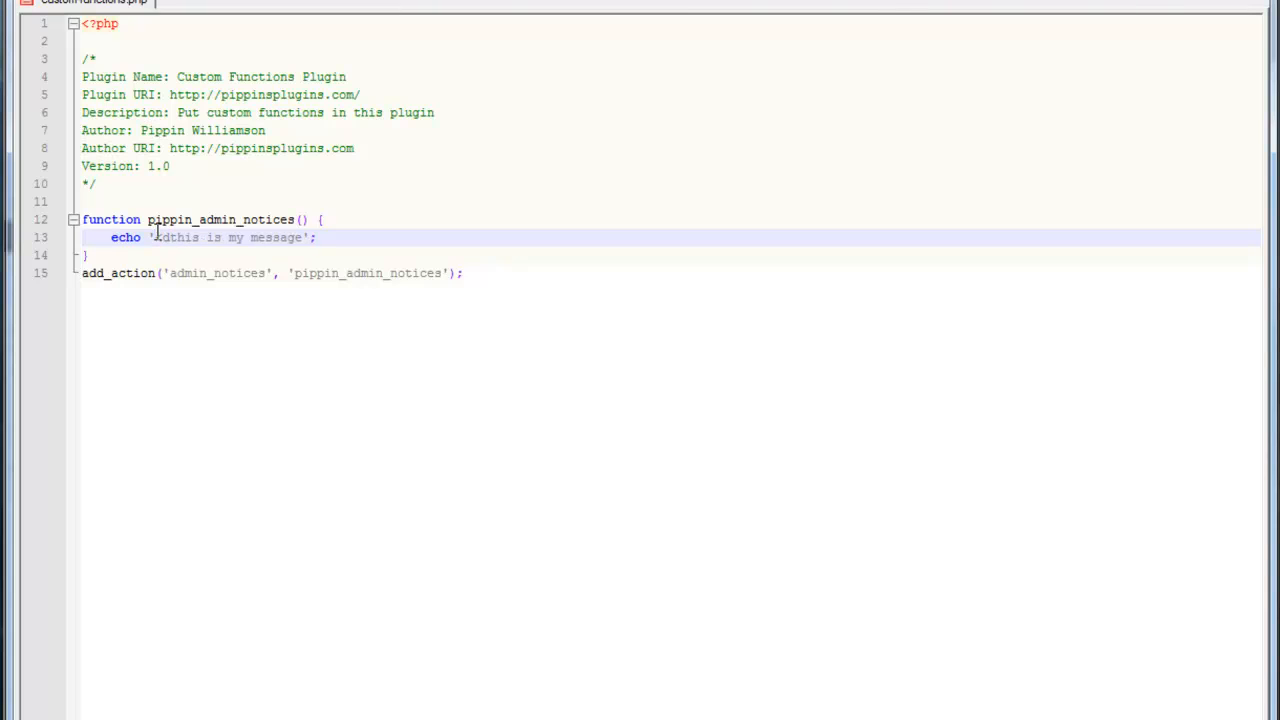
# Wrap the echoed message in <div class="updated"><p>…</p></div>.
pyautogui.write('div')
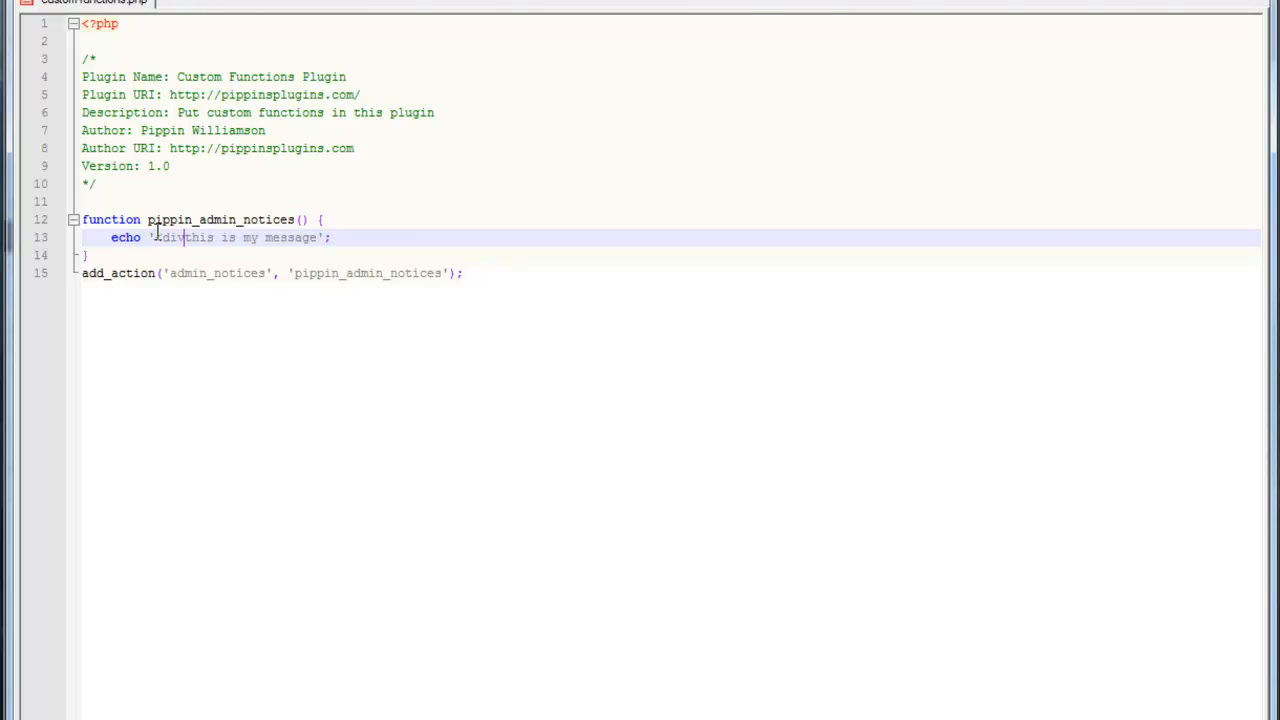
pyautogui.write('class="')
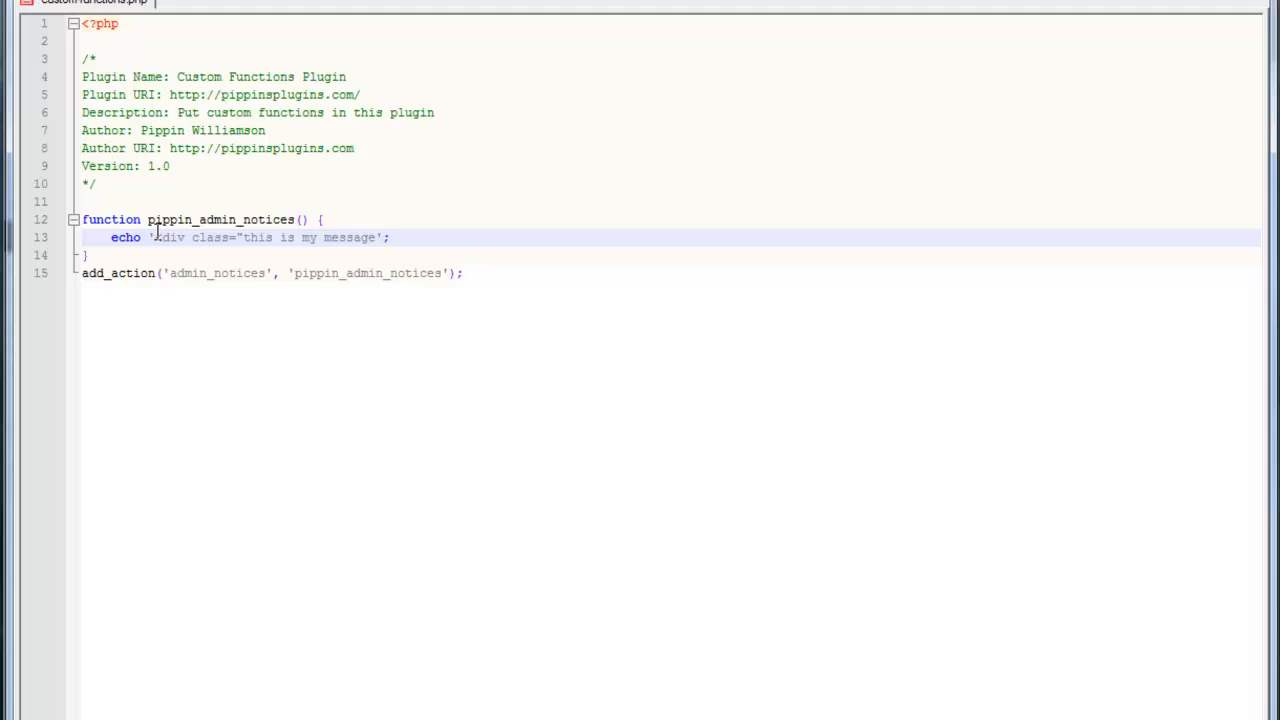
pyautogui.write('updated')
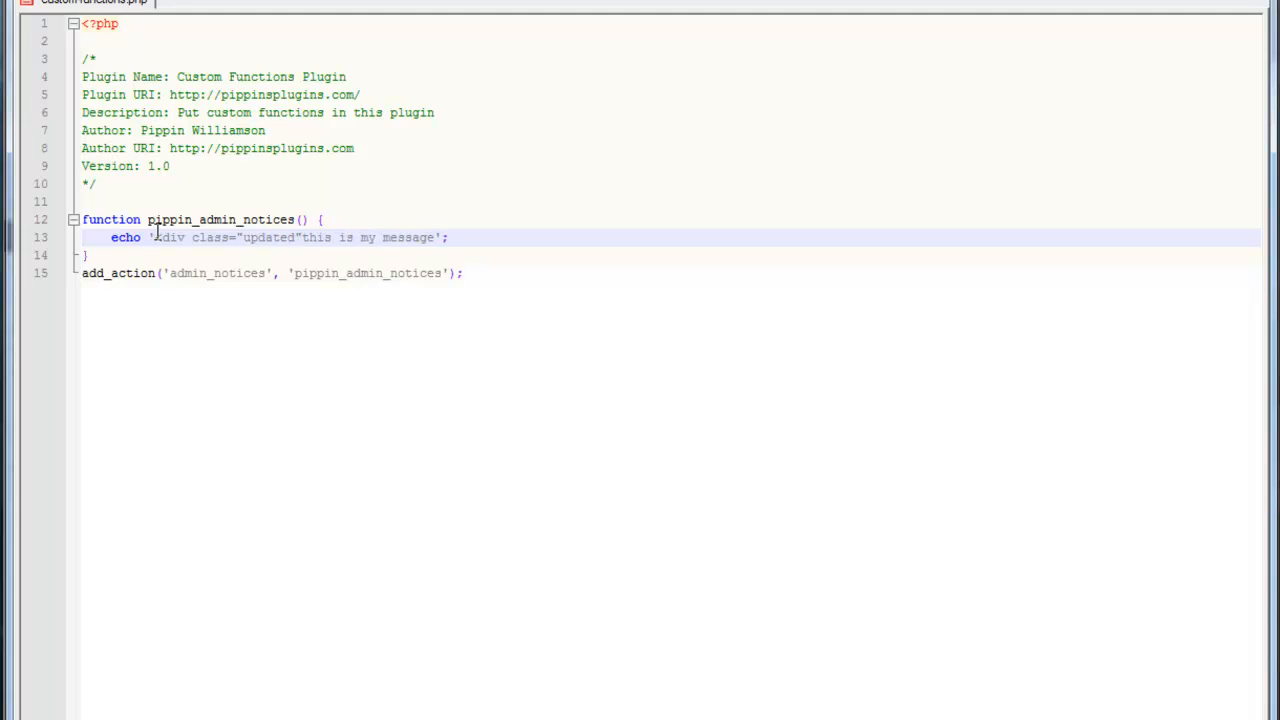
pyautogui.write('><P')
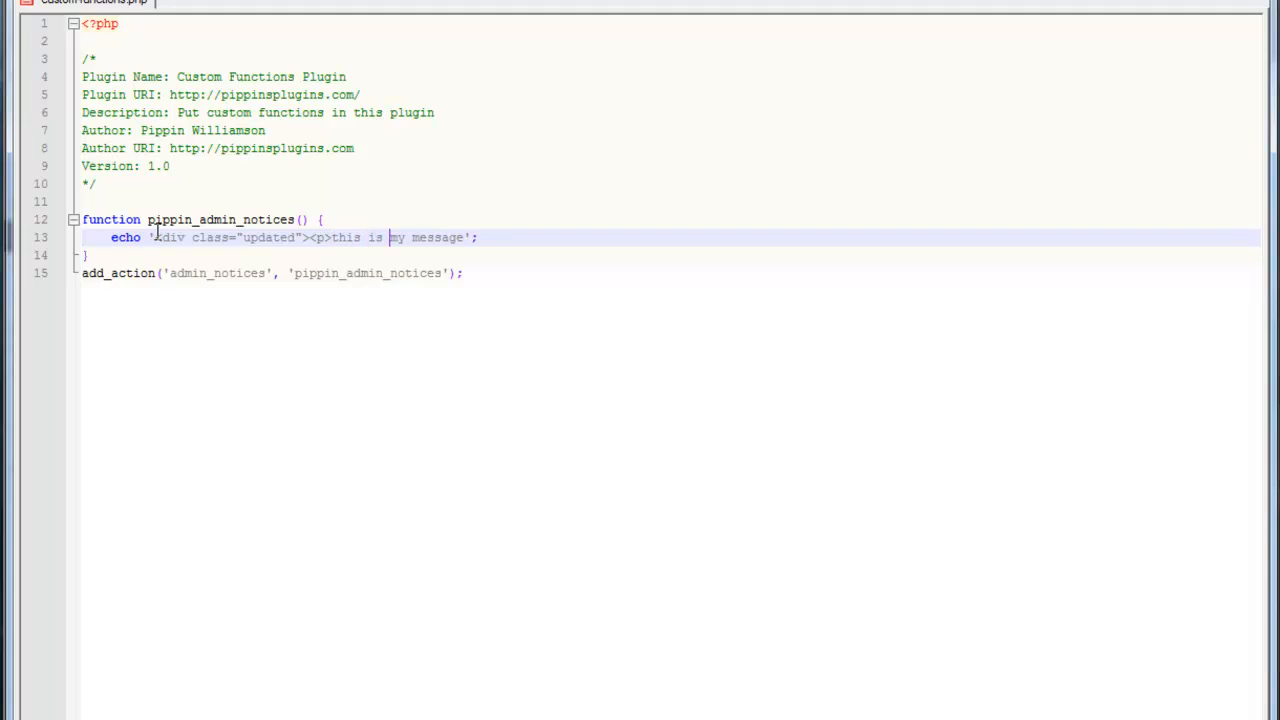
pyautogui.write('</p><')
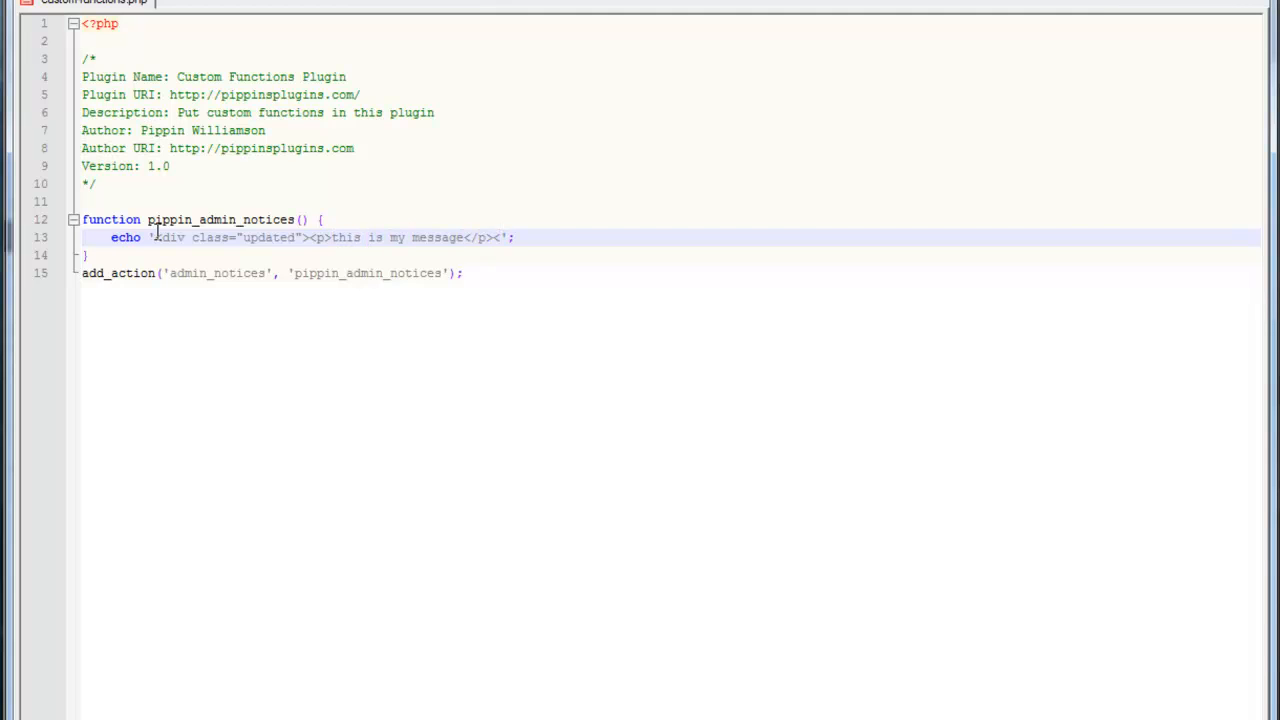
pyautogui.write('/div>')
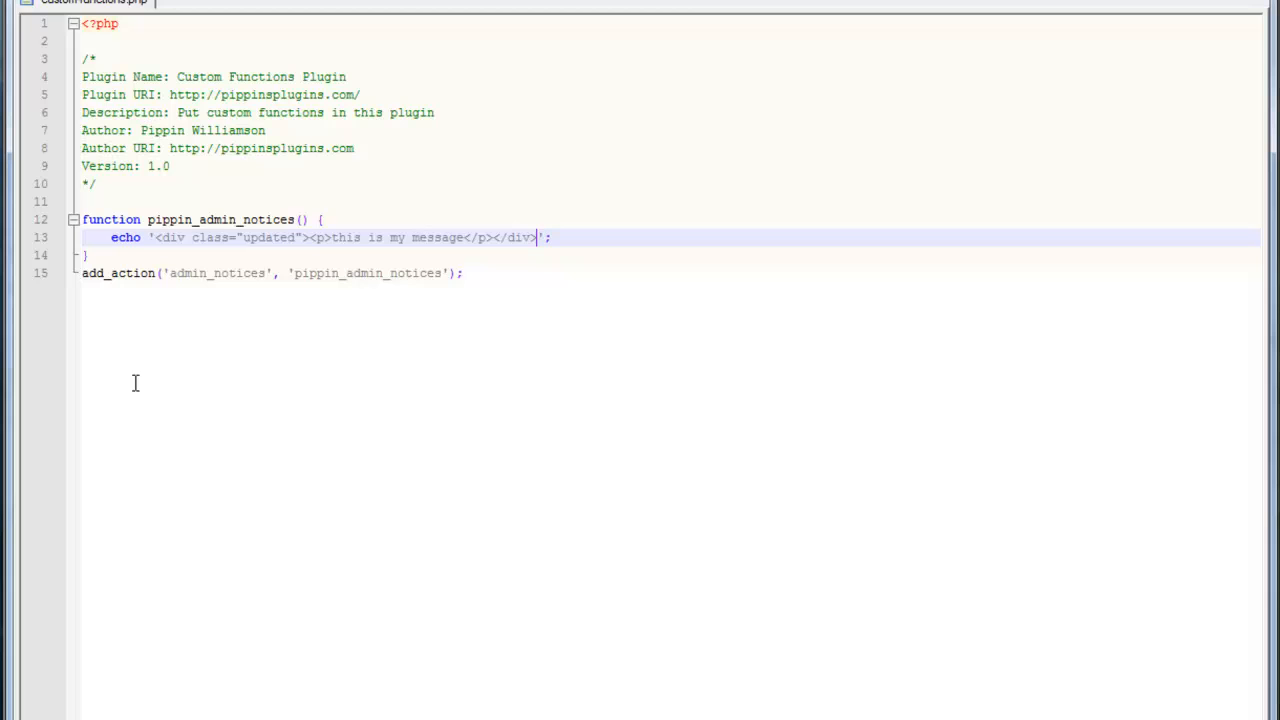
# Change the div's class from updated to error.
pyautogui.doubleClick(268, 237)
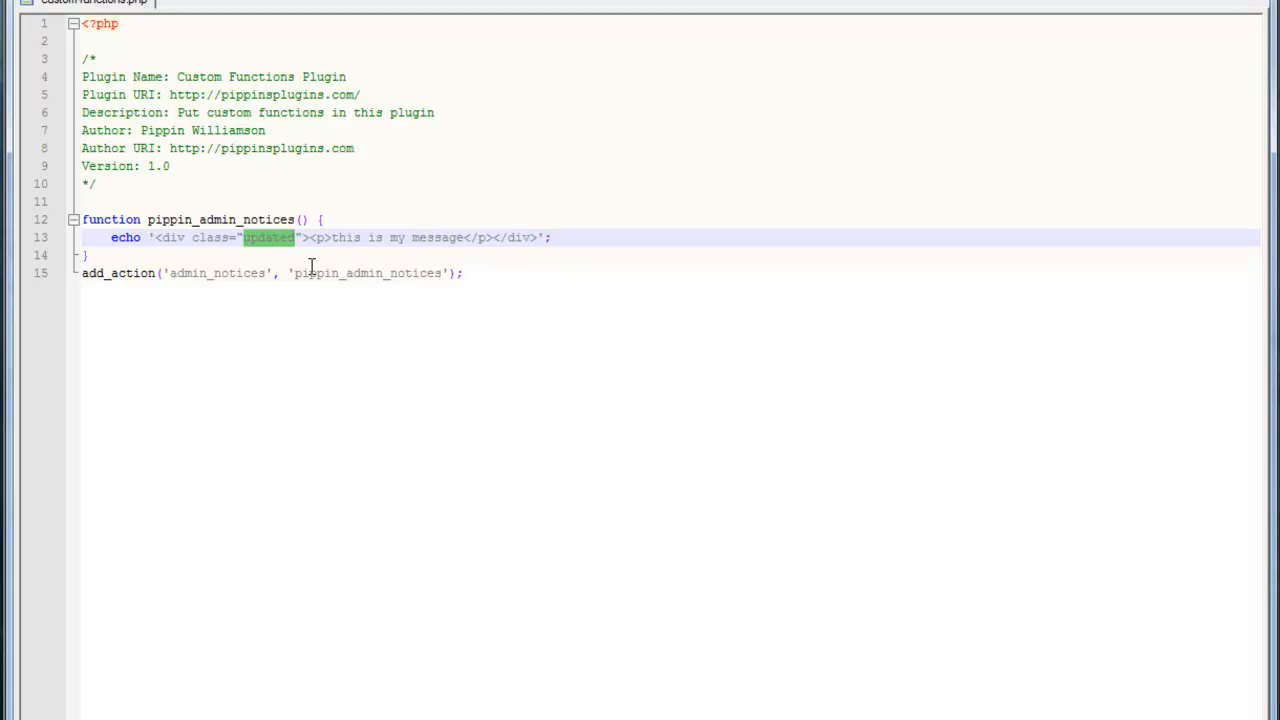
pyautogui.write('er')
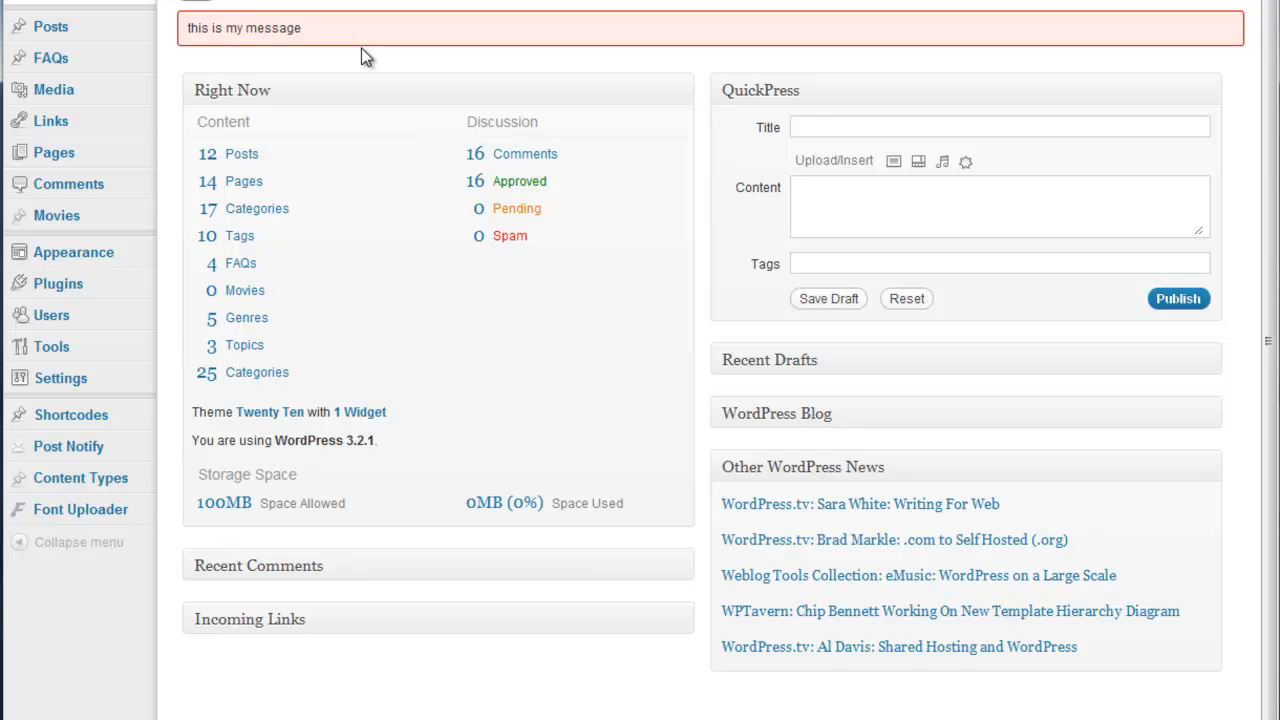
pyautogui.moveTo(332, 33)
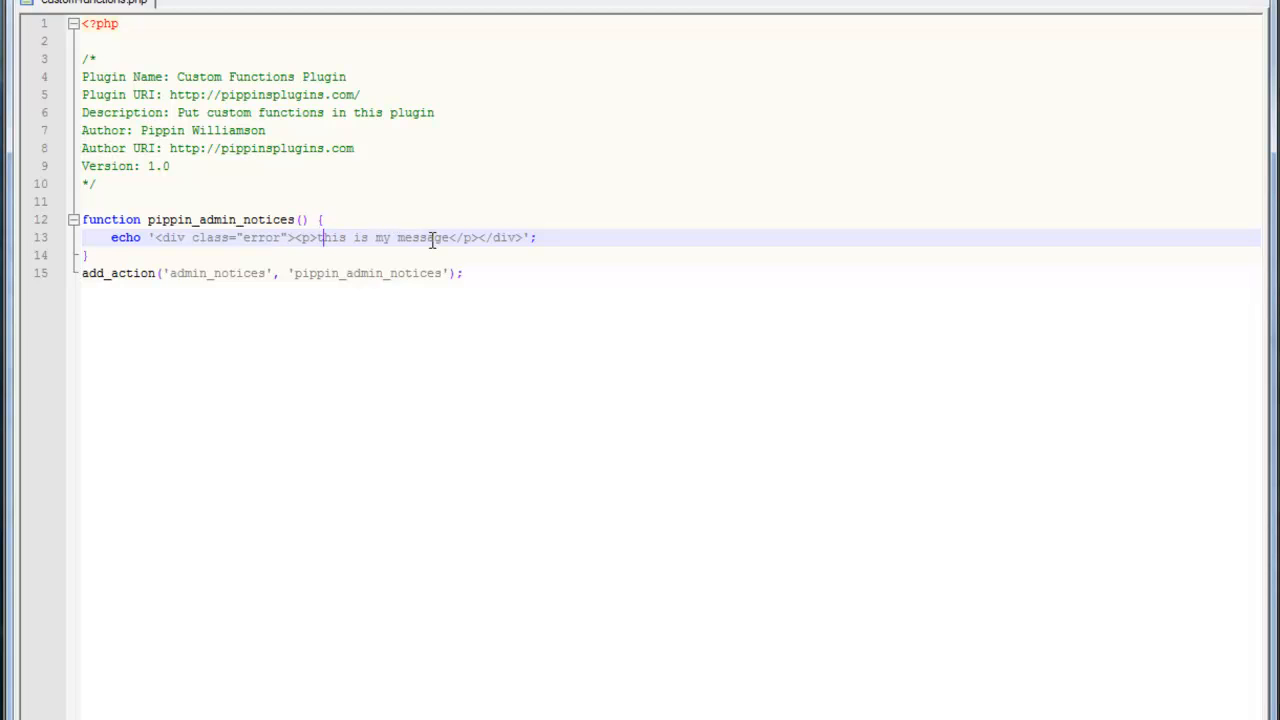
# Prefix the message with <strong>Error:</strong> inside the paragraph.
pyautogui.write('ston')
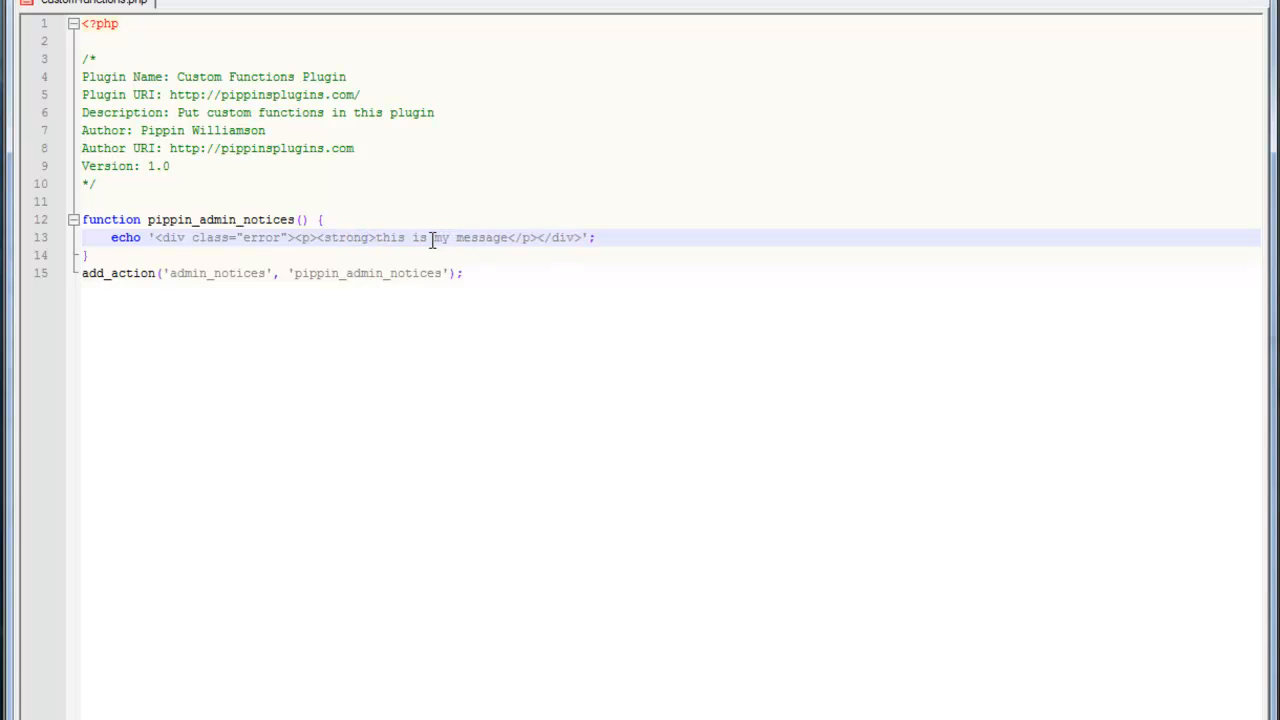
pyautogui.write('Error:')
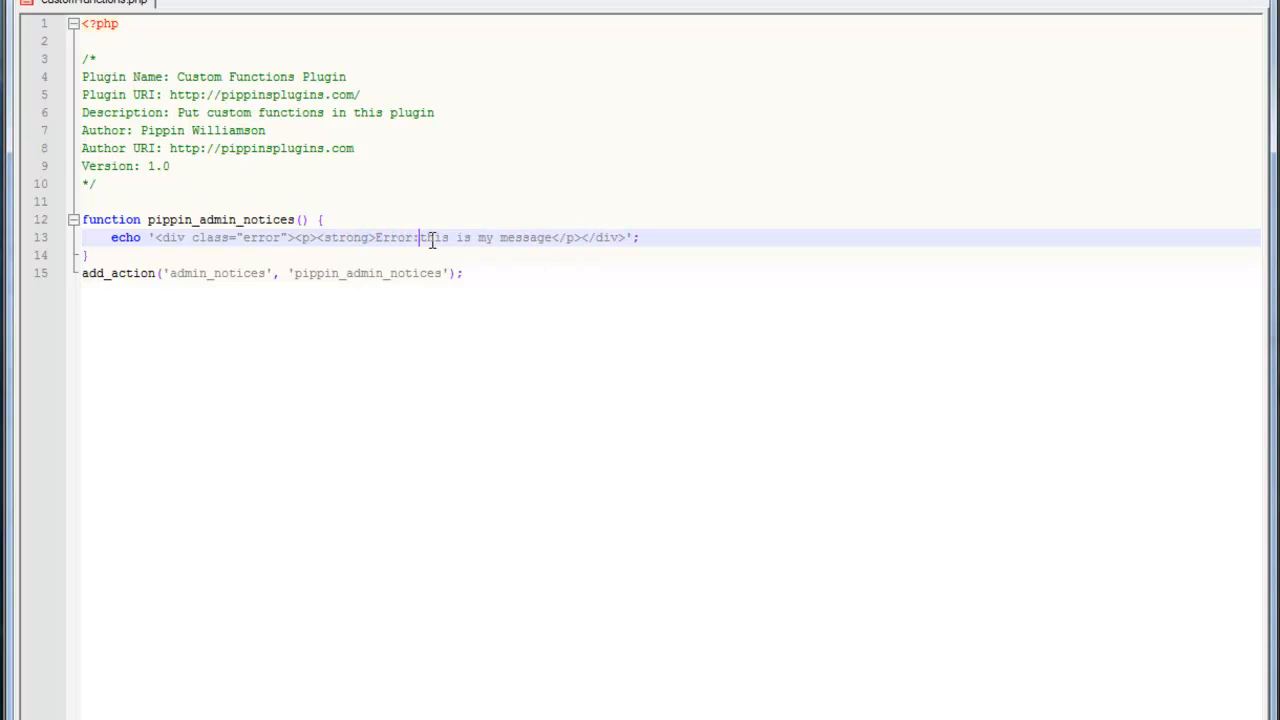
pyautogui.write('</strong>')
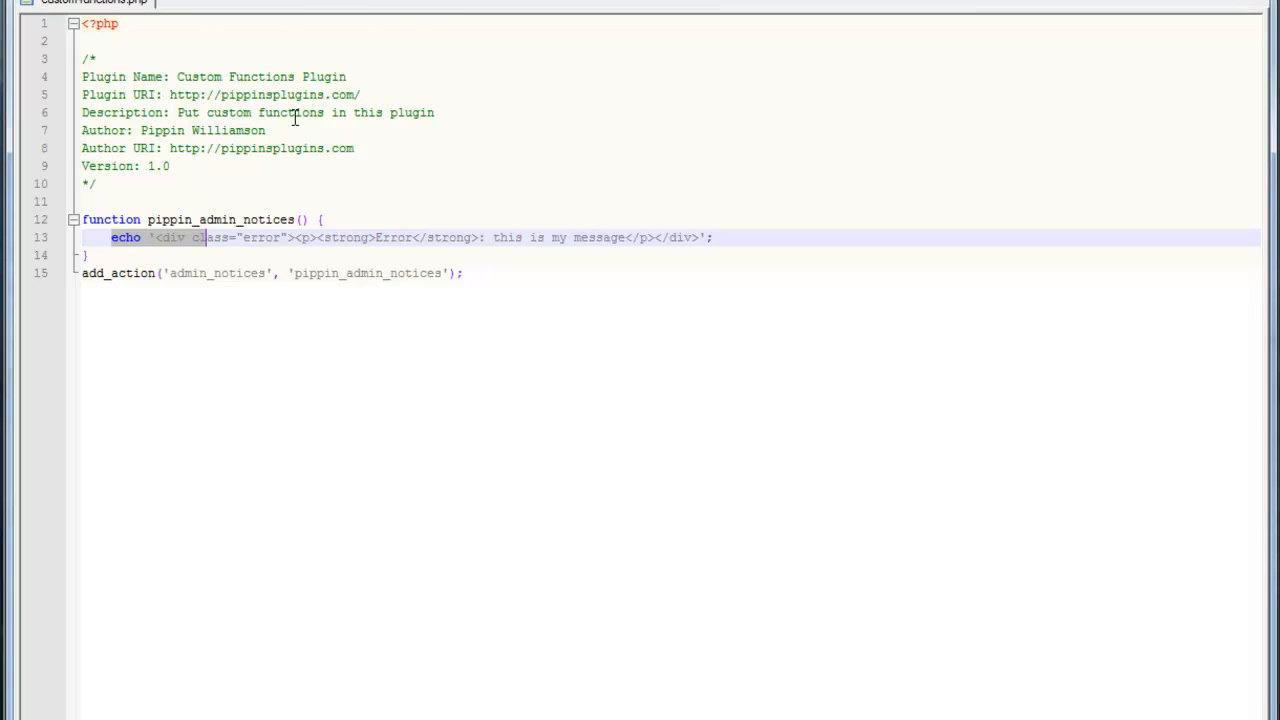
pyautogui.moveTo(265, 306)
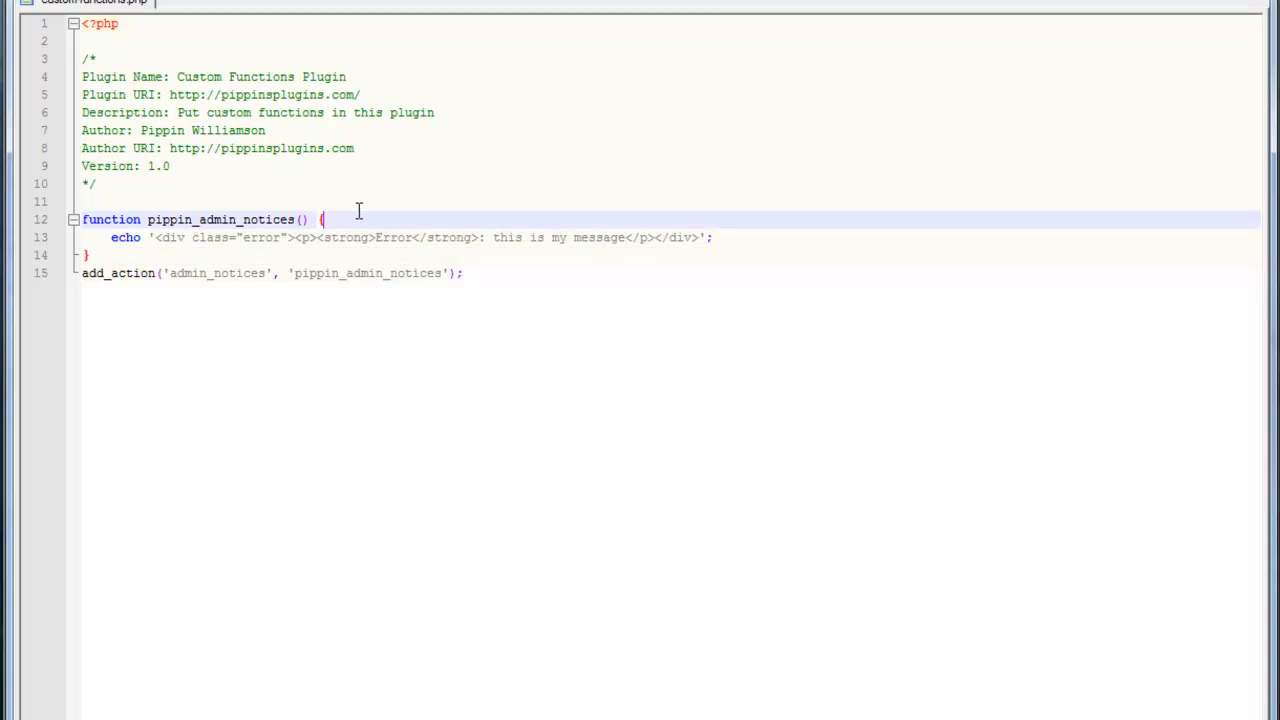
# Start the function with ob_start(); and close PHP with ?> so the notice is plain HTML.
pyautogui.press('Return')
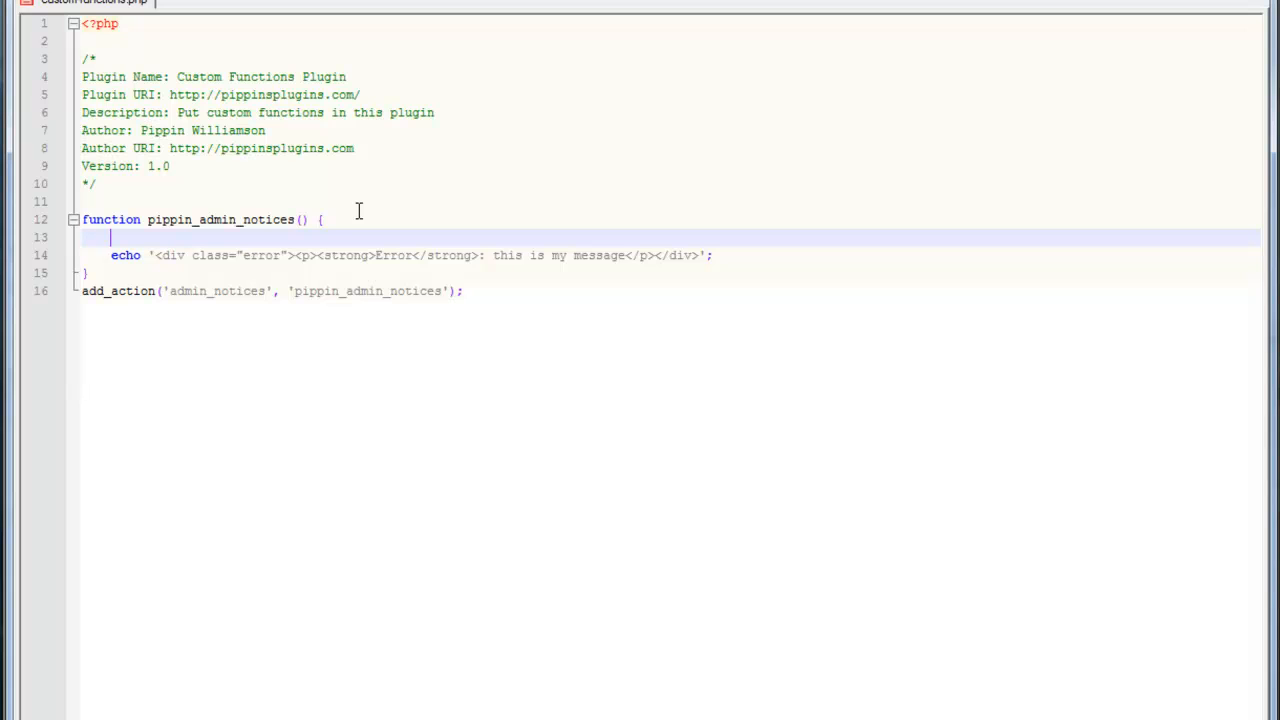
pyautogui.write('ob')
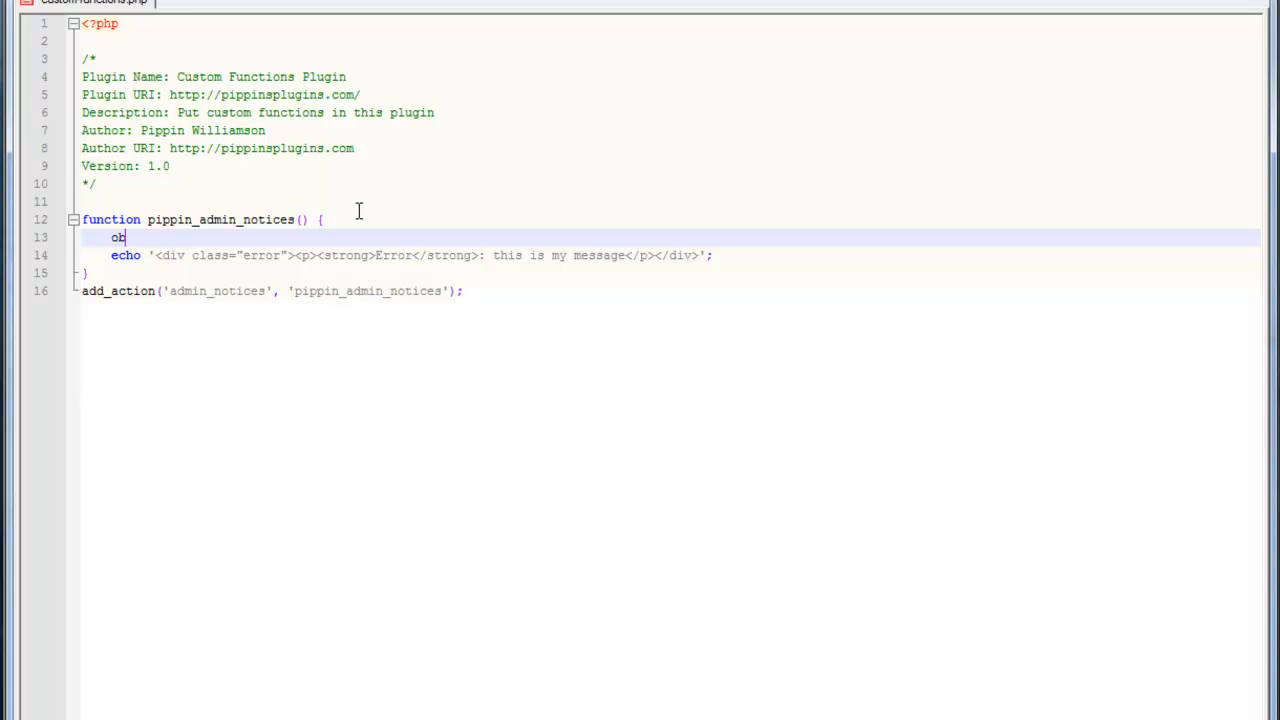
pyautogui.write('_start()')
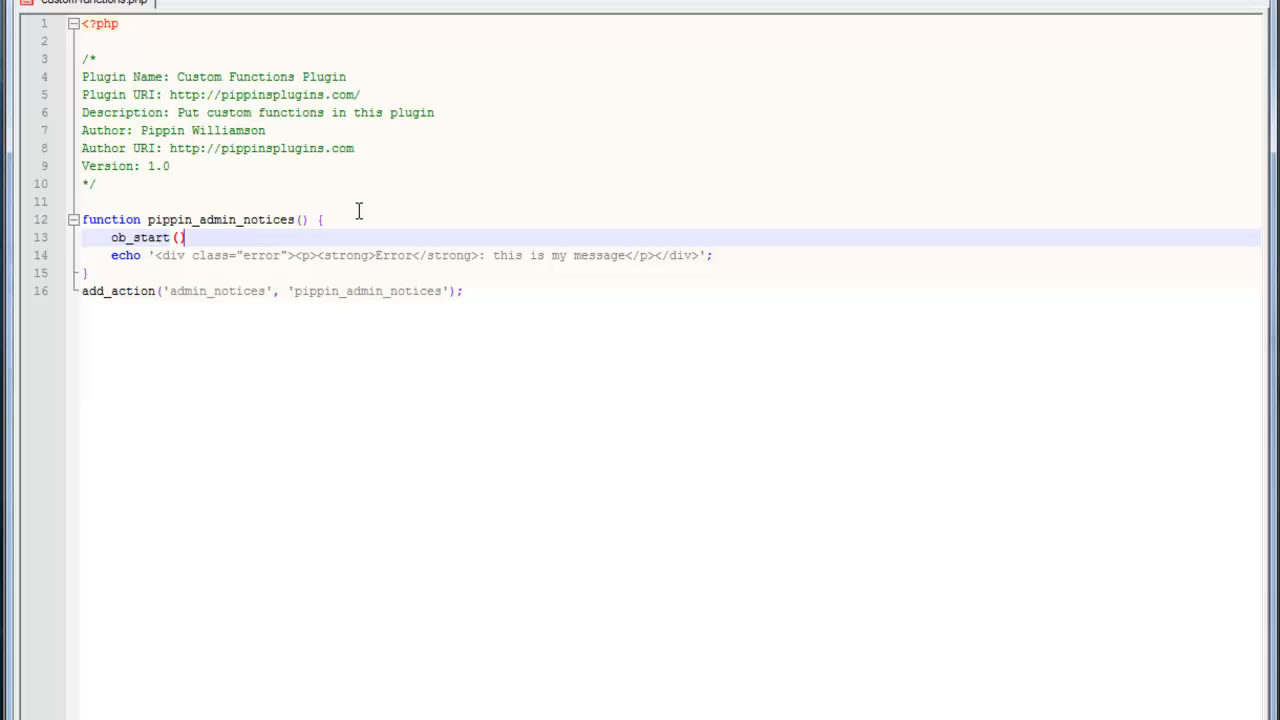
pyautogui.write('?>')
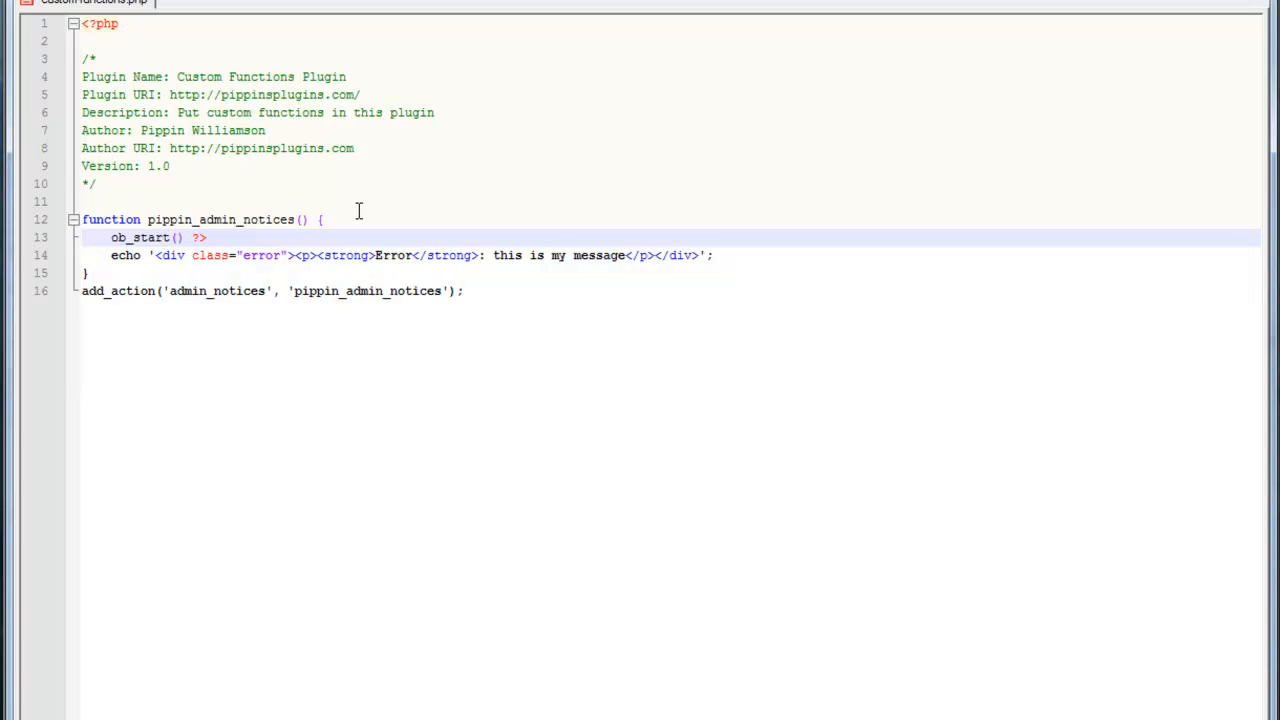
pyautogui.write(';')
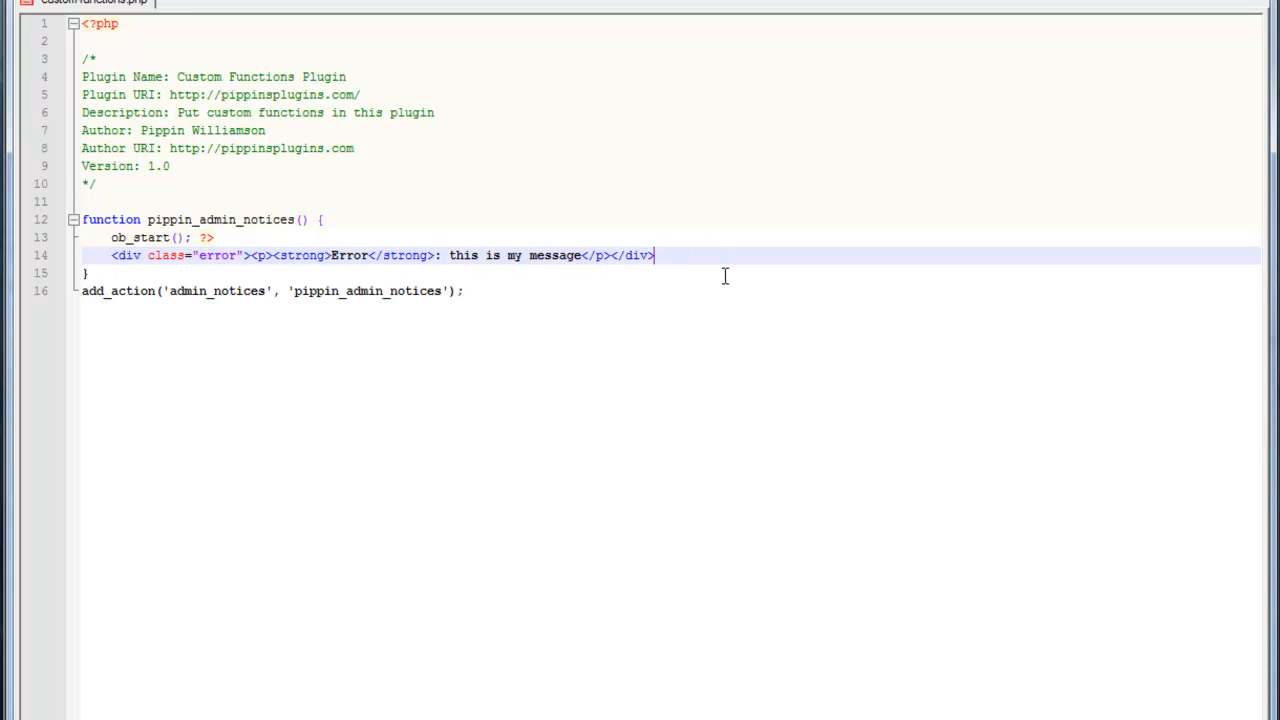
# After the markup, reopen PHP and add echo ob_get_clean();.
pyautogui.click(212, 237)
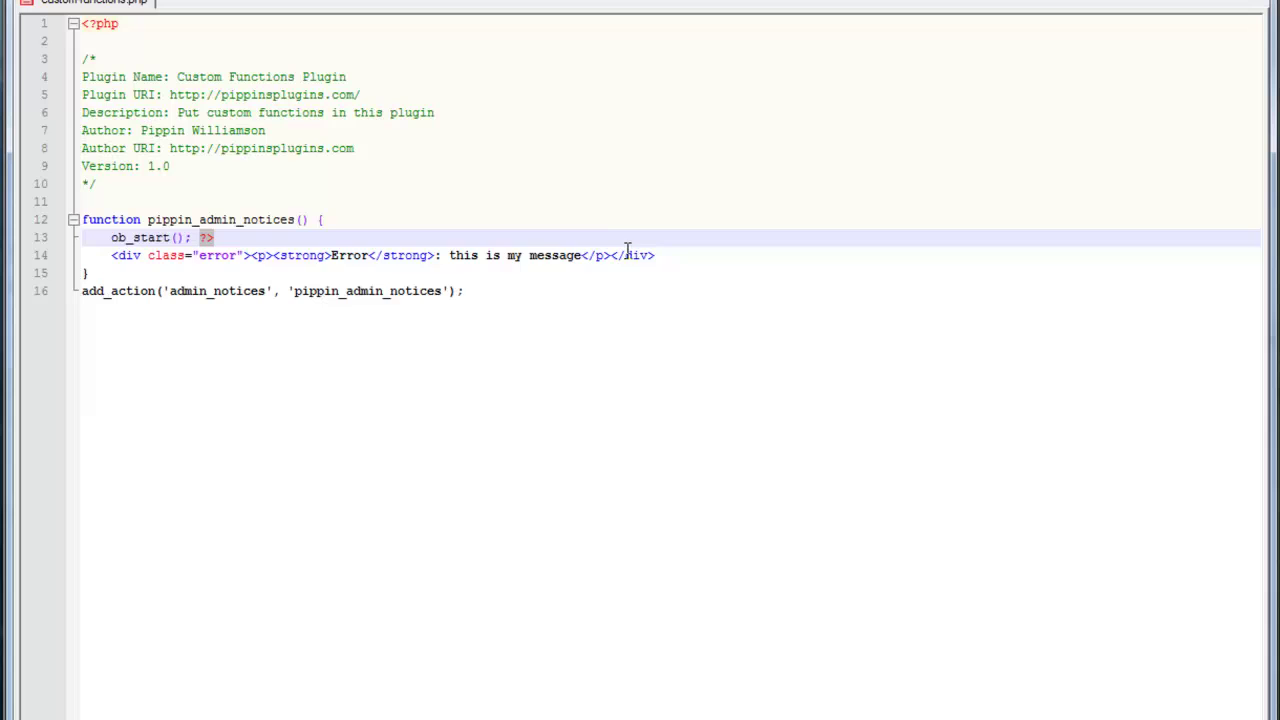
pyautogui.press('Return')
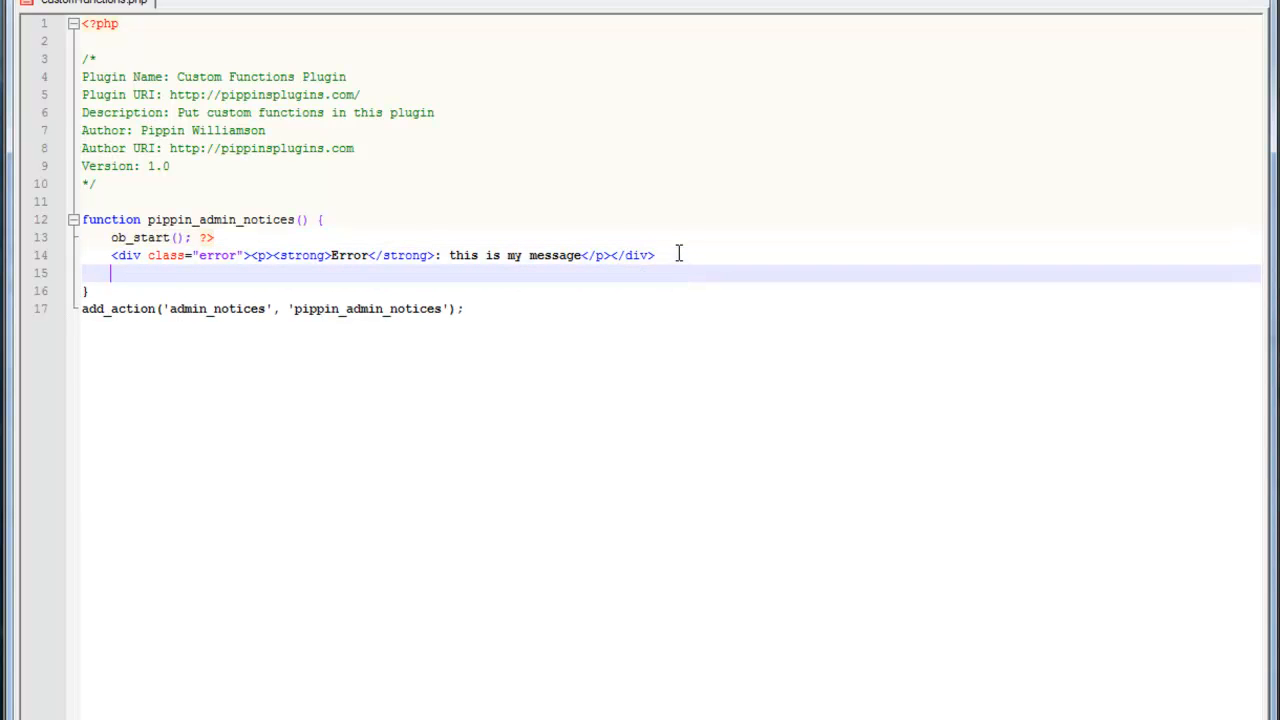
pyautogui.write('<?php')
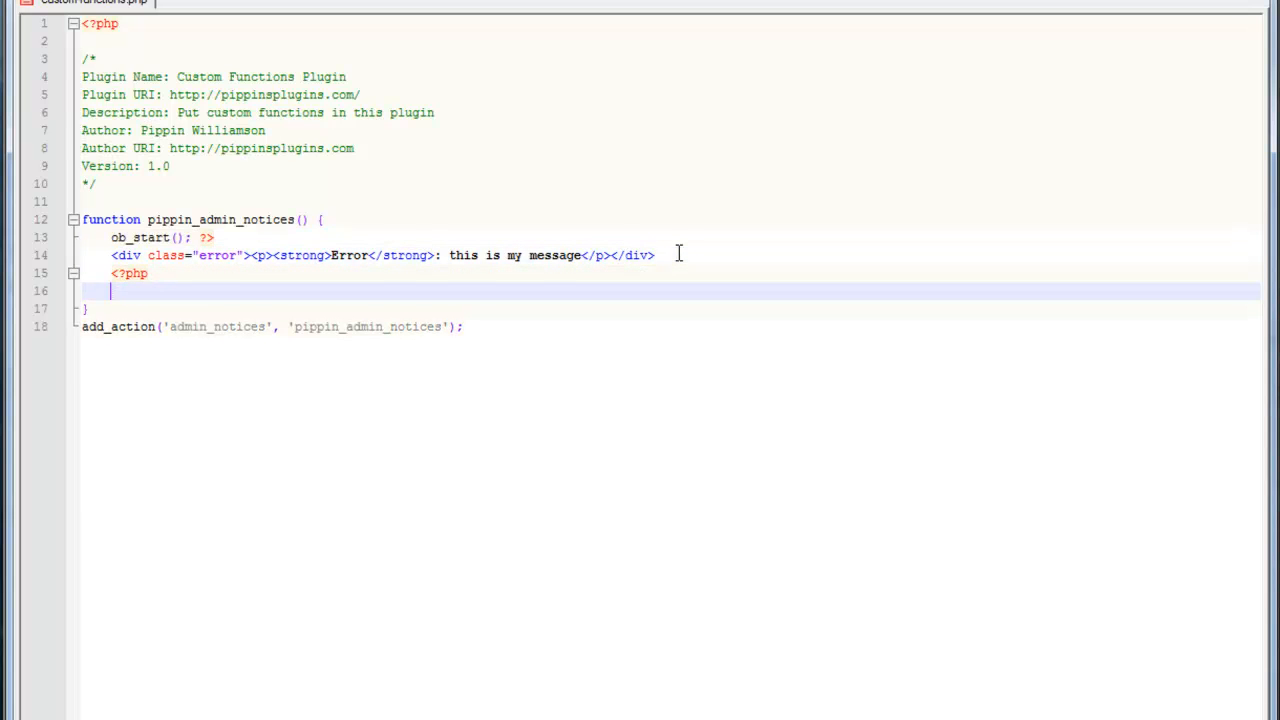
pyautogui.write('echo')
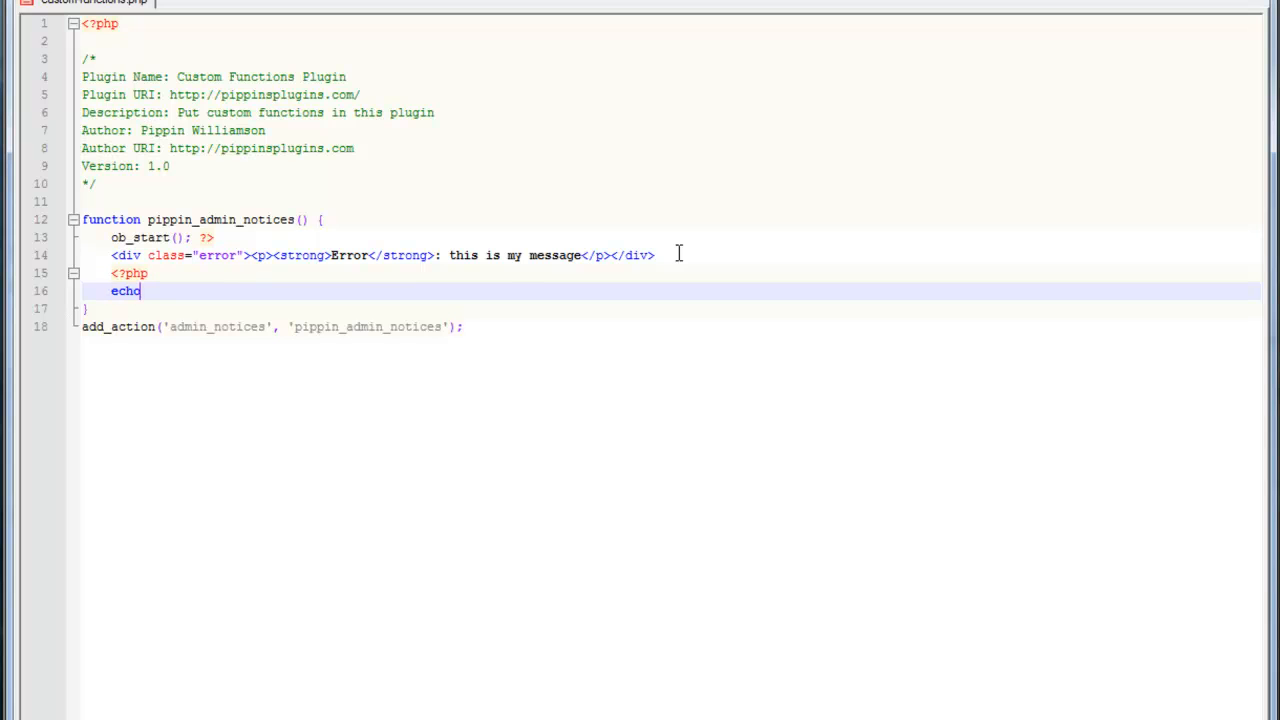
pyautogui.write('ob_')
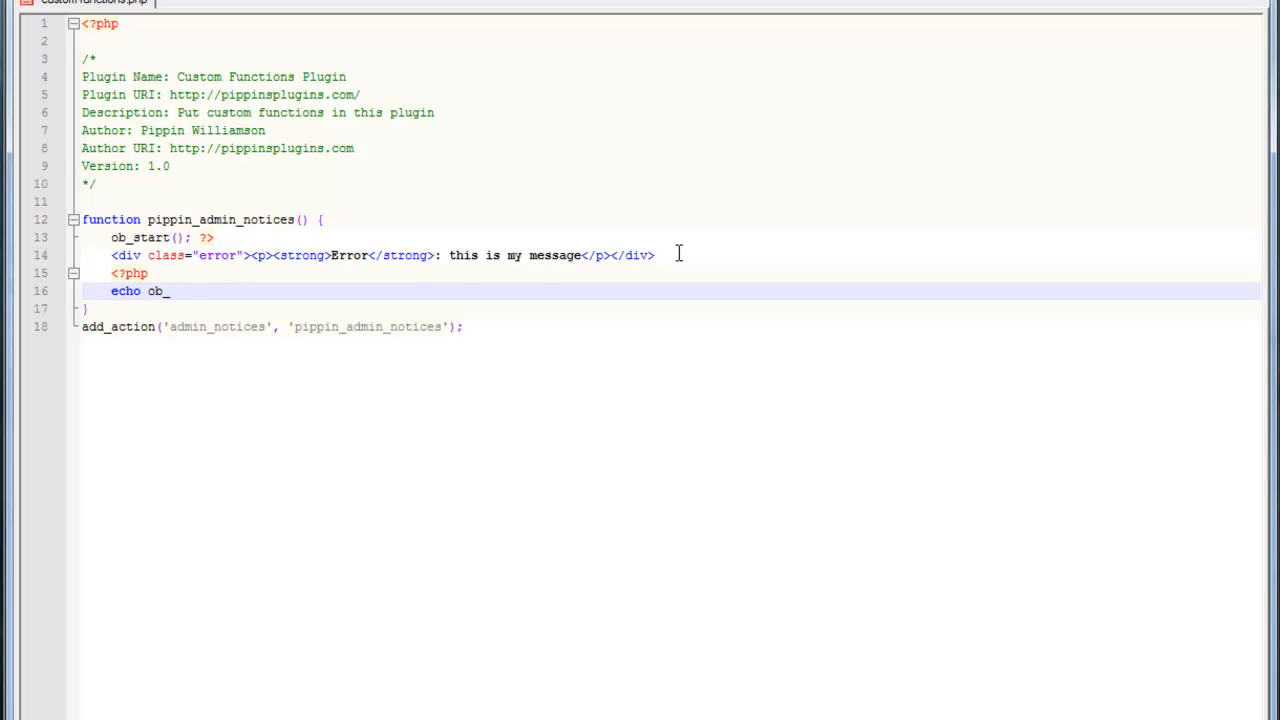
pyautogui.write('get_clean()')
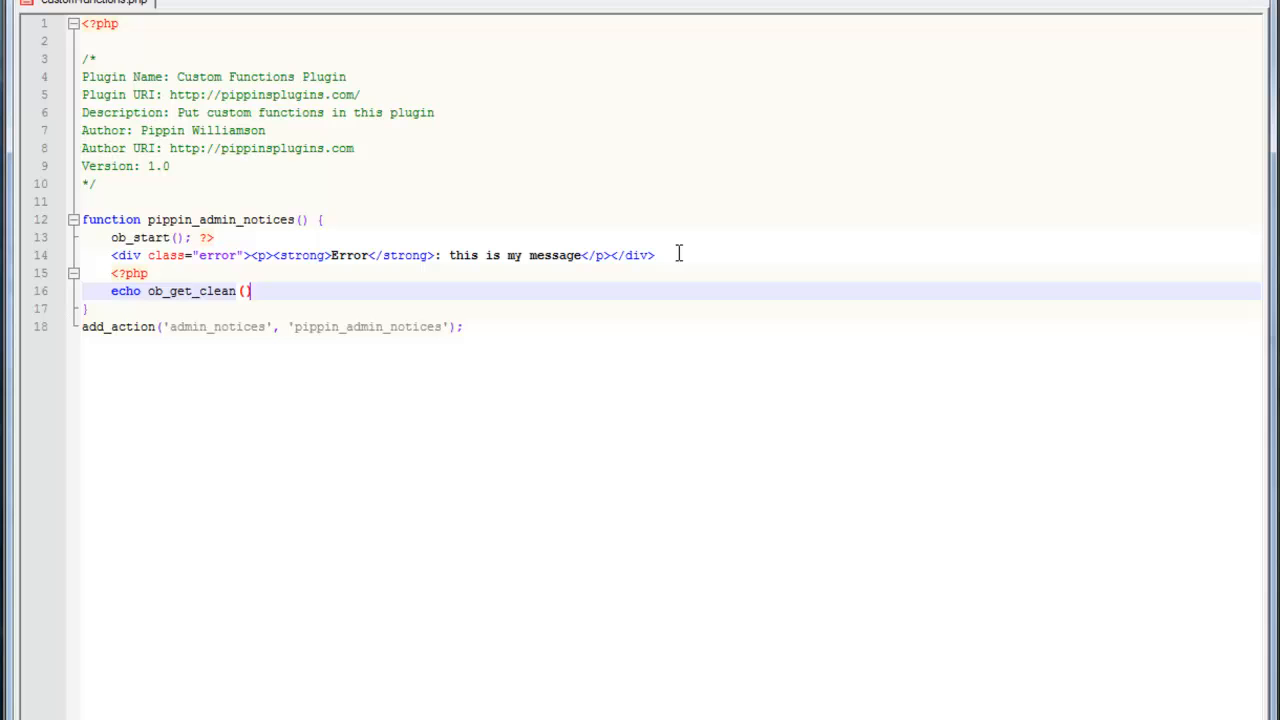
pyautogui.write(';')
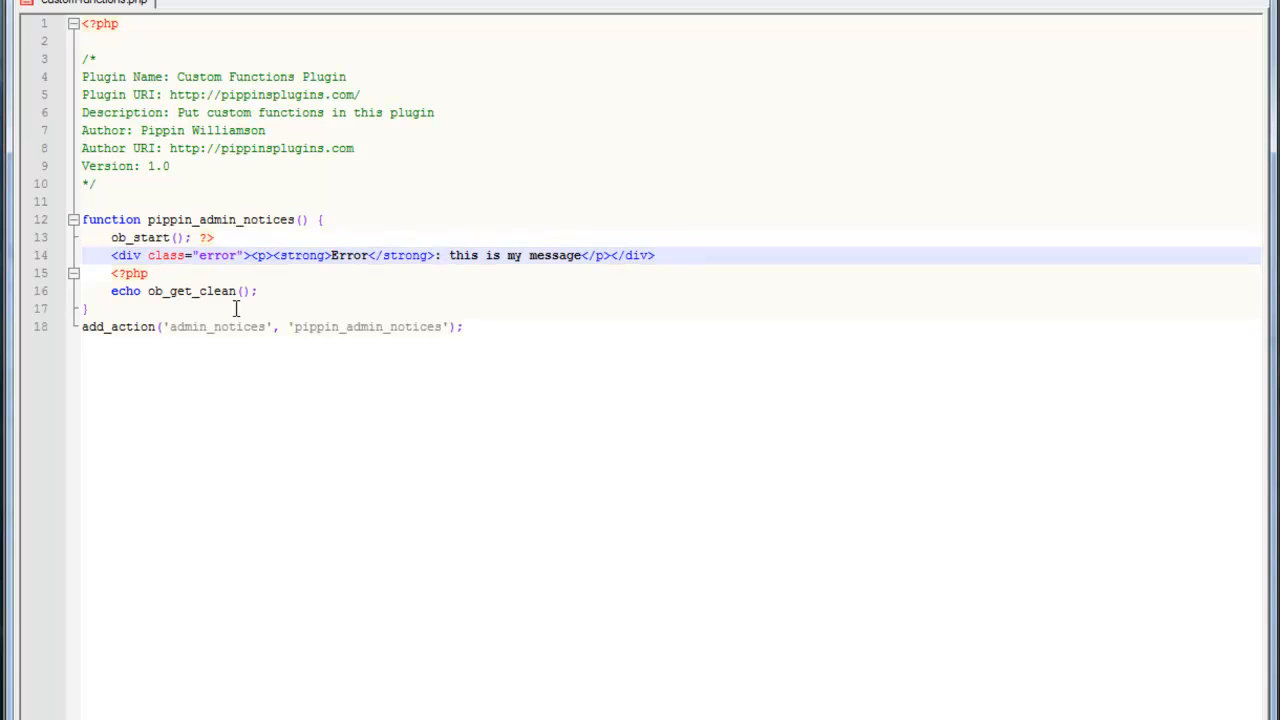
# Split the div onto separate lines and add a second paragraph 'This is my second line of errors'.
pyautogui.doubleClick(192, 291)
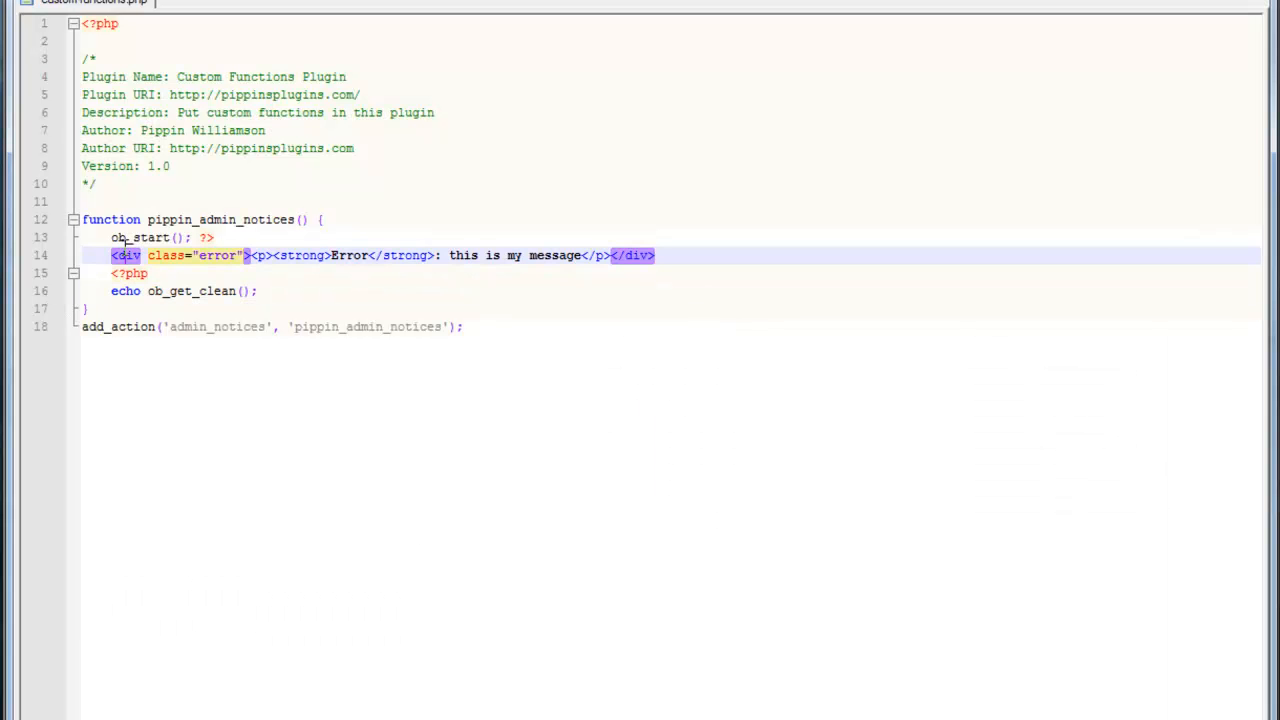
pyautogui.press('Return')
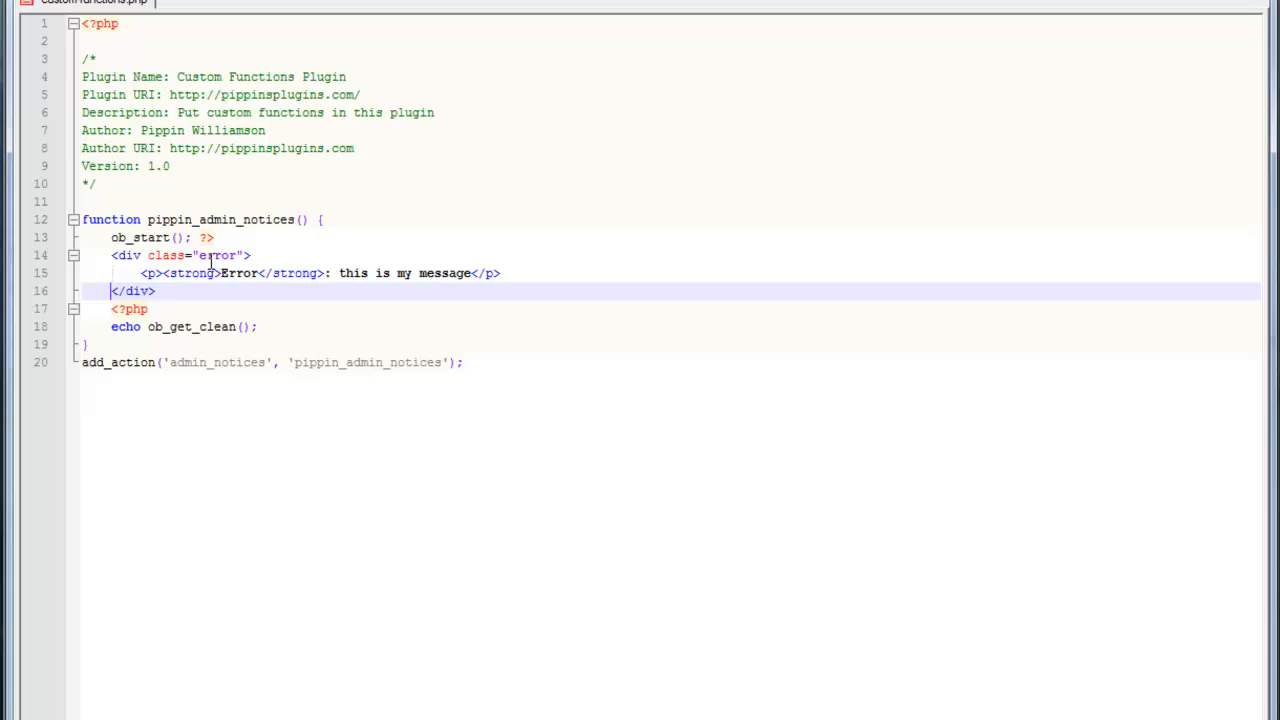
pyautogui.click(160, 273)
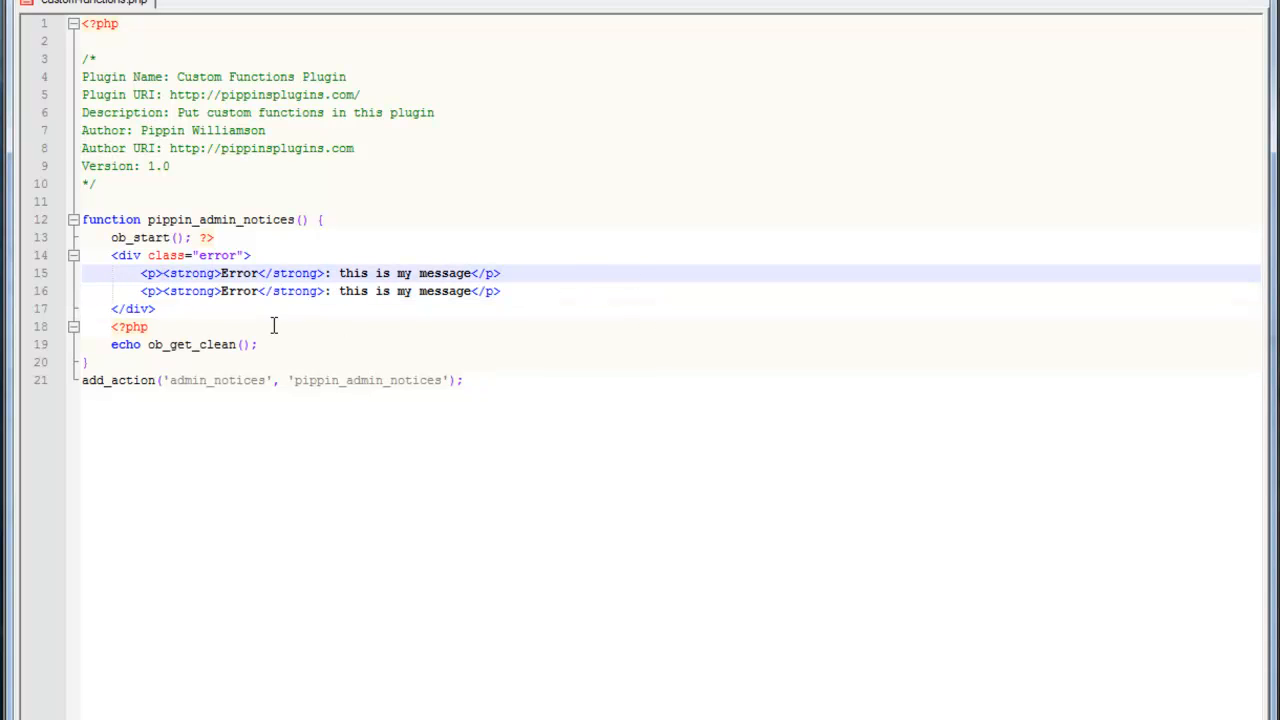
pyautogui.doubleClick(353, 291)
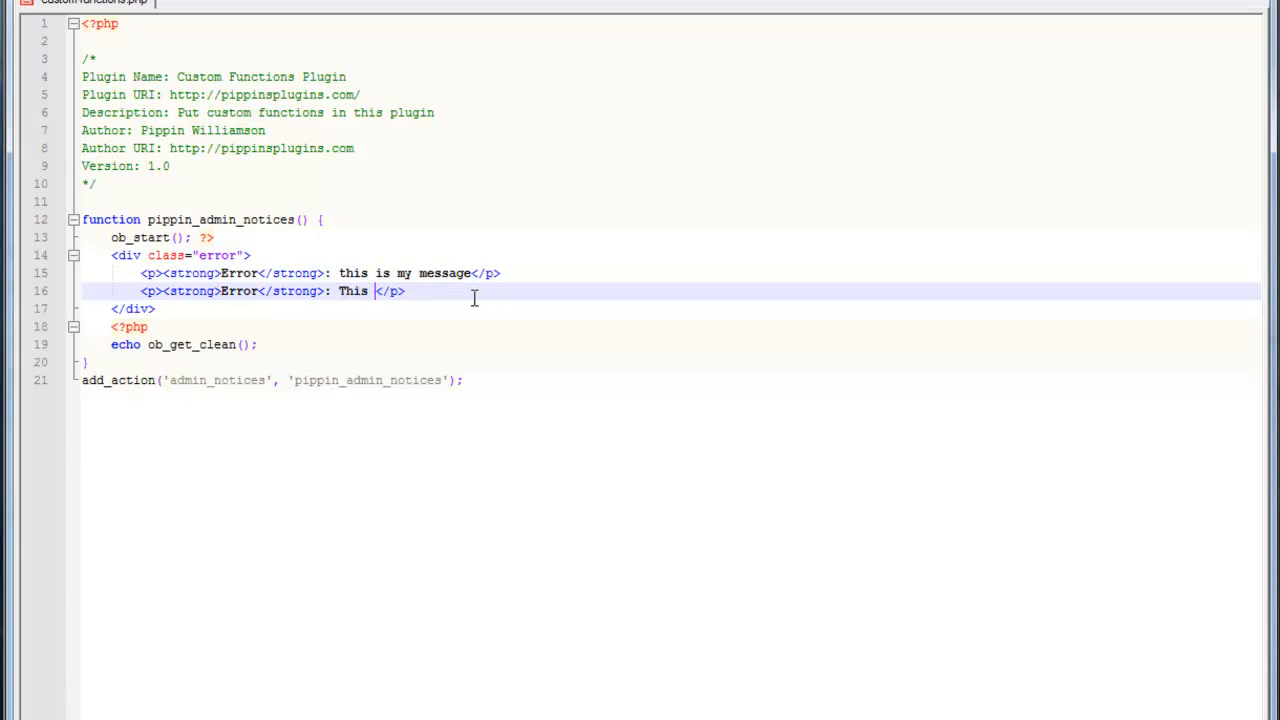
pyautogui.write('is my second line')
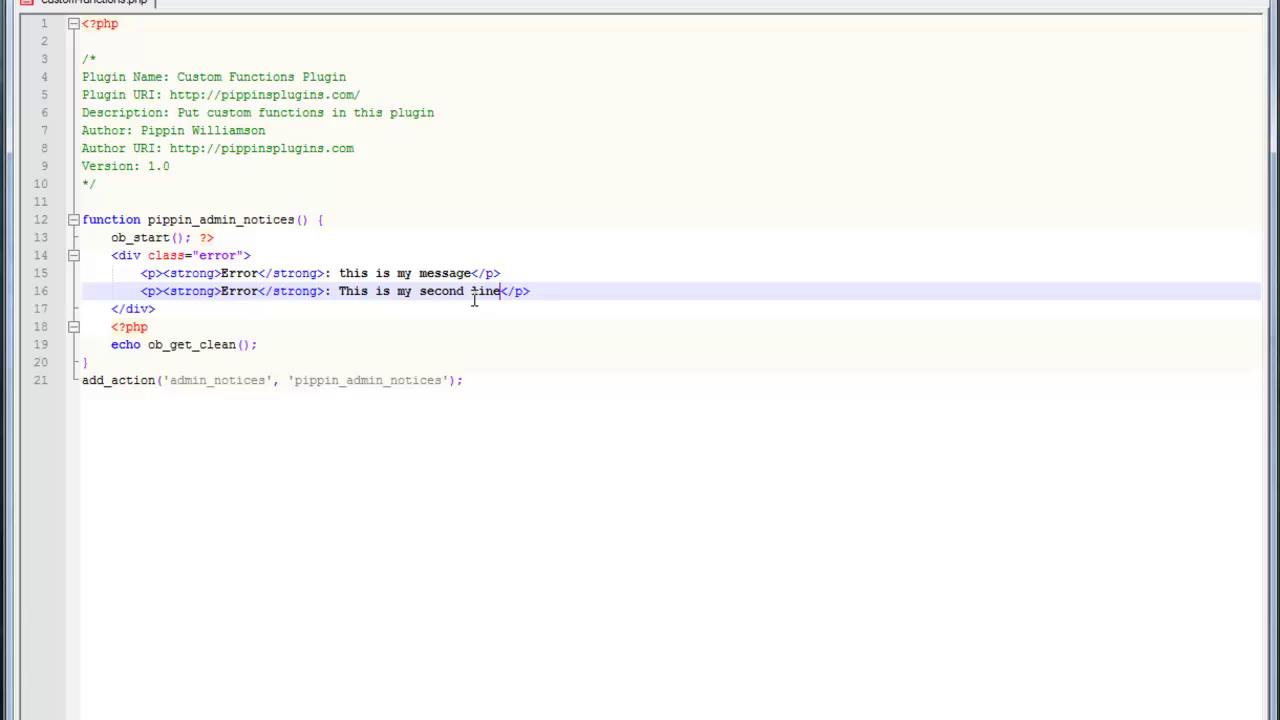
pyautogui.write('of errors')
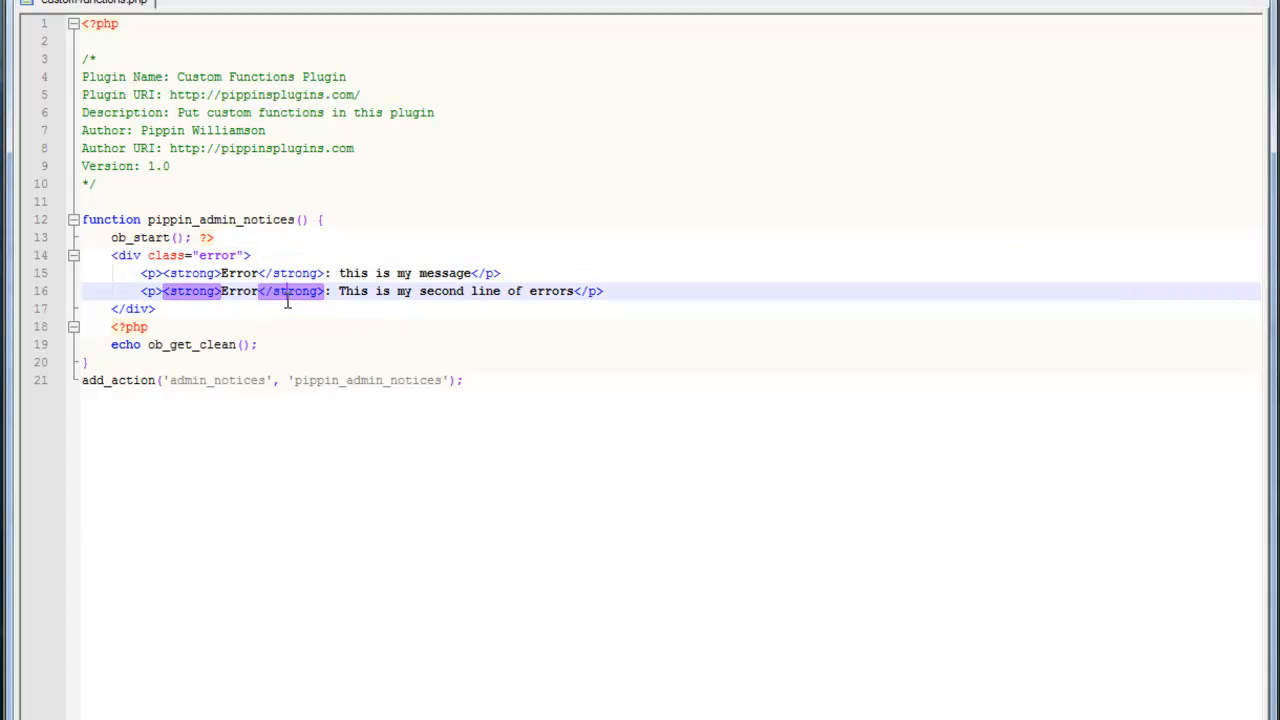
pyautogui.moveTo(259, 255)
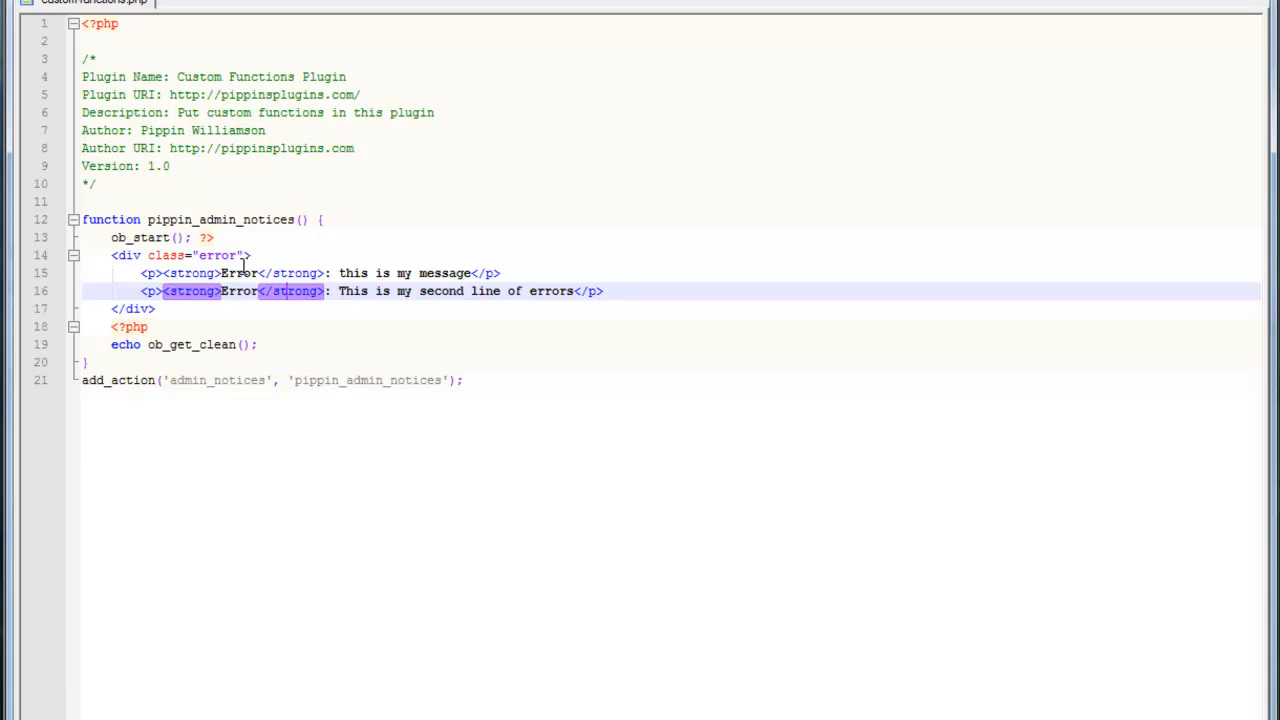
pyautogui.moveTo(224, 224)
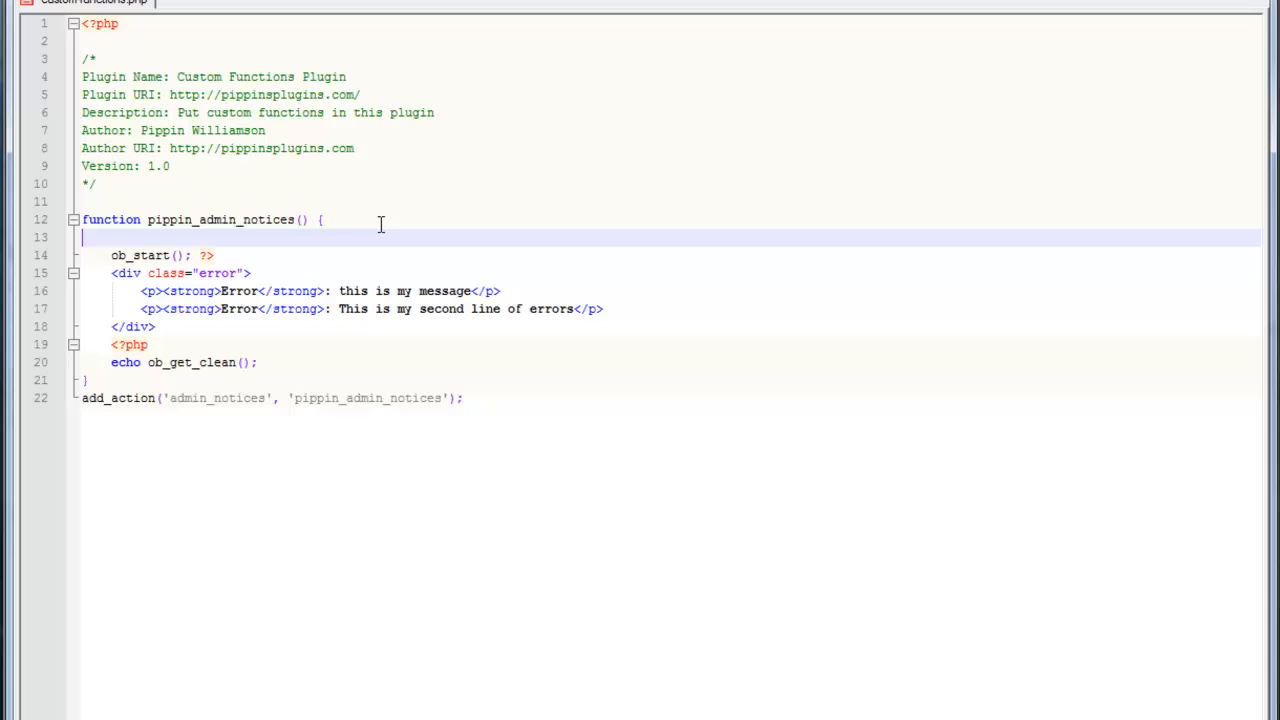
# On a new line above ob_start, begin the condition if(is….
pyautogui.write('i')
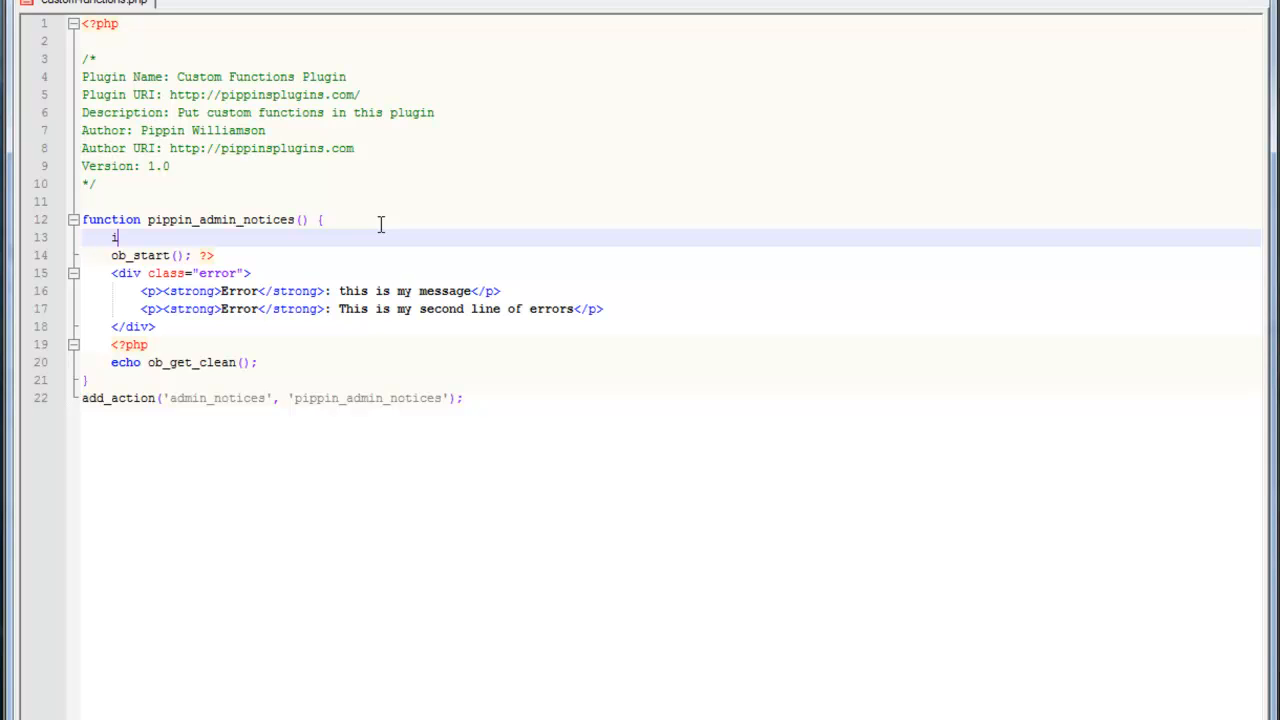
pyautogui.write('f(')
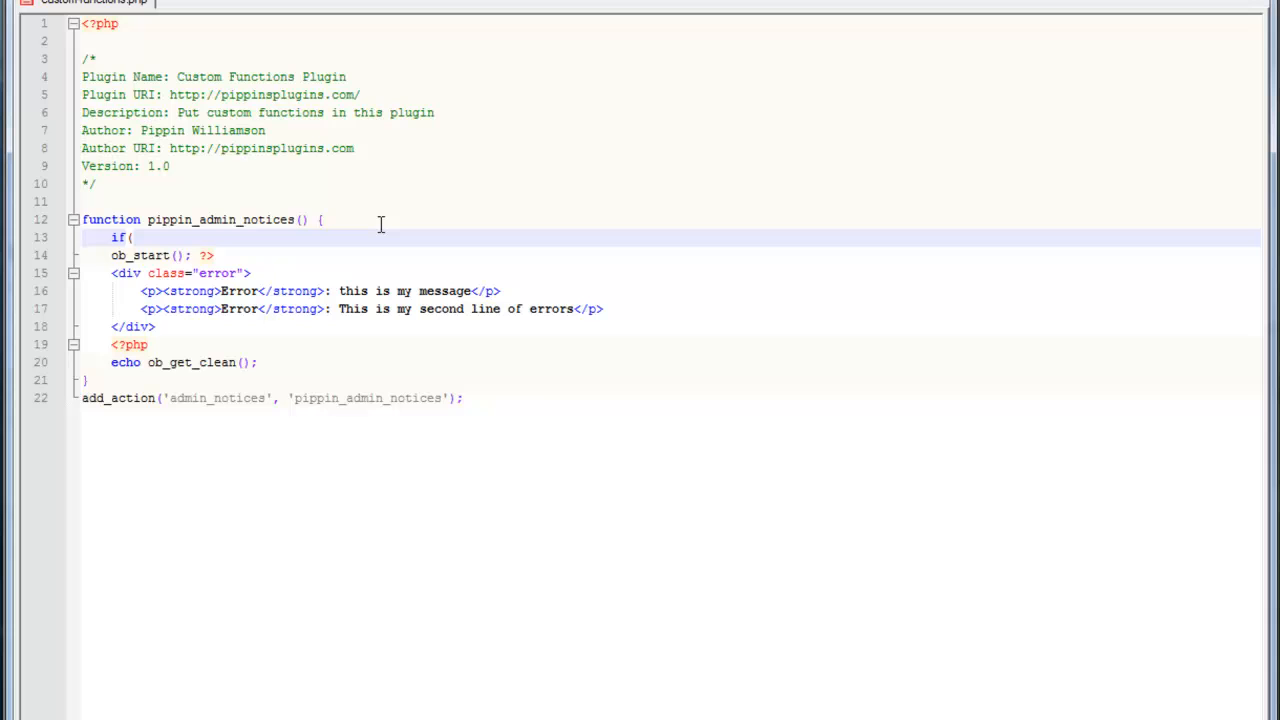
pyautogui.write('is')
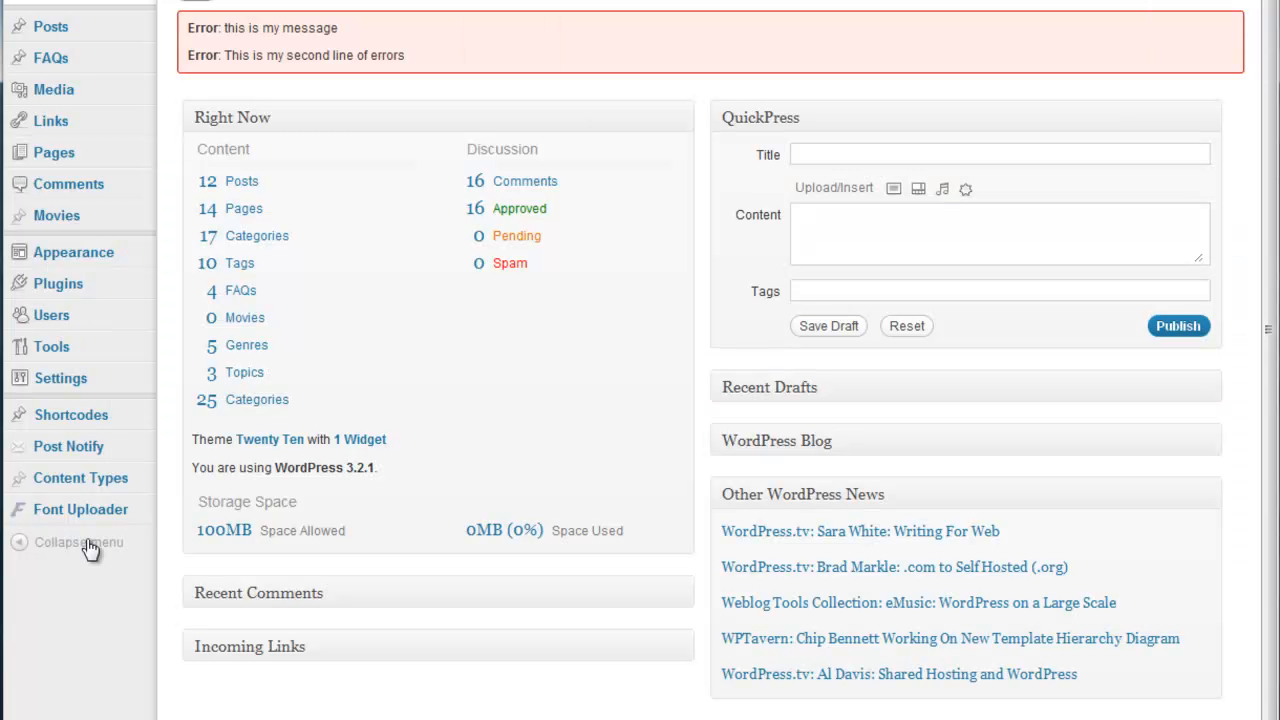
pyautogui.moveTo(80, 477)
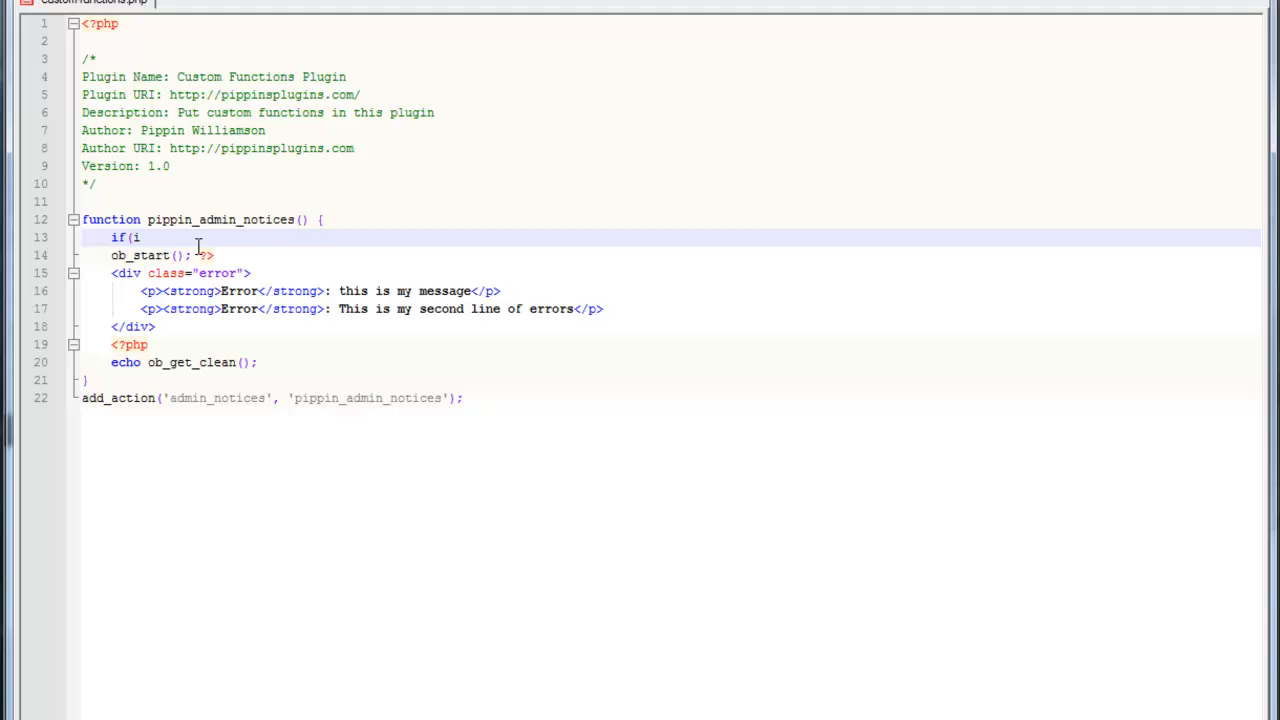
# Complete if(isset($_GET['page']) && $_GET['page'] == 'easy-content-types/easy-content-types.php').
pyautogui.write('s')
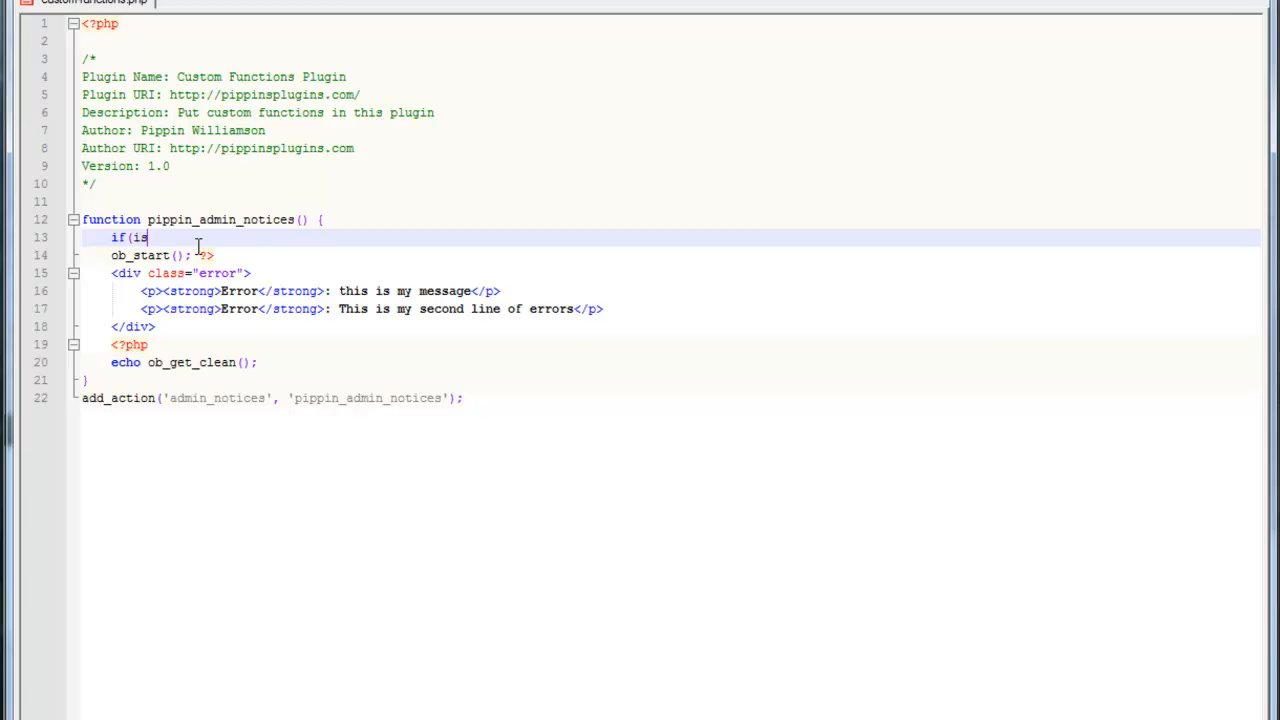
pyautogui.write("set('")
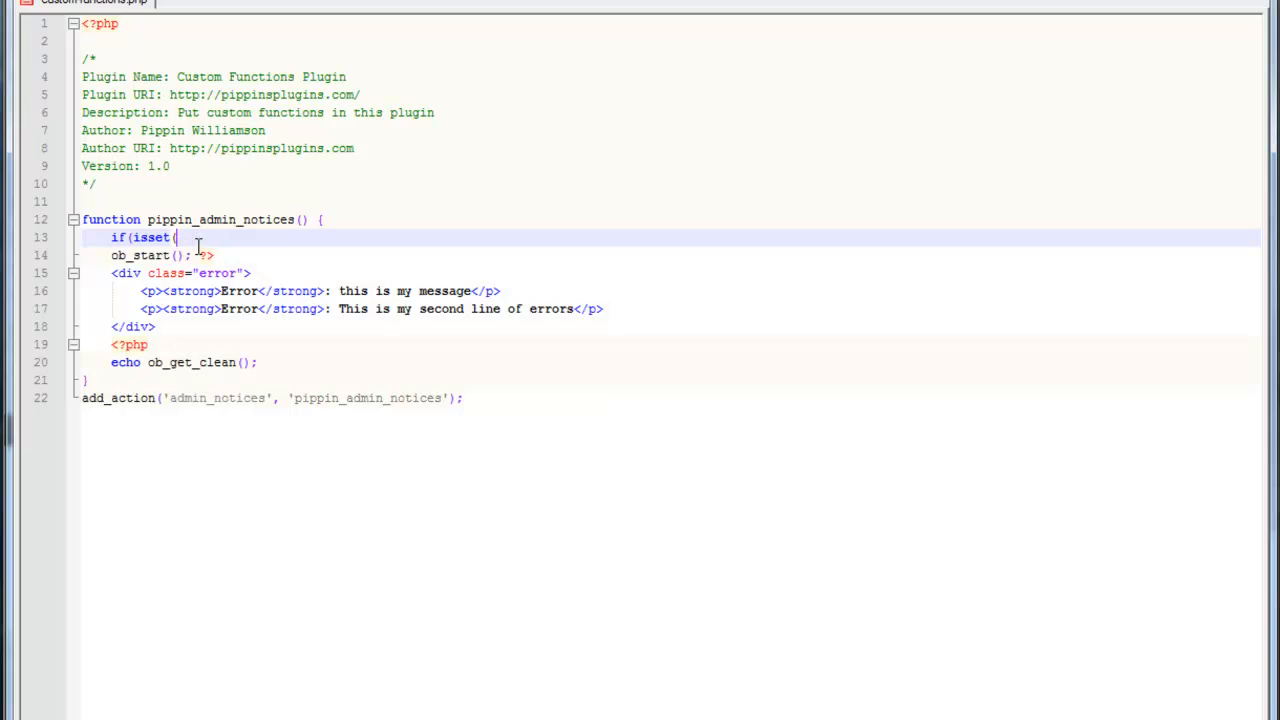
pyautogui.write('$')
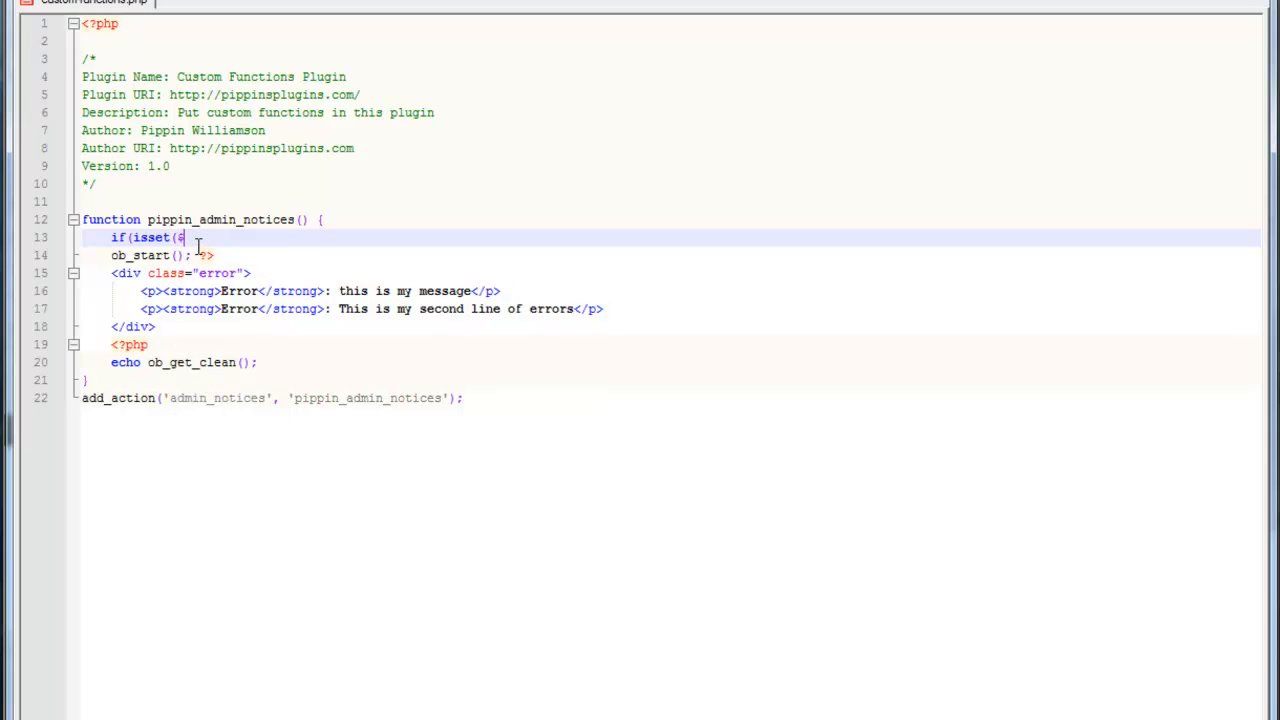
pyautogui.write("_GET['age")
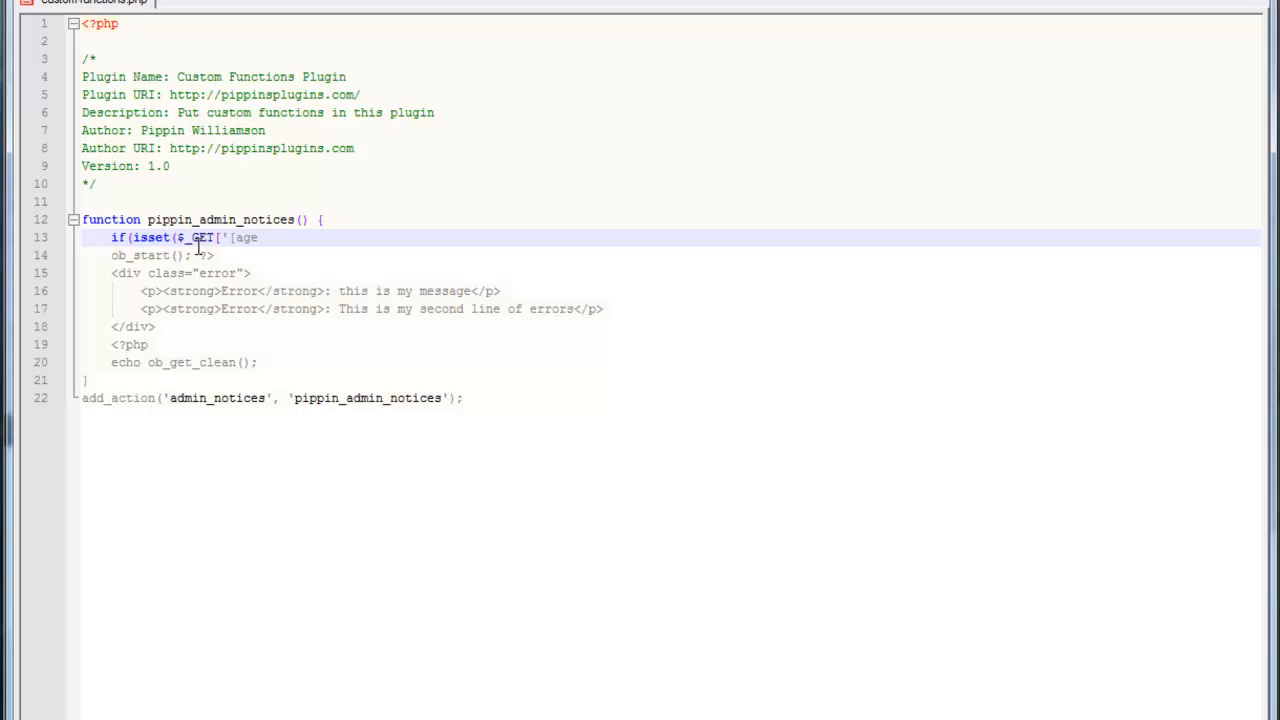
pyautogui.write('page')
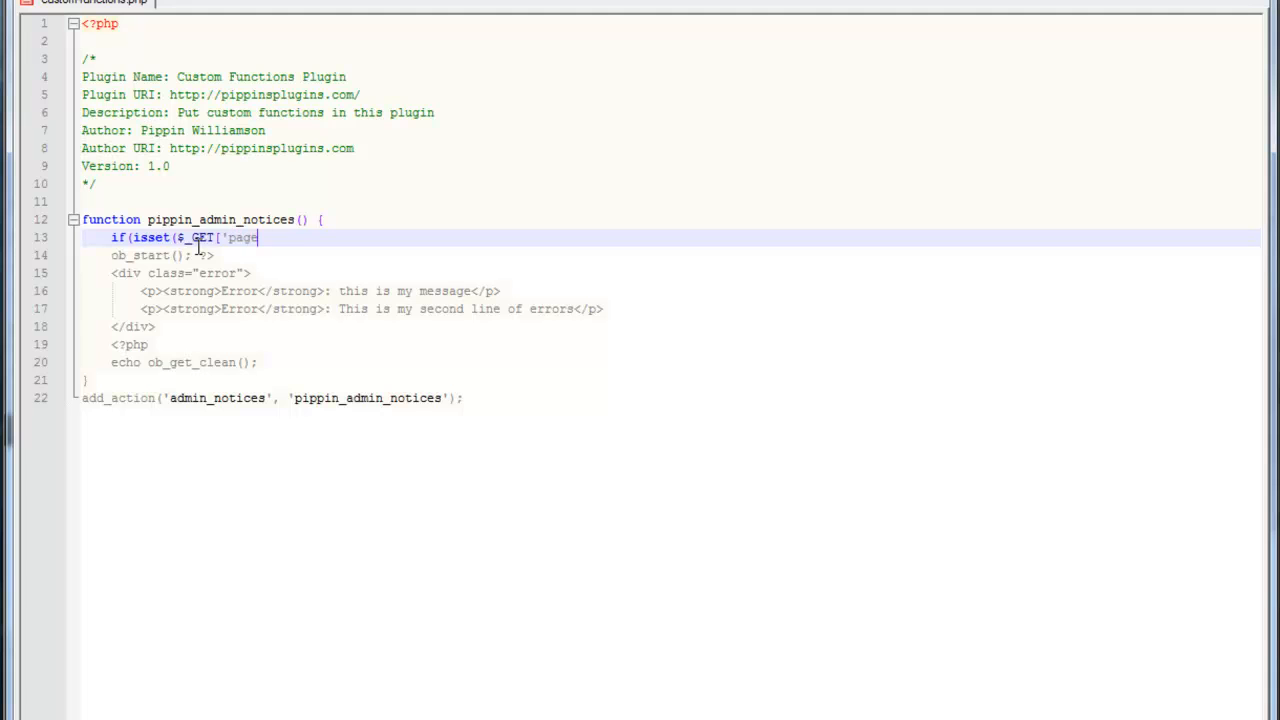
pyautogui.write(']')
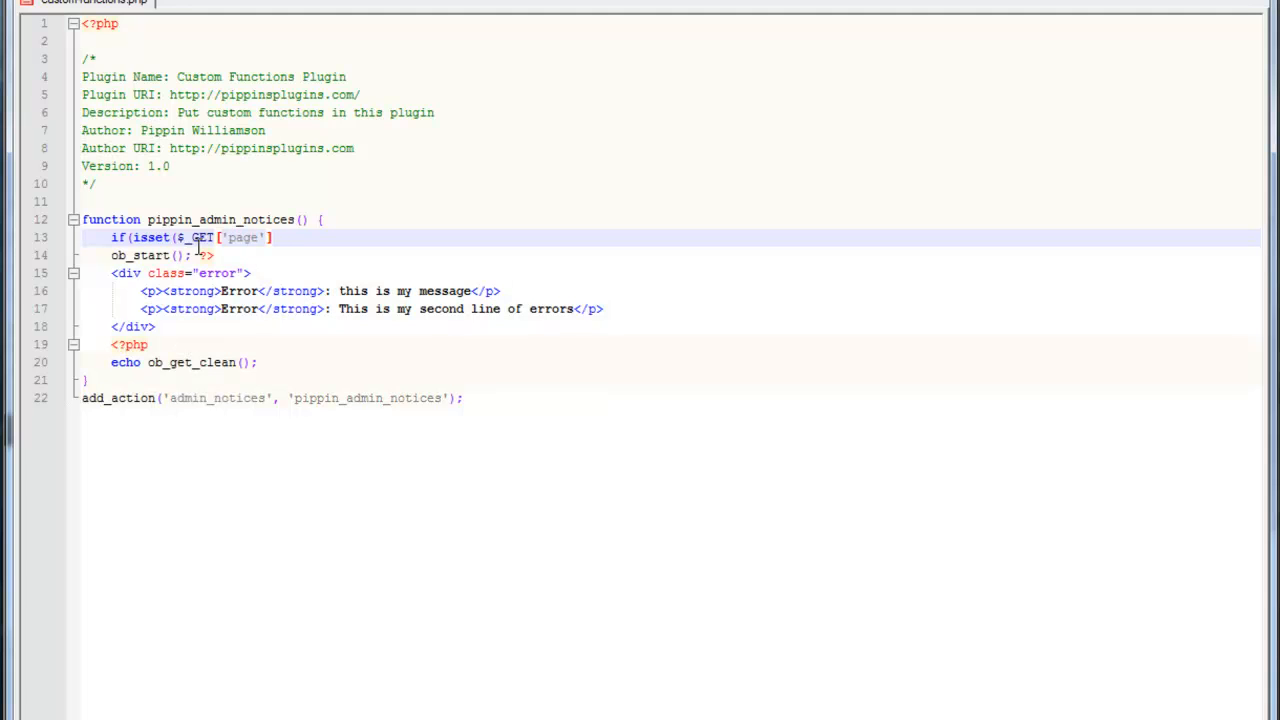
pyautogui.write("&& $_GET['page'] ==")
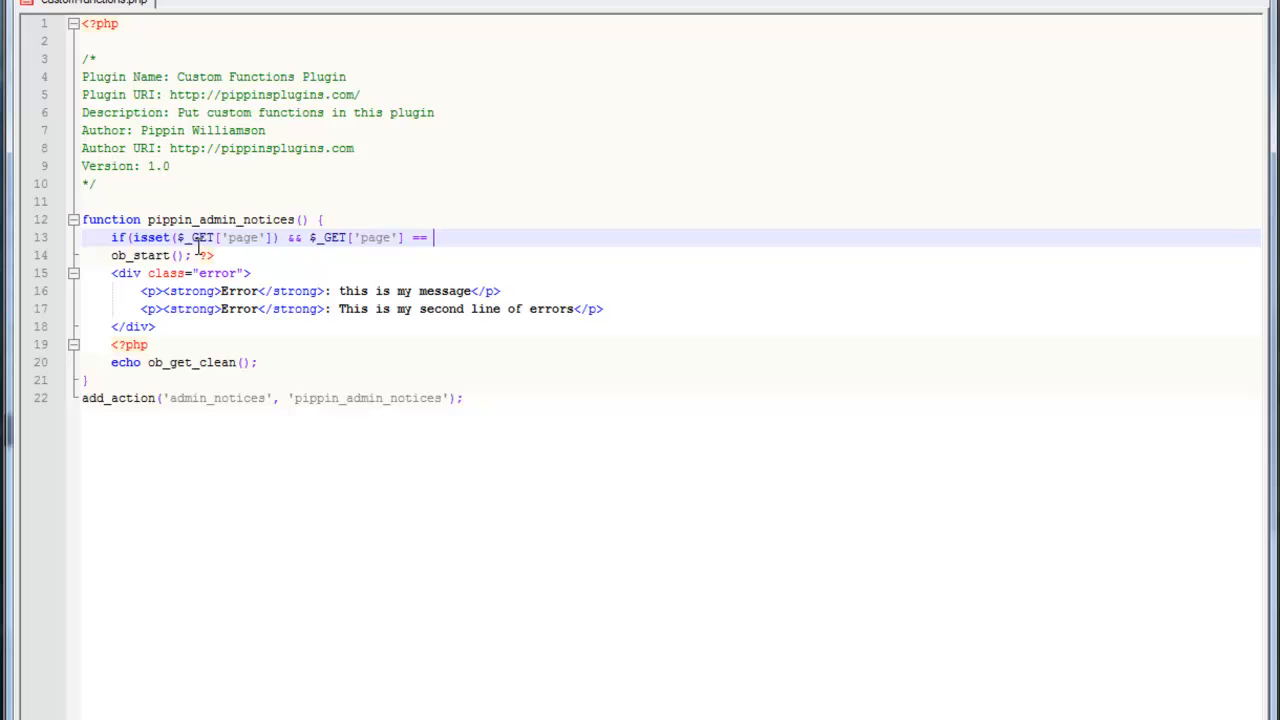
pyautogui.write("'easy-content-types/easy-content-types.php'")
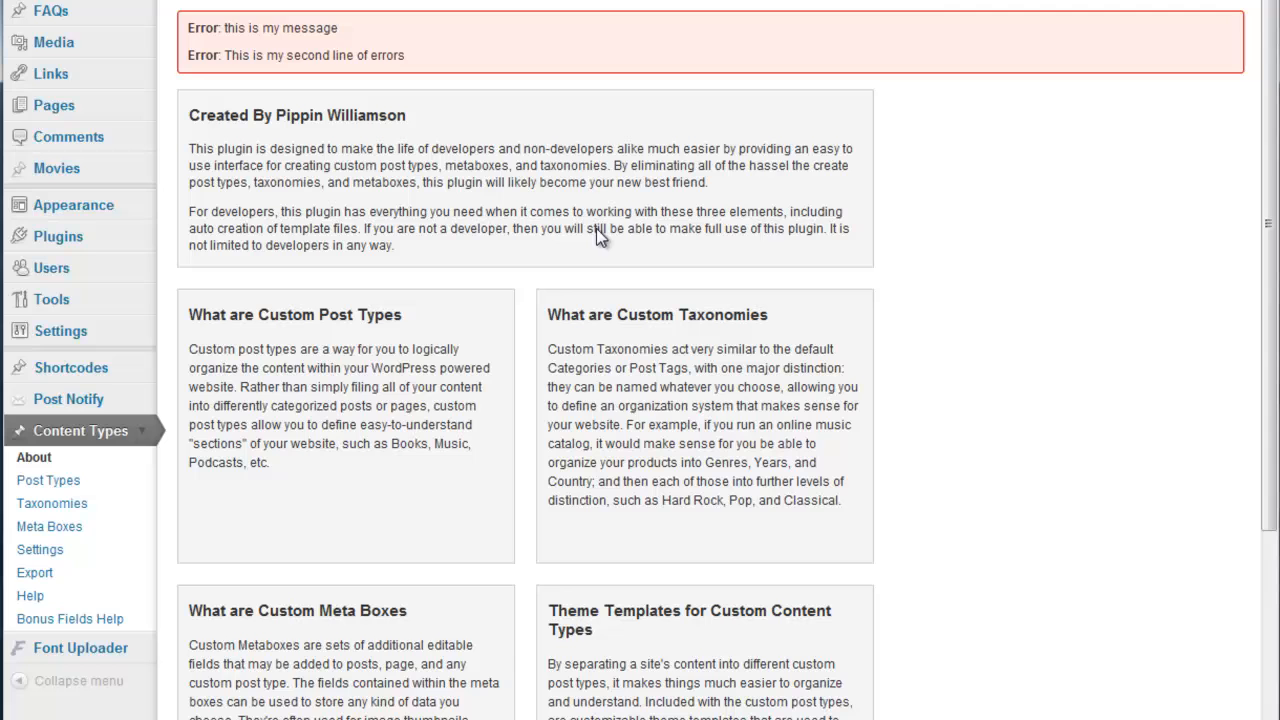
pyautogui.moveTo(170, 20)
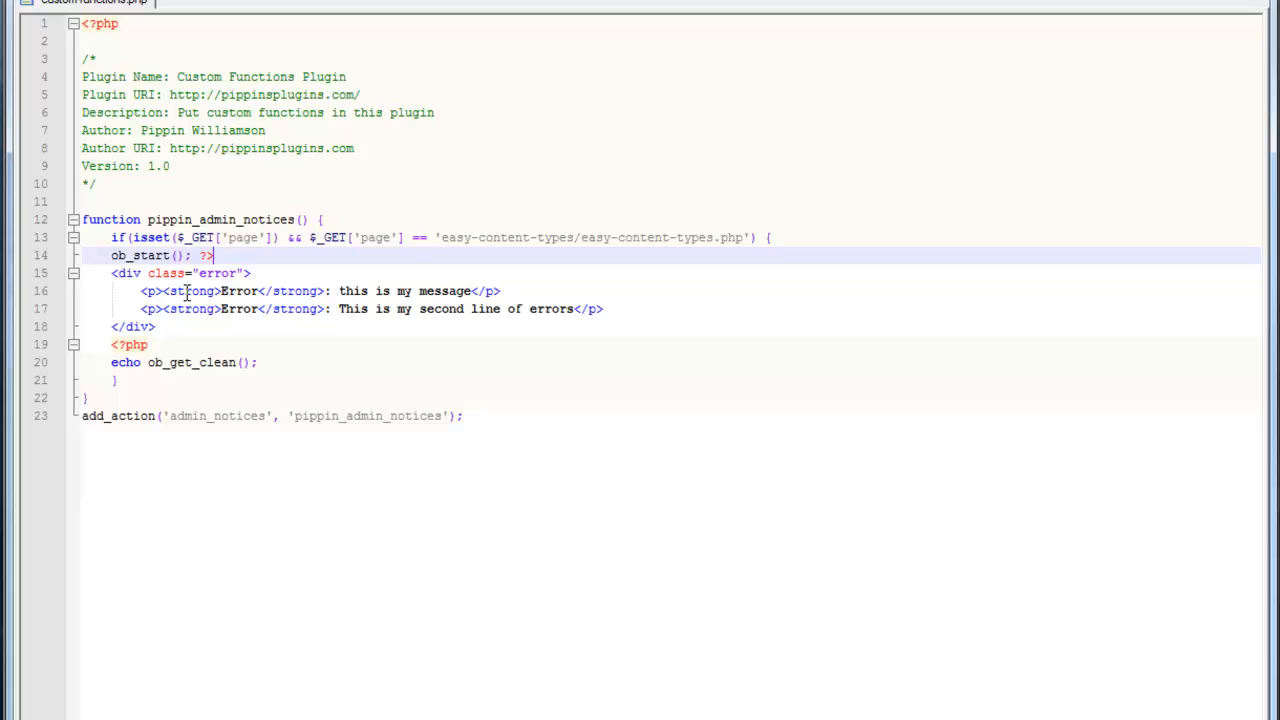
pyautogui.moveTo(372, 218)
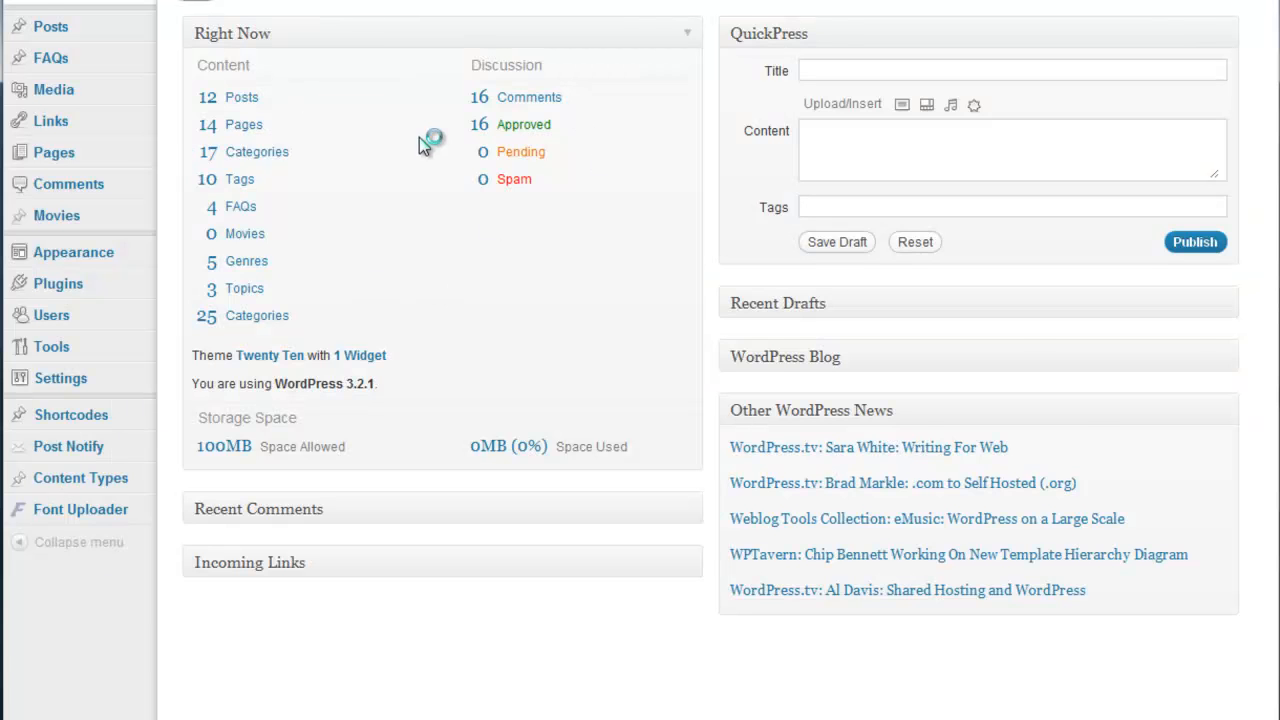
# Visit the Content Types about page to confirm the two-line Error notice shows there.
pyautogui.click(80, 478)
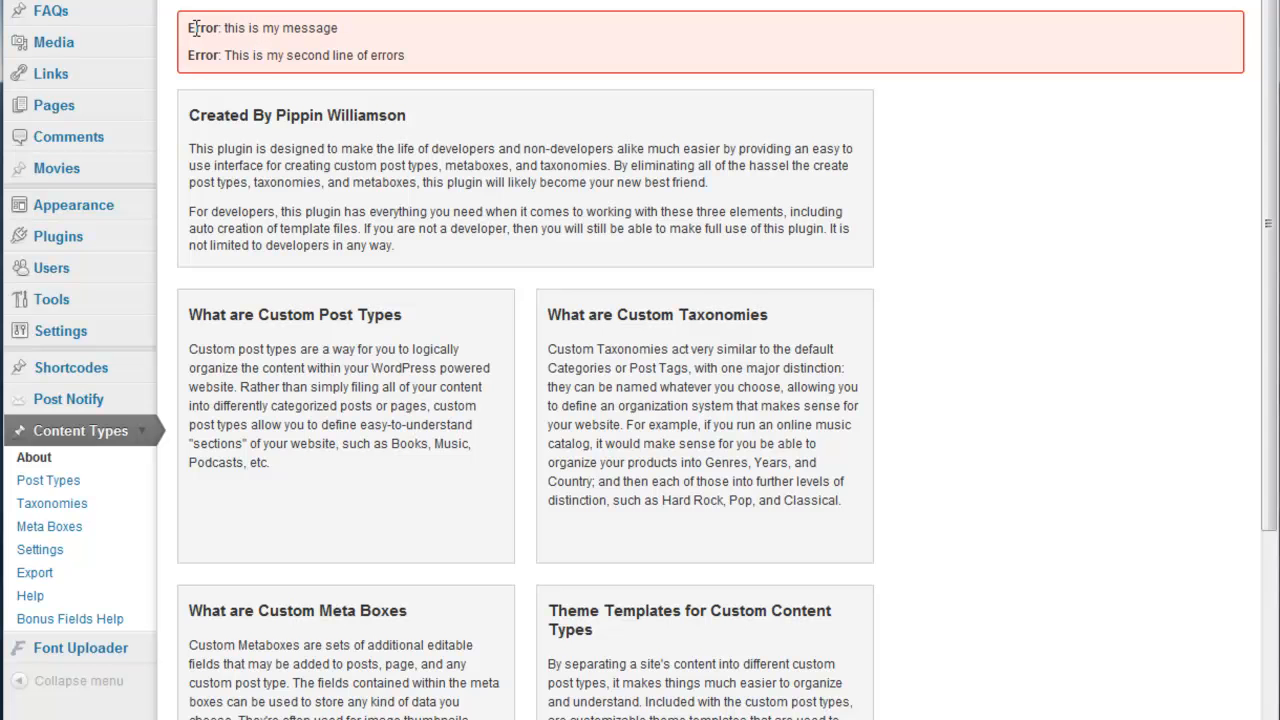
pyautogui.moveTo(1224, 22)
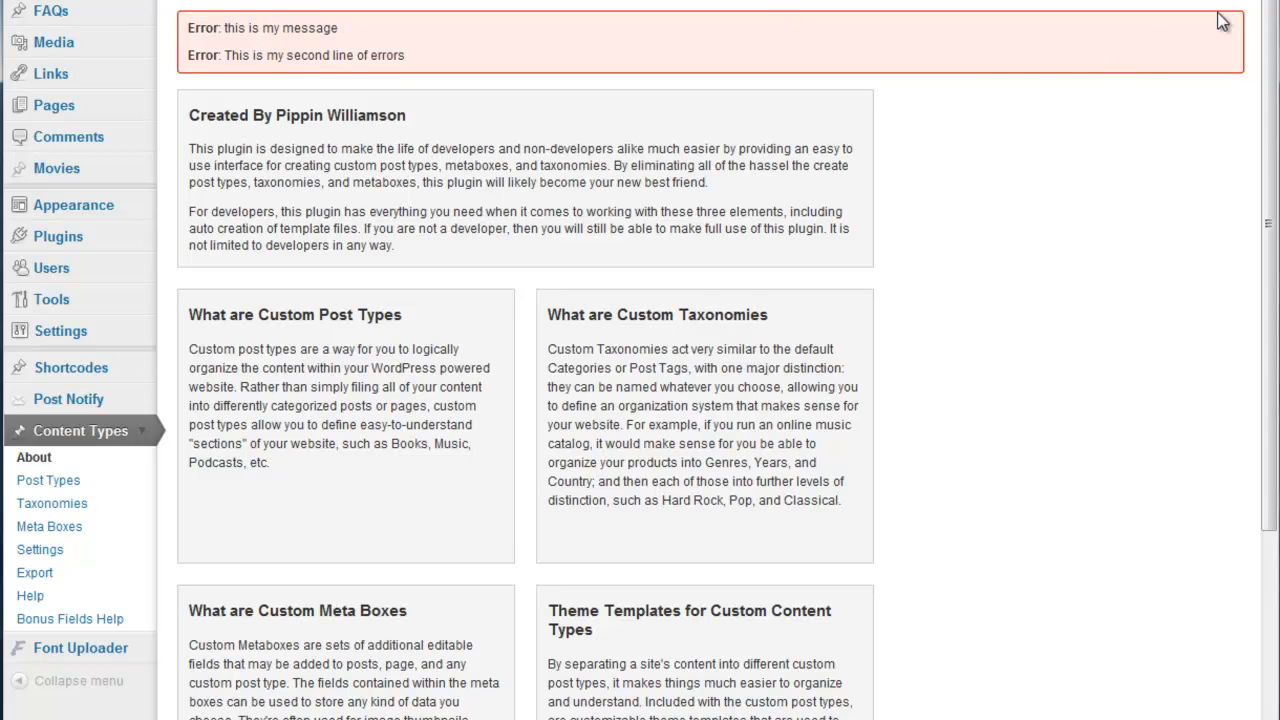
pyautogui.moveTo(1029, 46)
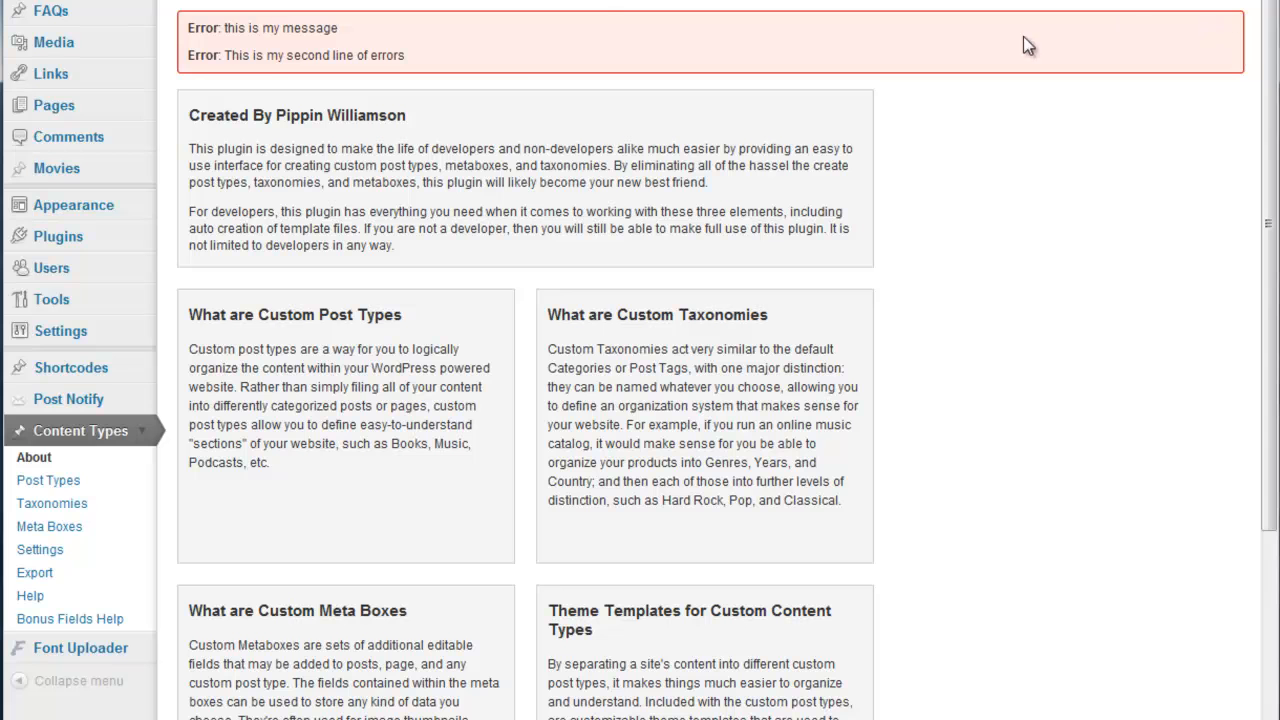
pyautogui.moveTo(615, 24)
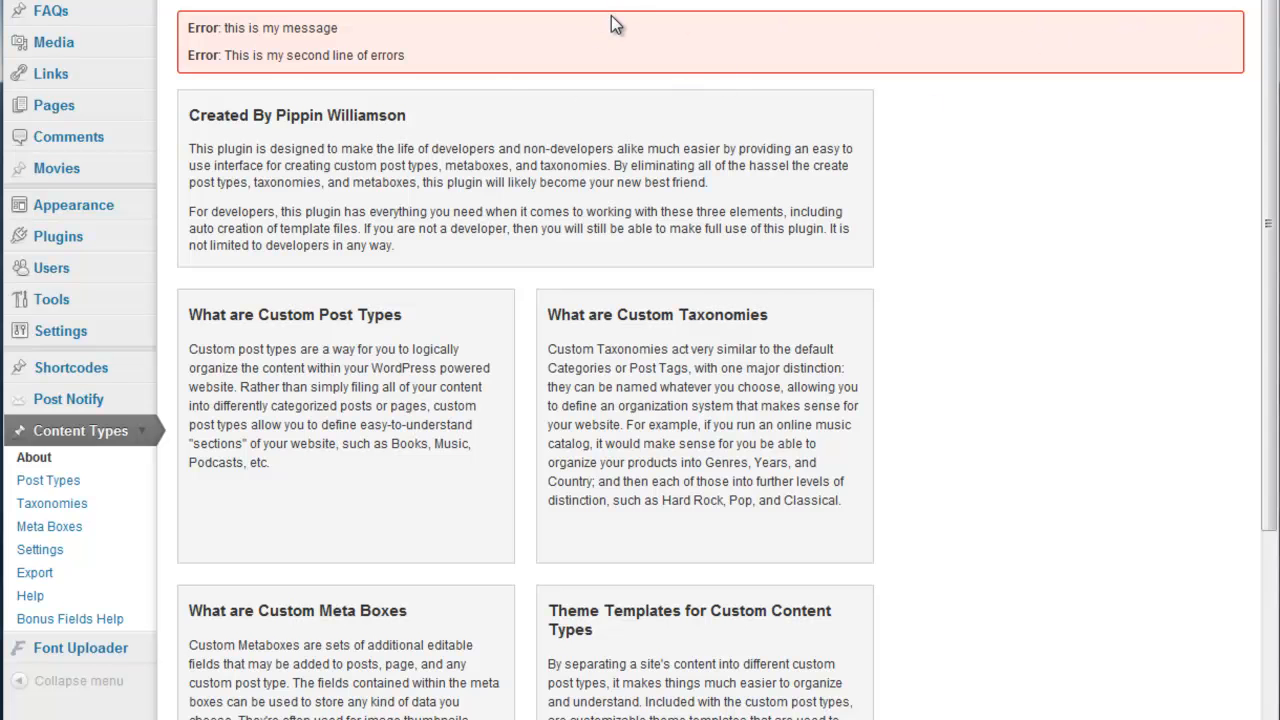
pyautogui.moveTo(550, 134)
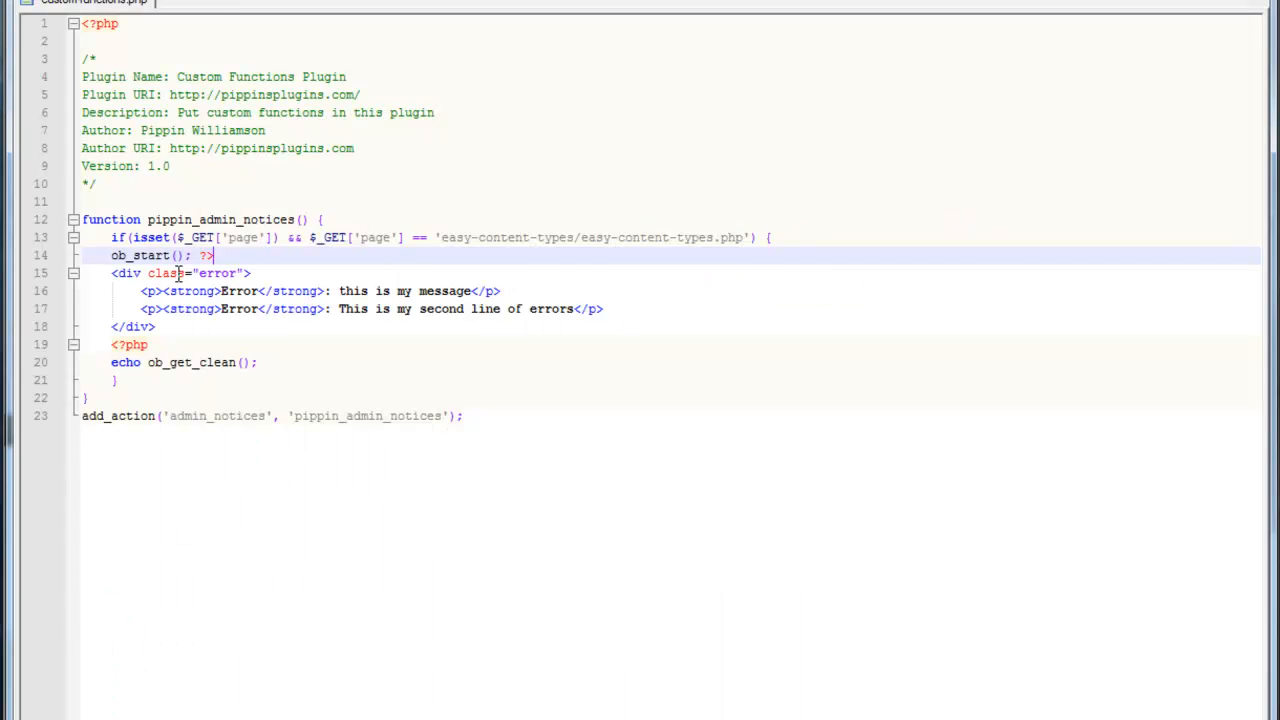
pyautogui.doubleClick(220, 219)
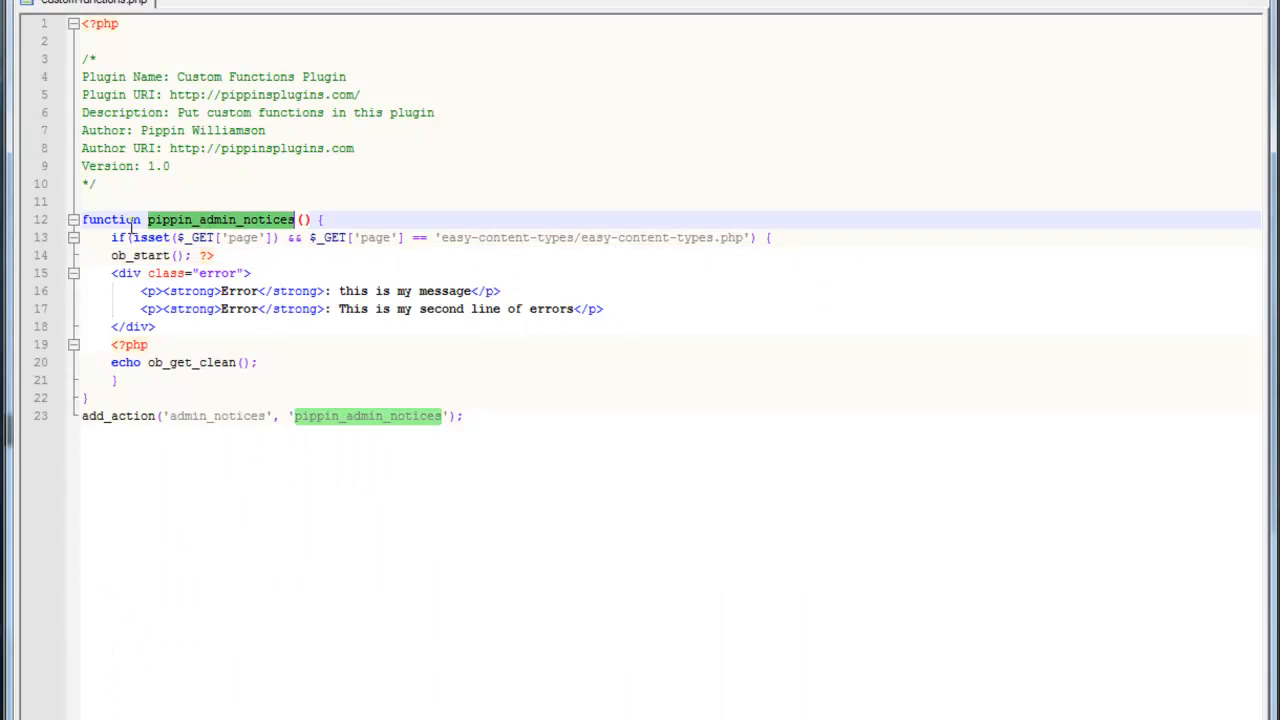
pyautogui.click(265, 380)
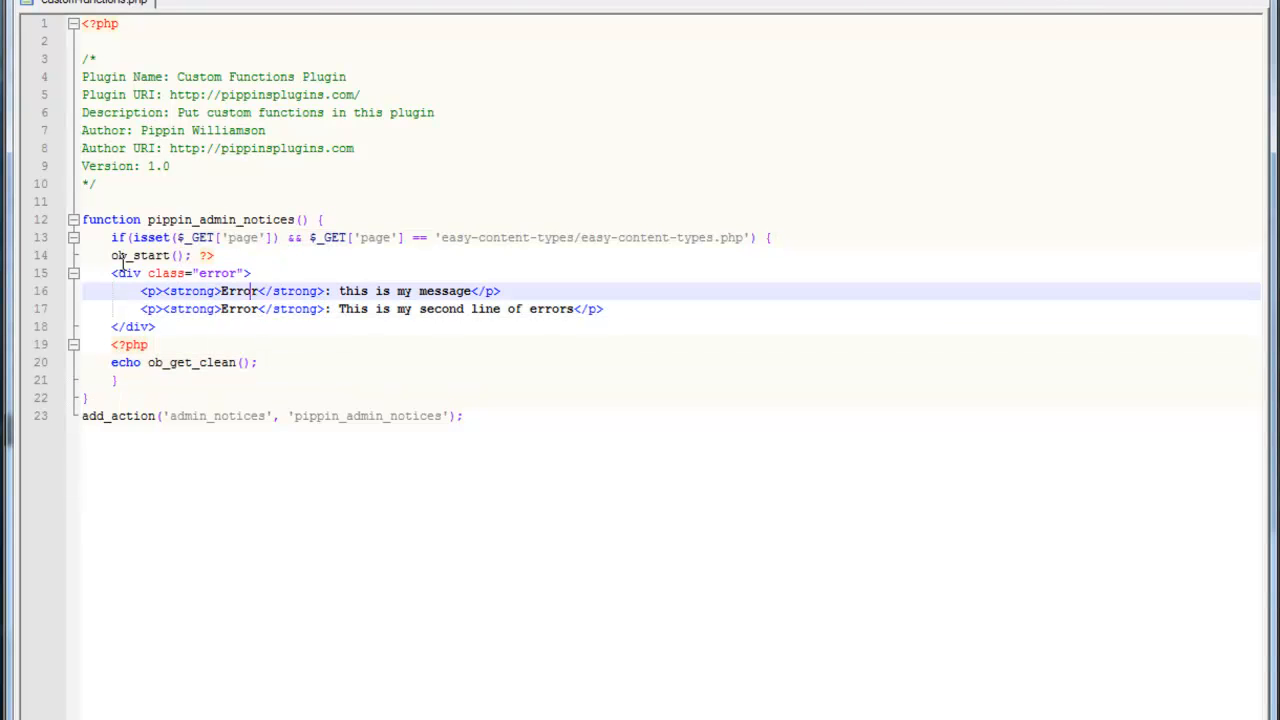
pyautogui.doubleClick(215, 273)
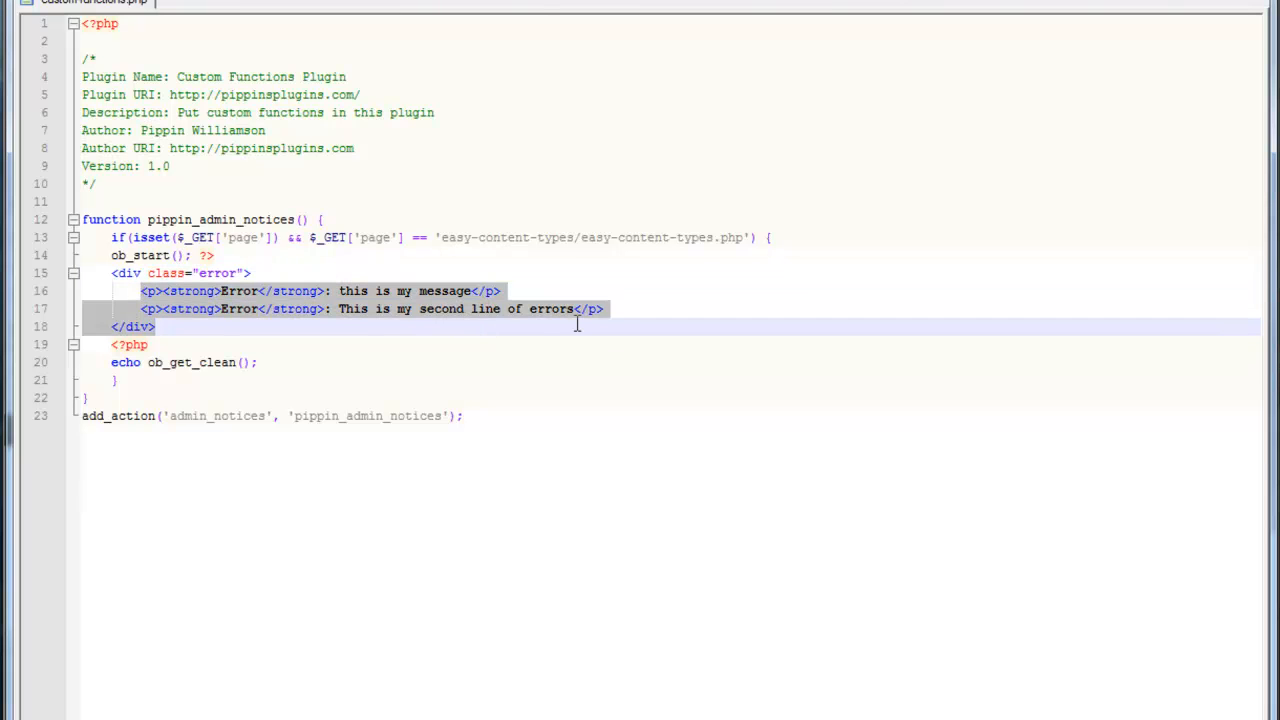
pyautogui.click(118, 455)
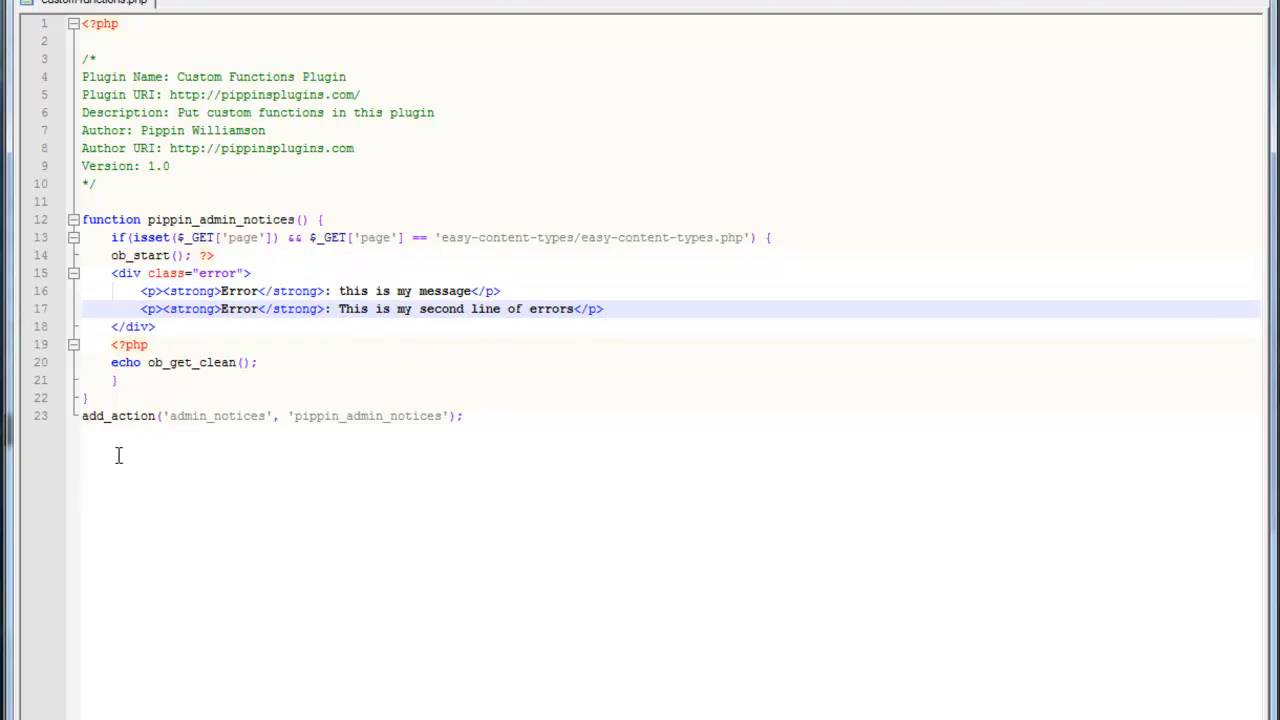